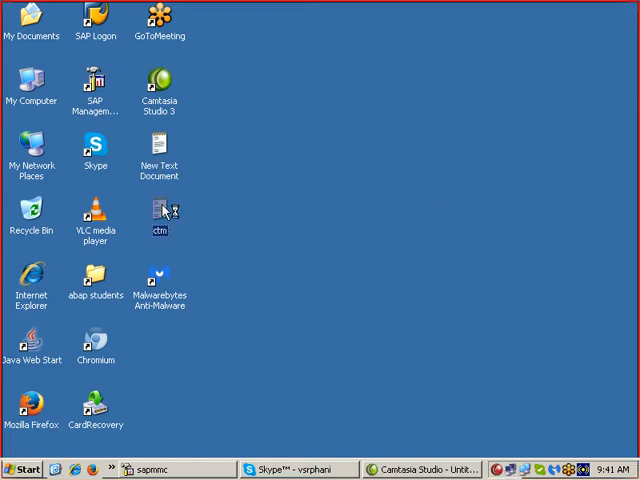
Open a blank Notepad note and type the heading CROSS APPLICATIONS.
double_click(161, 216)
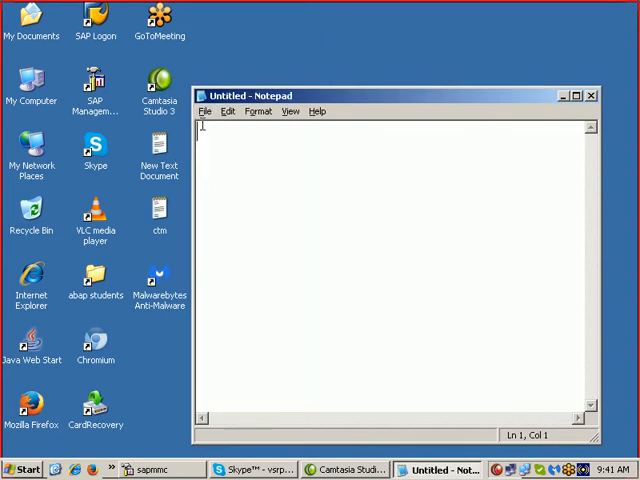
type("CROSS A")
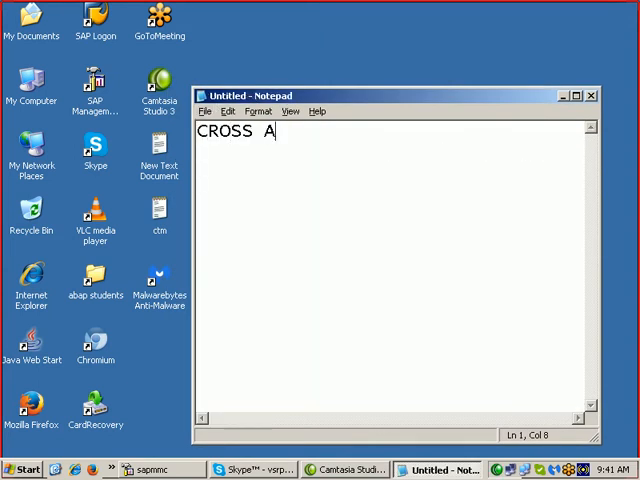
type("PPLICATIONS")
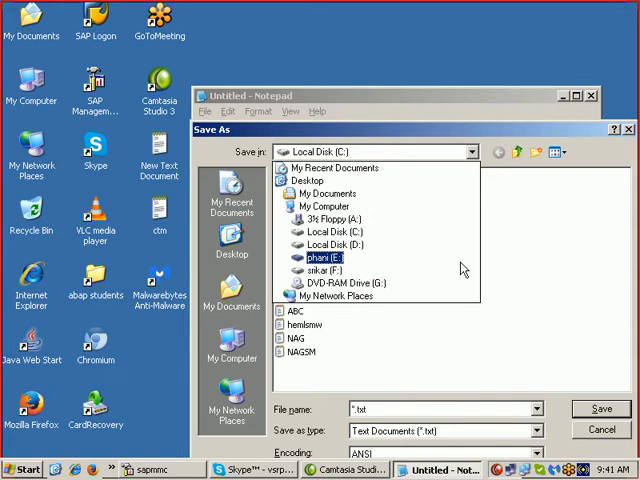
mouse_move(480, 262)
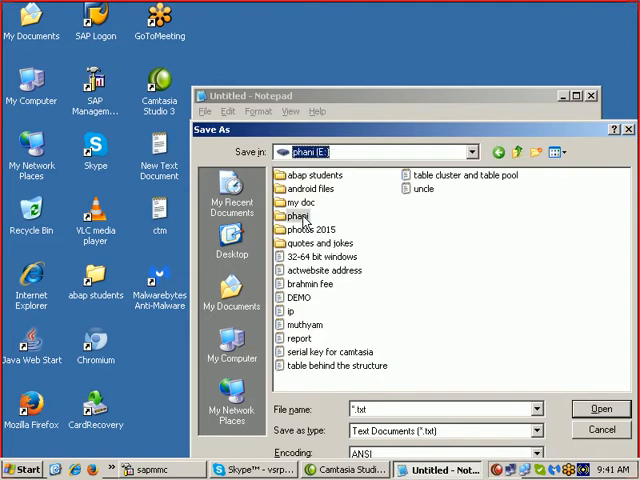
Browse into the abap students folder on the phani (E:) drive.
left_click(298, 217)
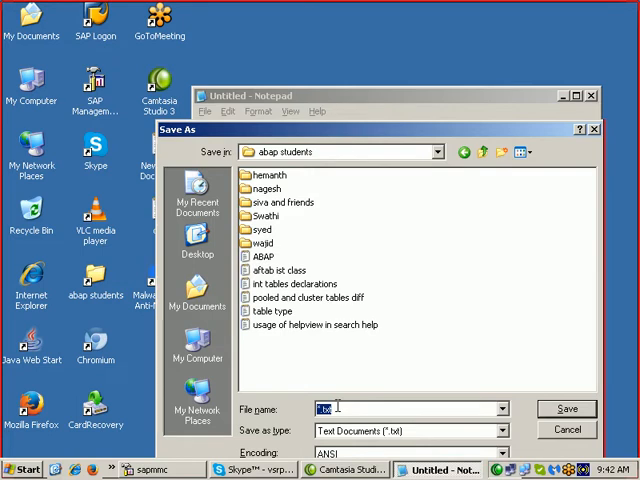
mouse_move(270, 192)
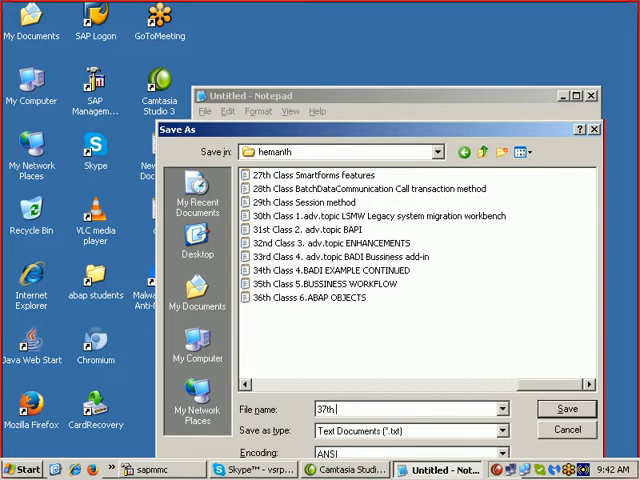
Enter the file name '37th Class Cross Applications ALE application linking enabling', fixing a typo.
type("Class")
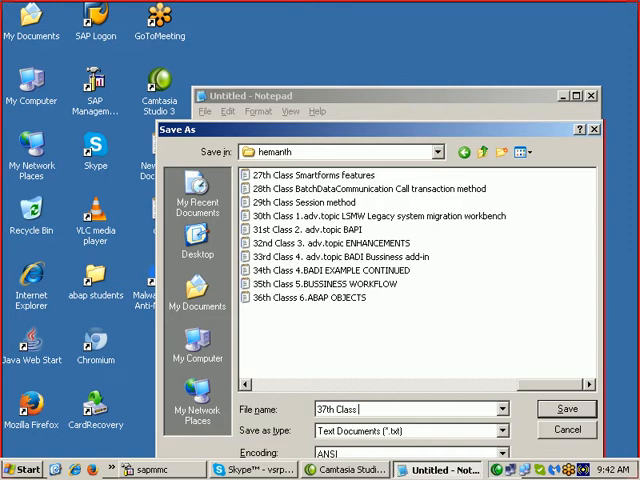
type("c")
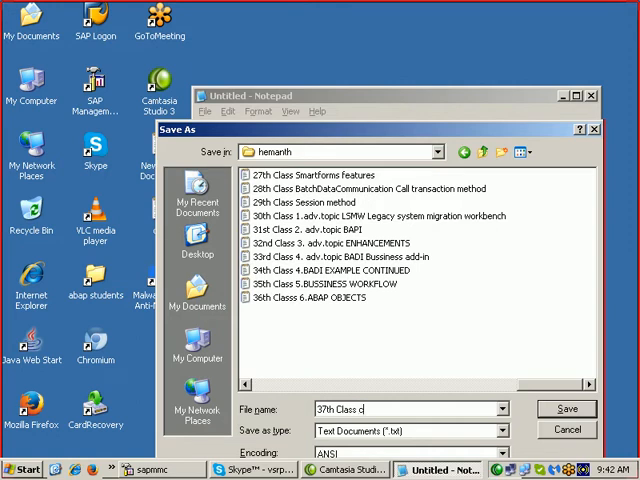
key("Backspace")
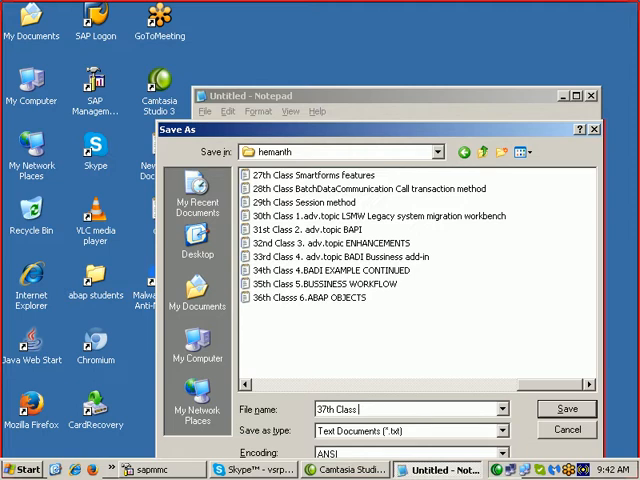
type("Cross")
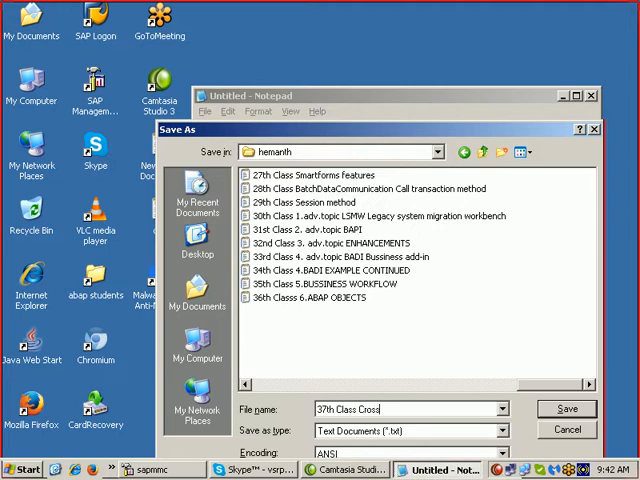
type("Applications")
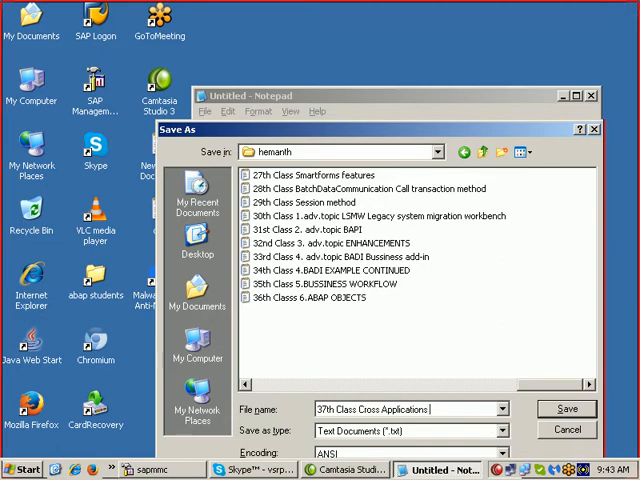
type("ALE")
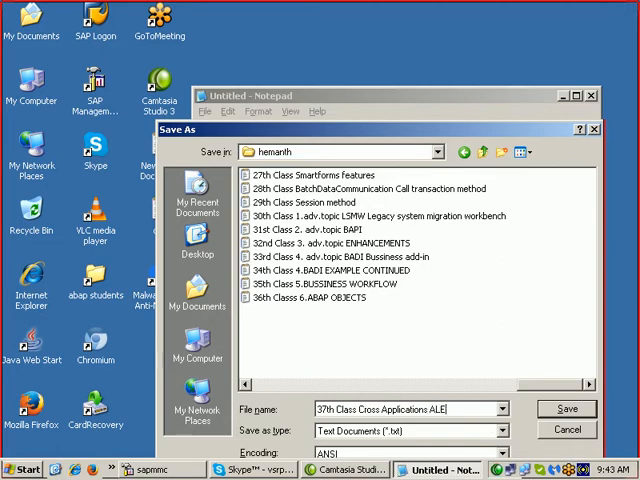
type("application linking enabling")
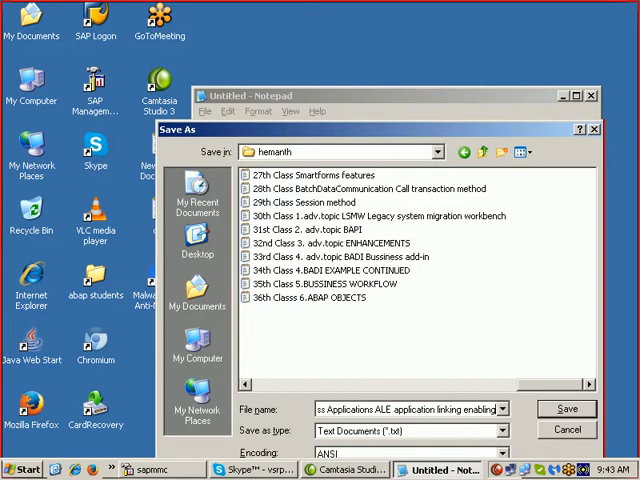
Confirm the save so the note is stored in the hemanth folder.
left_click(566, 409)
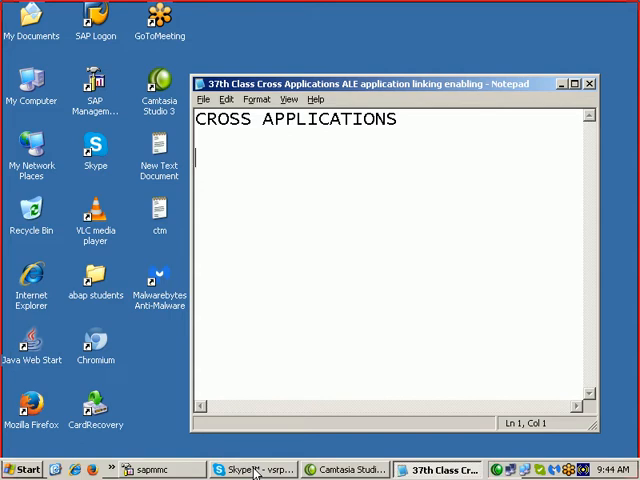
Type 'sap technologies for data transfer', 'lsmw : tool for data transfer' and 'bdc: method for data transfer'.
type("sap technologies for")
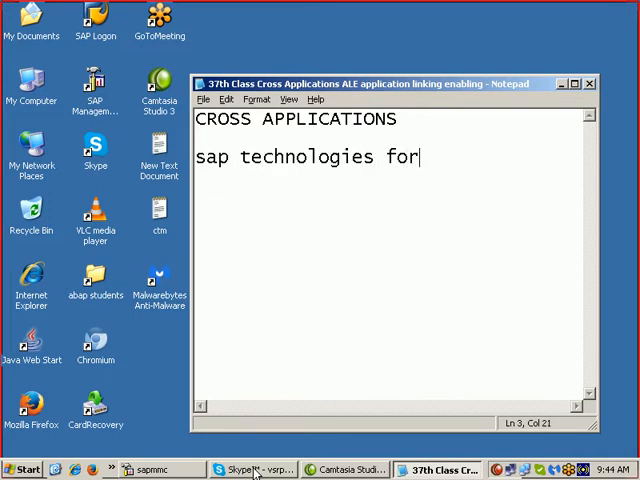
type("data tra")
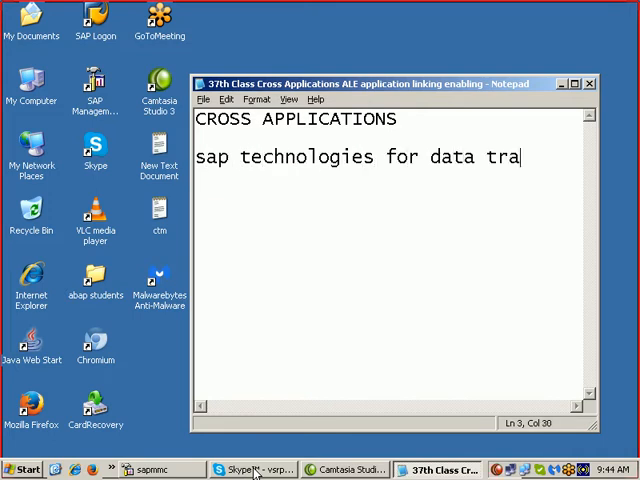
type("nsfer")
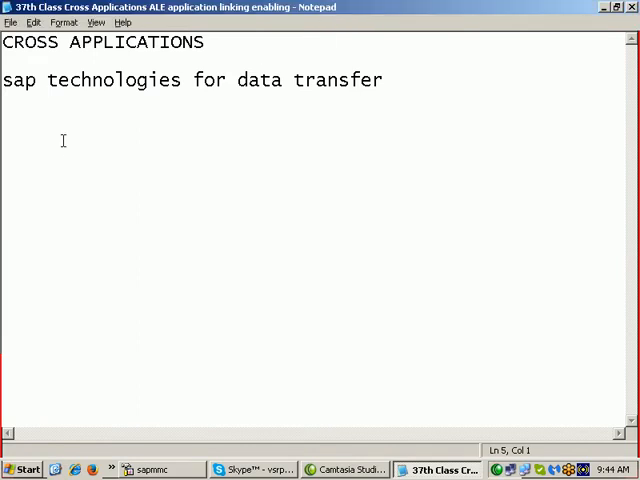
type("lsmw :")
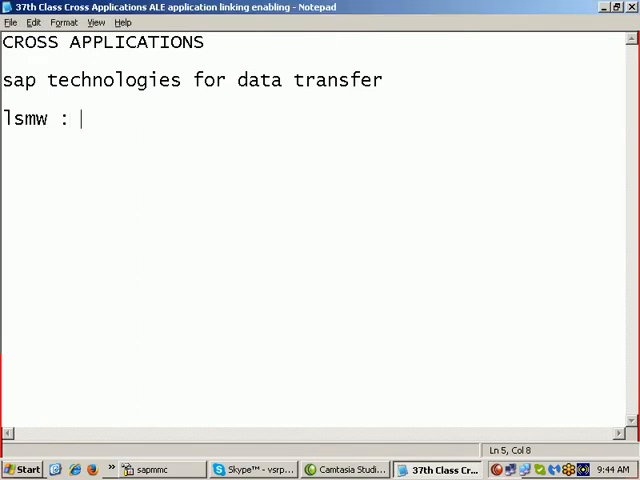
type("tool for dat")
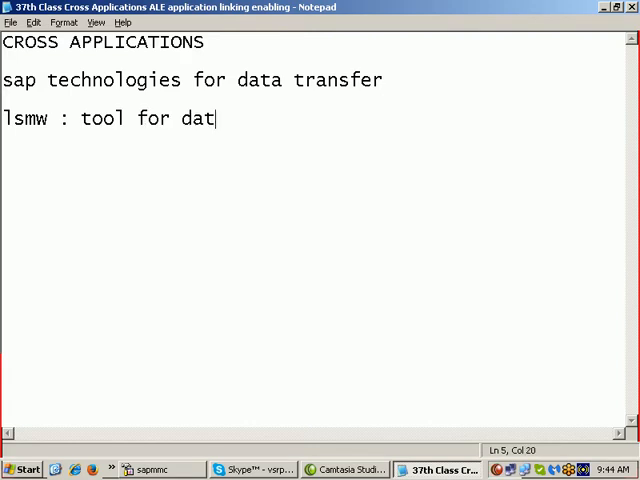
type("a transfer")
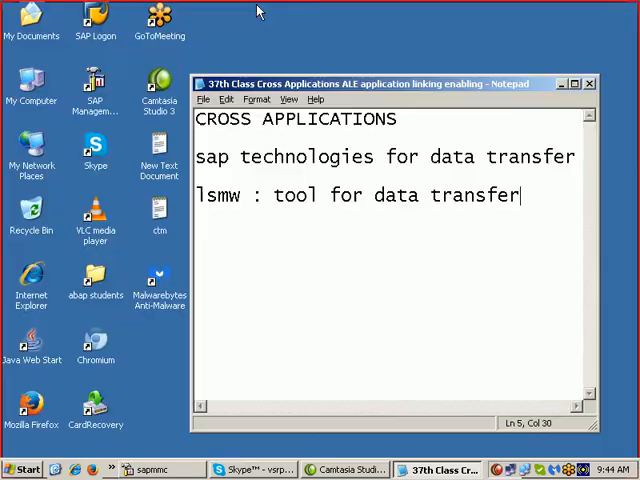
key("enter")
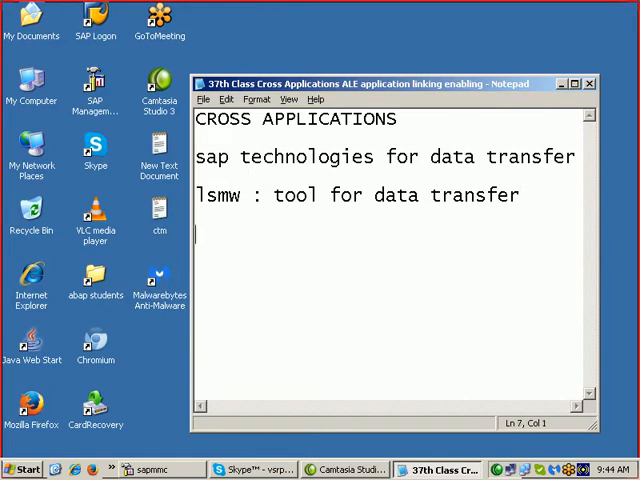
type("bdc:")
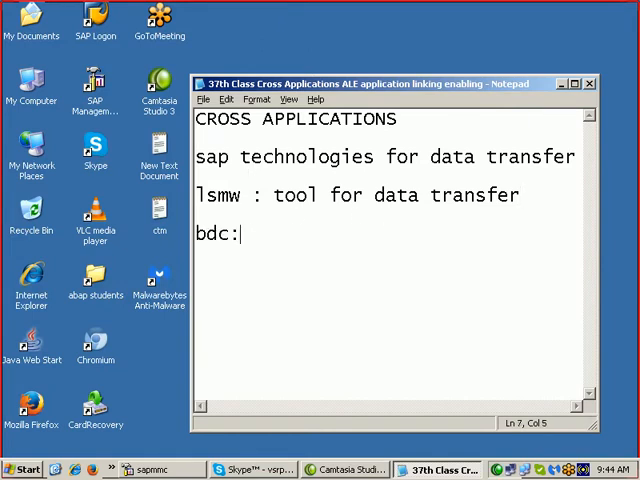
type("method for da")
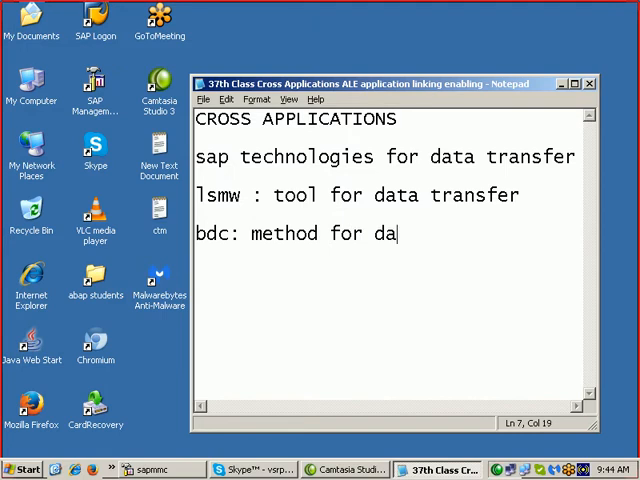
type("ta rans")
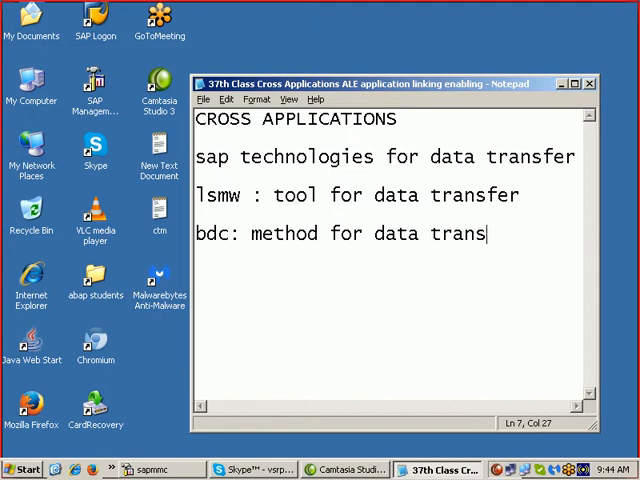
type("fer")
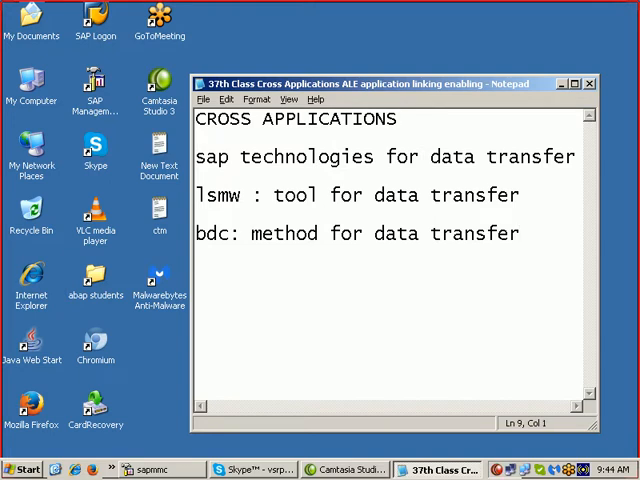
Add the line 'ca : cross applications technlogies for data transfer'.
type("ca :")
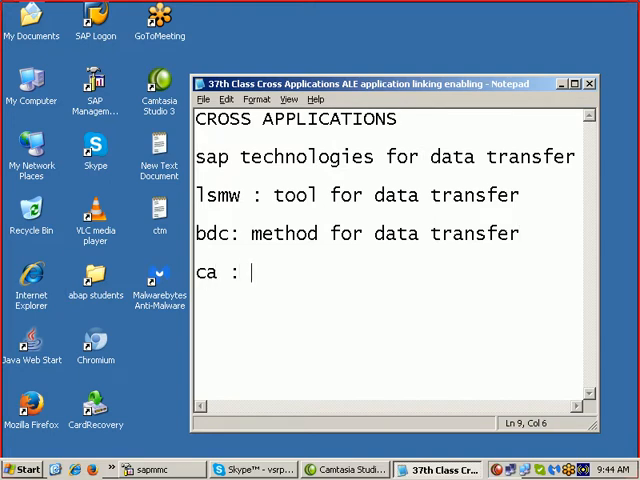
type("cro")
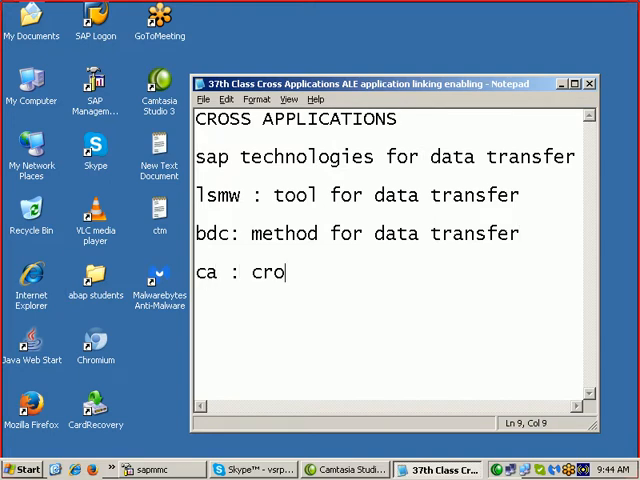
type("ss app")
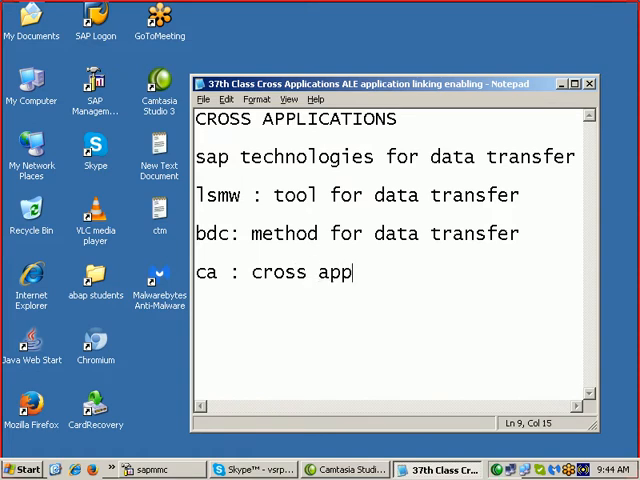
type("lications")
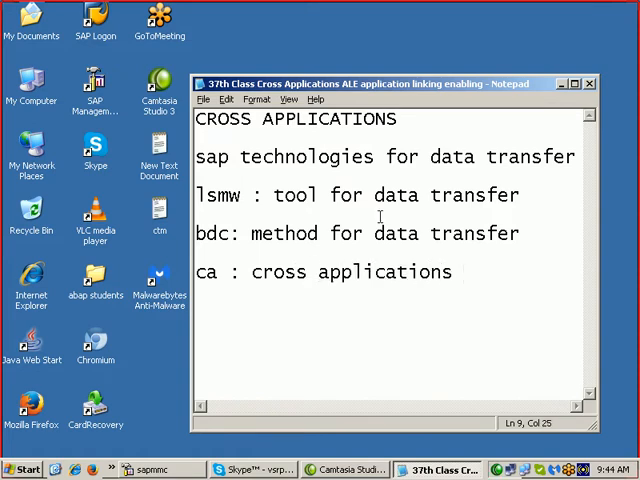
left_click(581, 84)
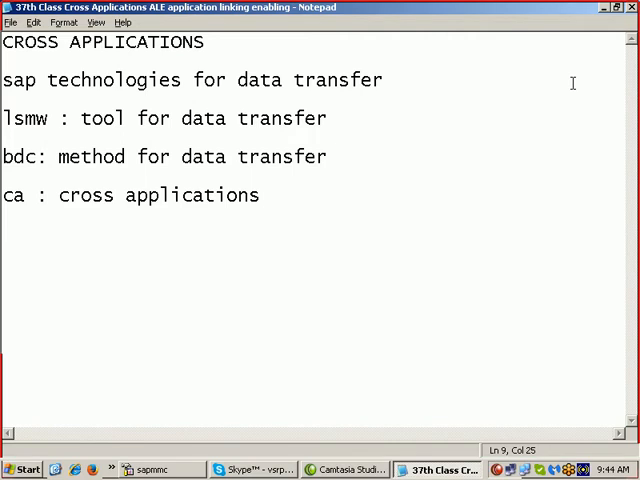
type("technlog")
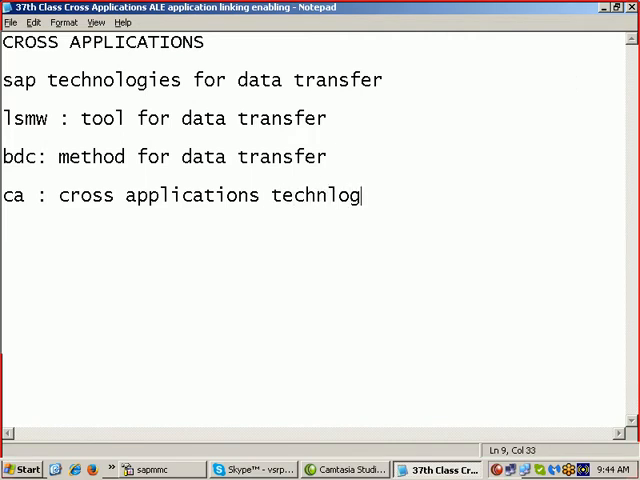
type("ies for data transf")
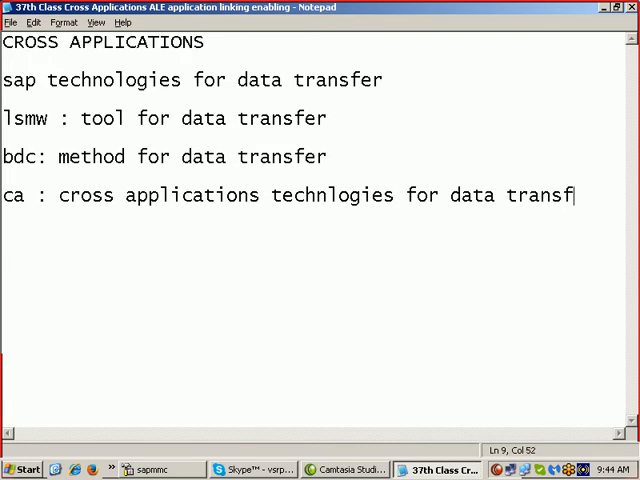
type("er")
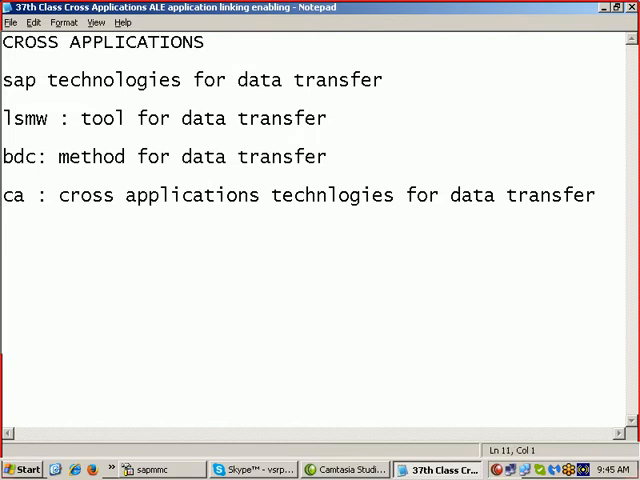
Define ALE as Application Linking Enabling and RFC as Remote Function Call.
type("ALE :")
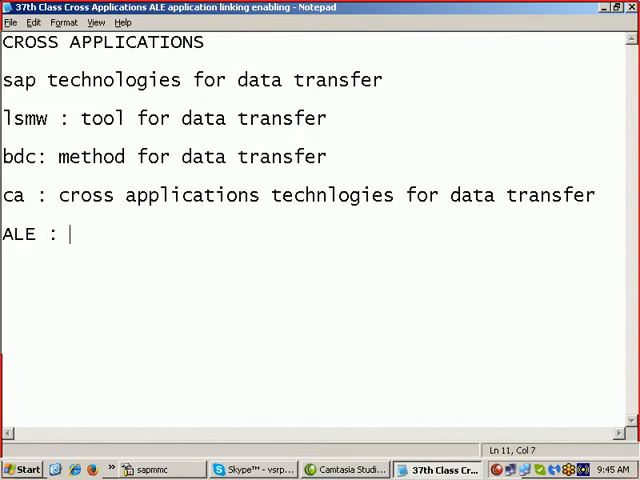
type("APPLICATION LINKING ENA")
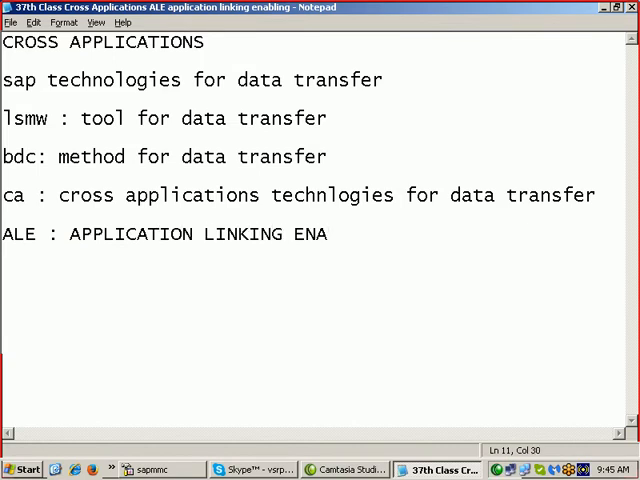
type("BLING")
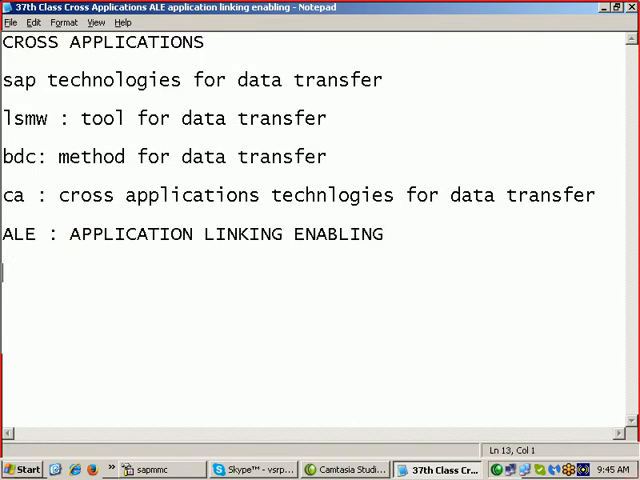
type("RFC : R")
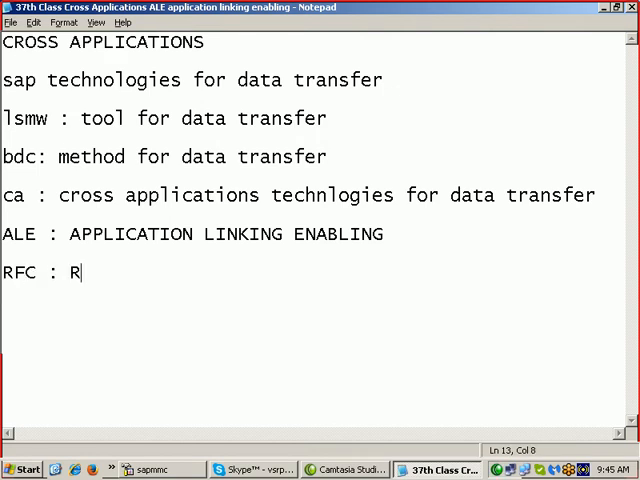
type("EMOTE FUN")
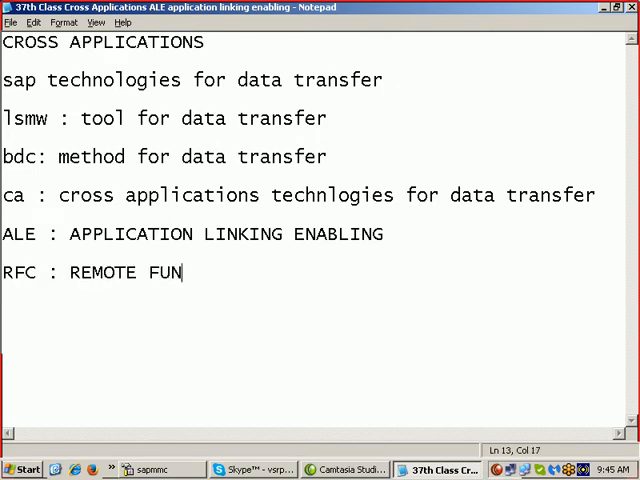
type("CTION CALL")
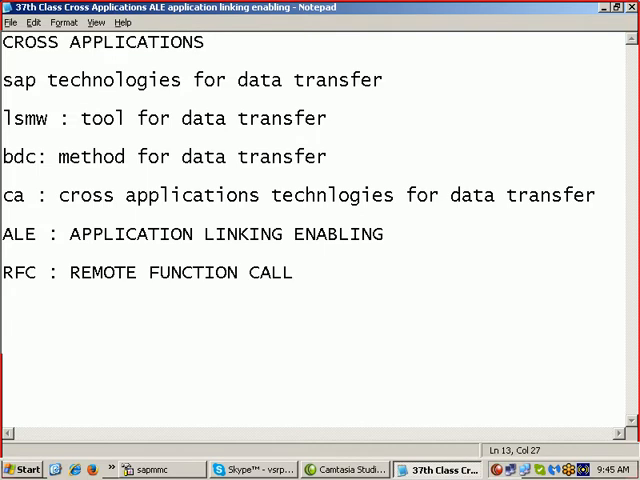
Define EDI as Electronic Data Interchange and IDOC as Intermediate Documents.
type("EDI")
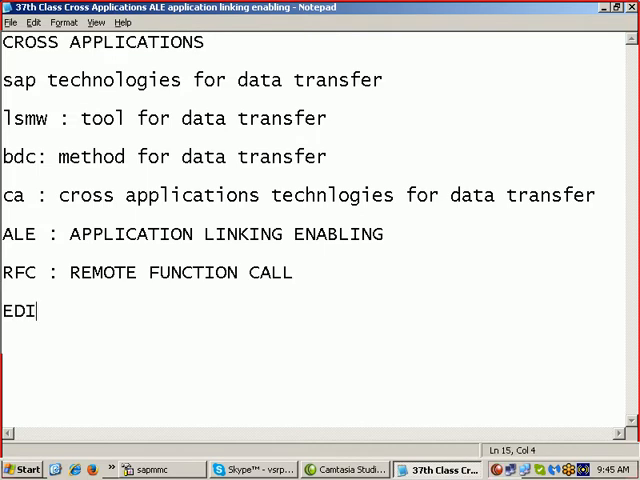
type(": ELECTRIO")
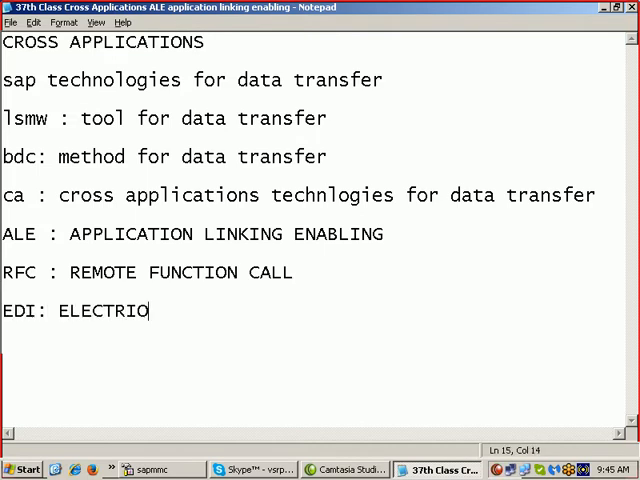
type("NIC")
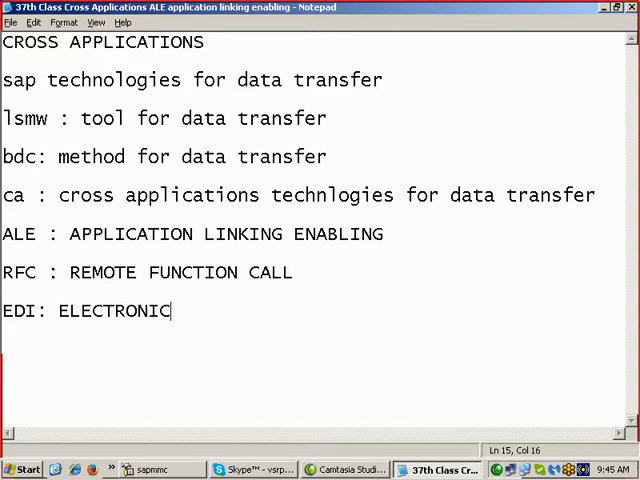
type("DATA INTER")
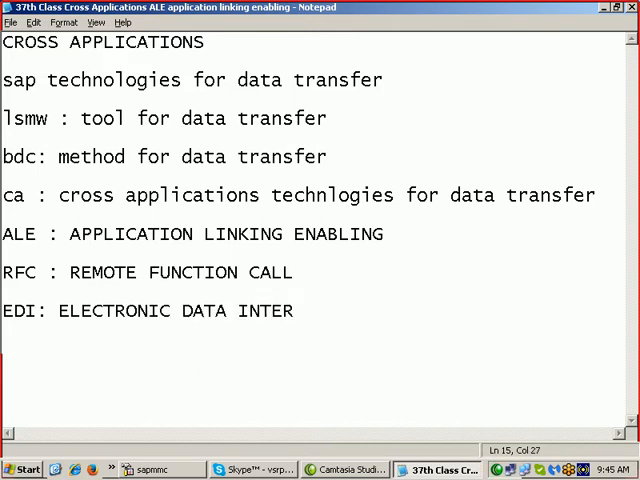
type("CHANGE")
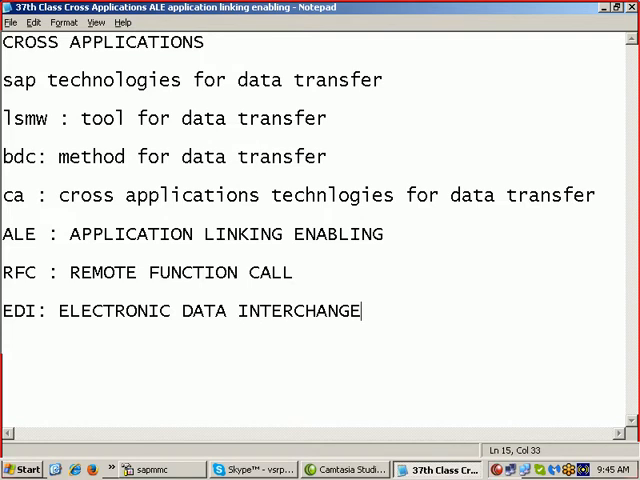
type("IDO")
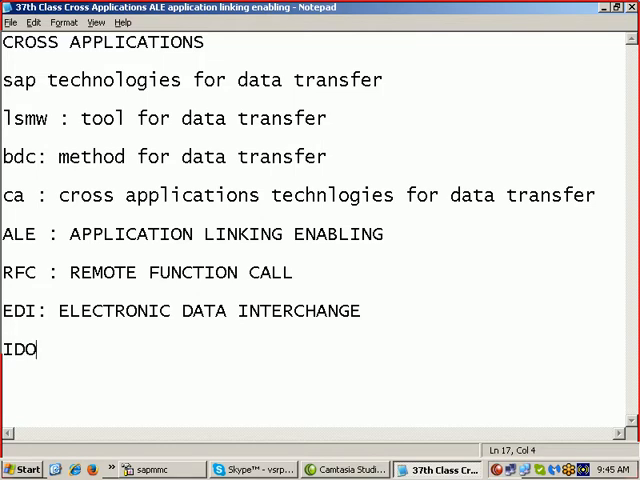
type("C: INTER")
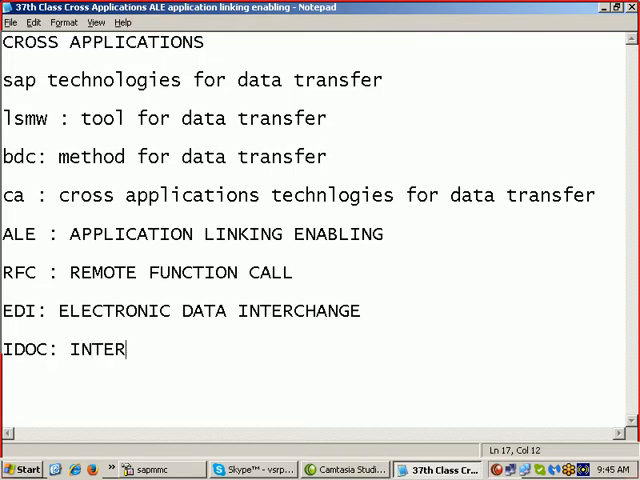
type("MEDIATE DOC")
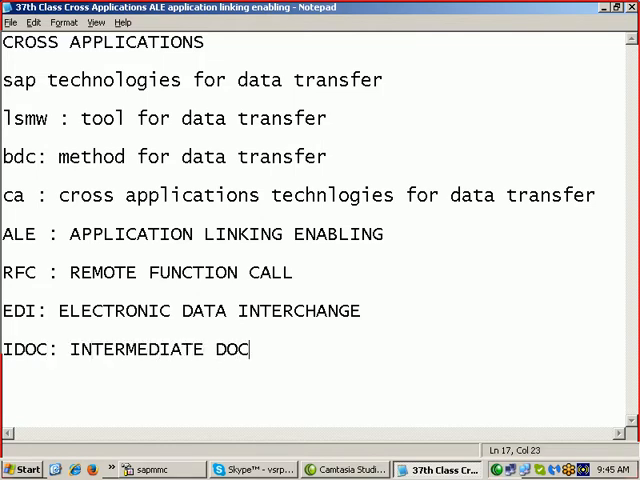
type("UMENTS")
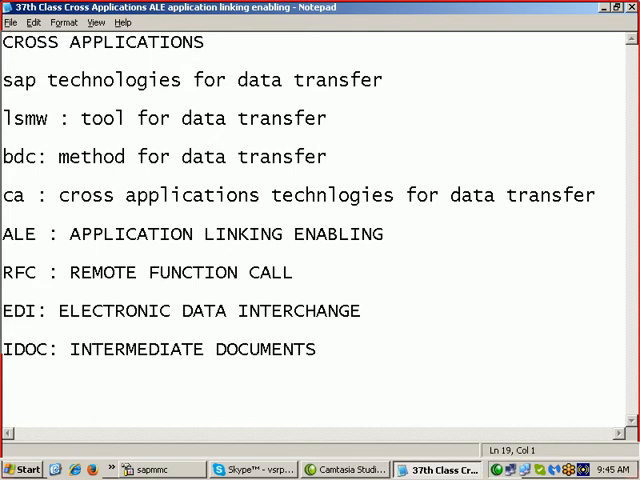
Type the line 'BOOK FOR REFERENCE; sap ale, rfc, edi technologies'.
type("BOOK")
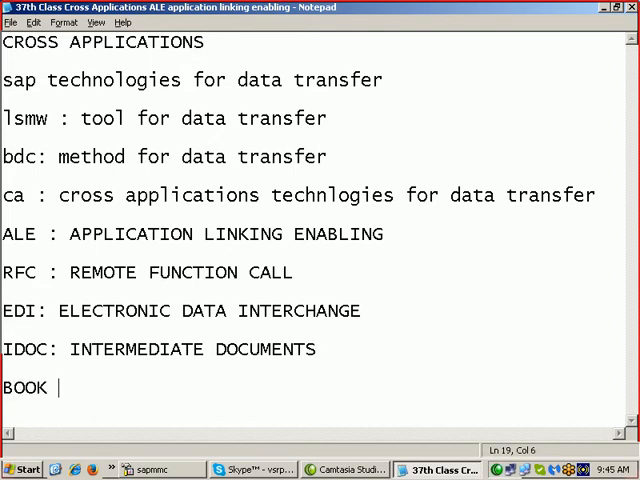
type("FOR REFE")
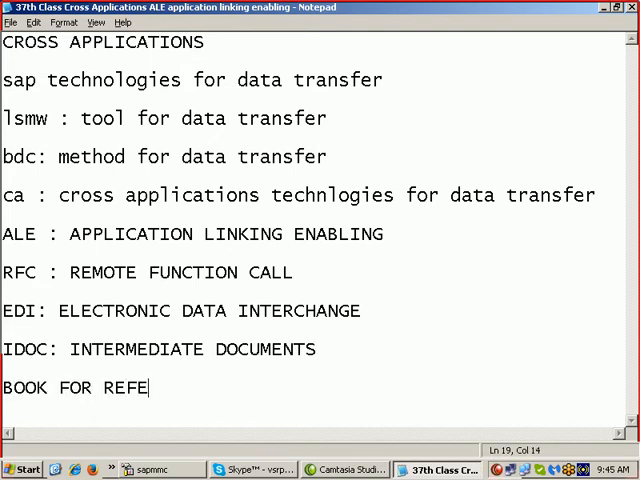
type("RENCE;")
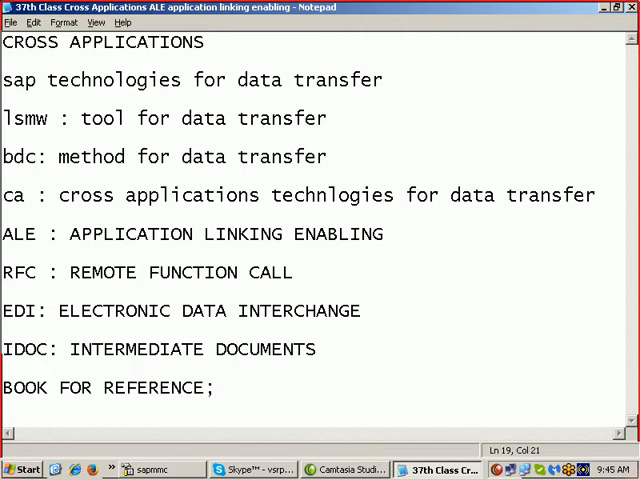
type("sa")
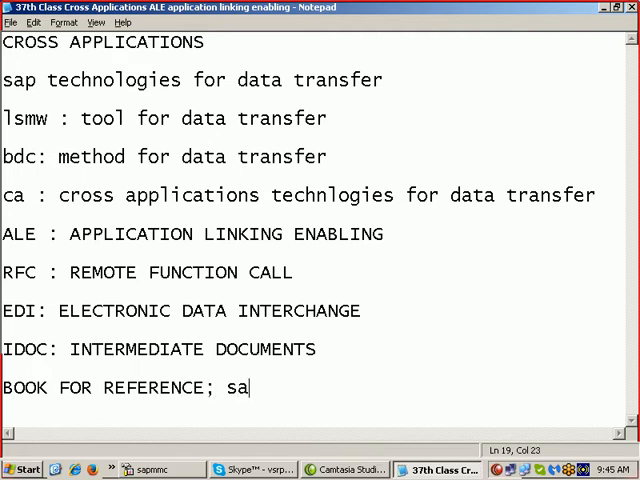
type("op")
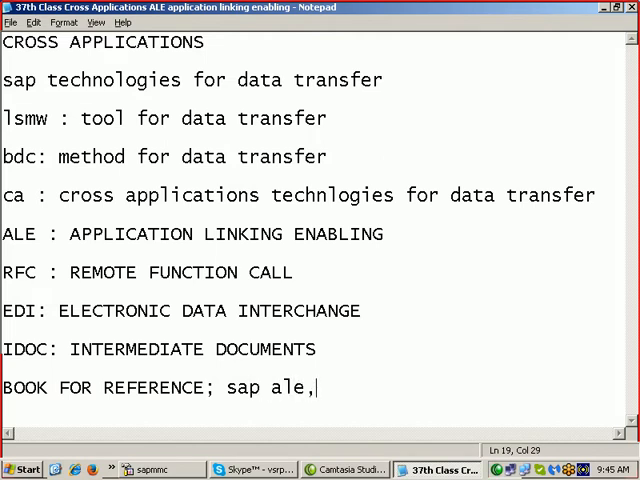
type("rfc,e di")
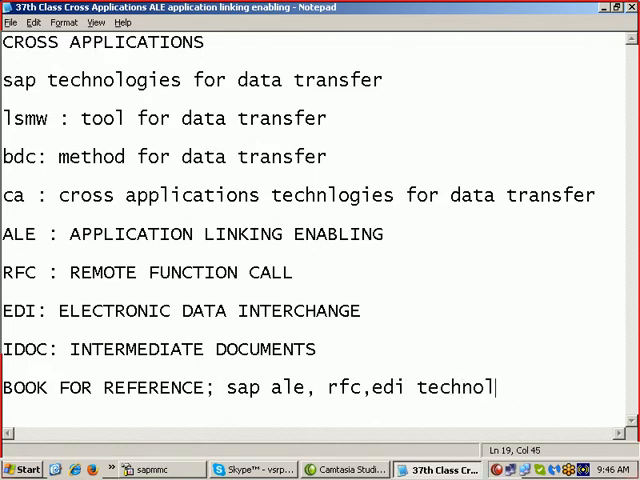
type("ogies")
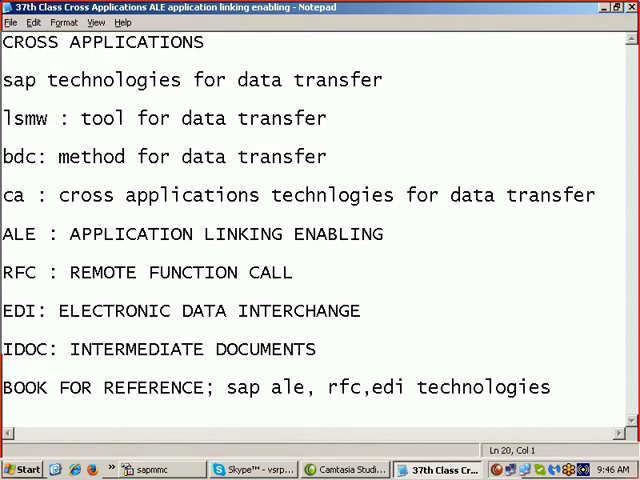
Add the author's name, EEE PUBLICATION, and a divider line.
type("ARVIND NAGPA")
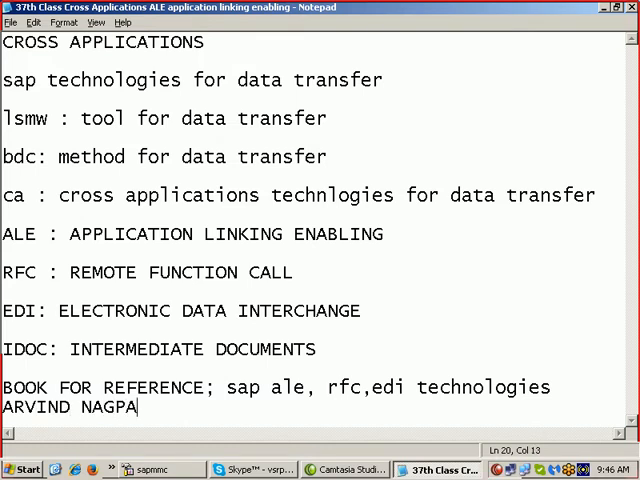
type("L")
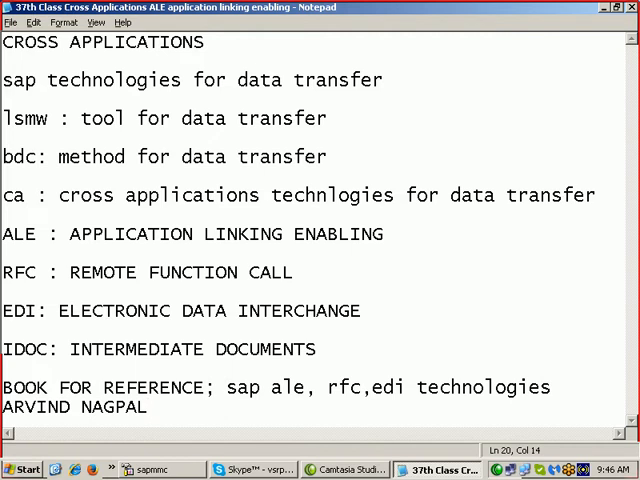
key("Right")
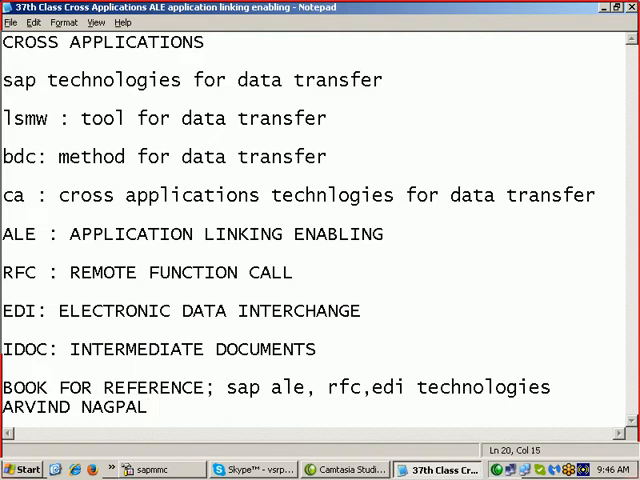
type("EEE PUBLICATION")
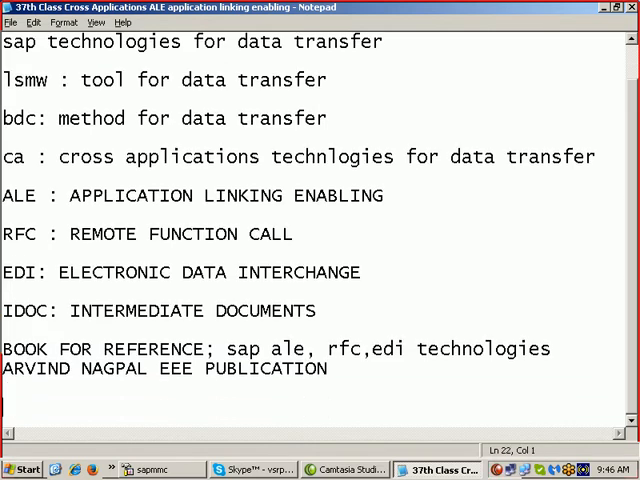
type("=")
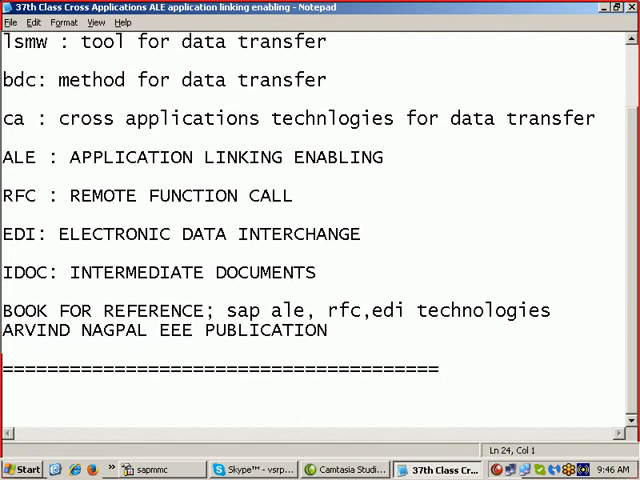
Type the heading 'ALE : APPLICATION LINKING ENABLING' below the divider.
type("AL")
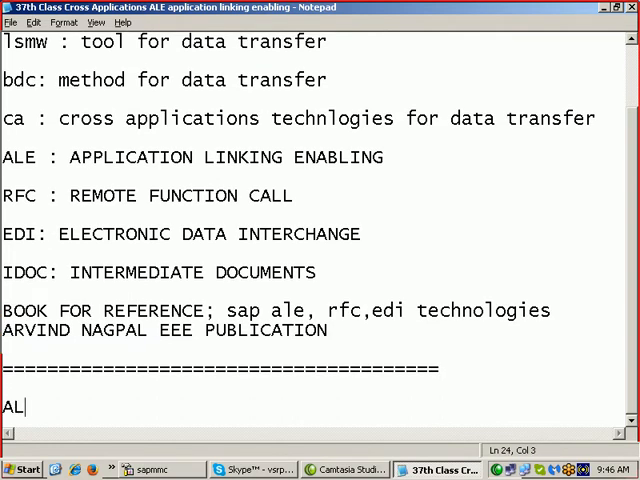
type("E :")
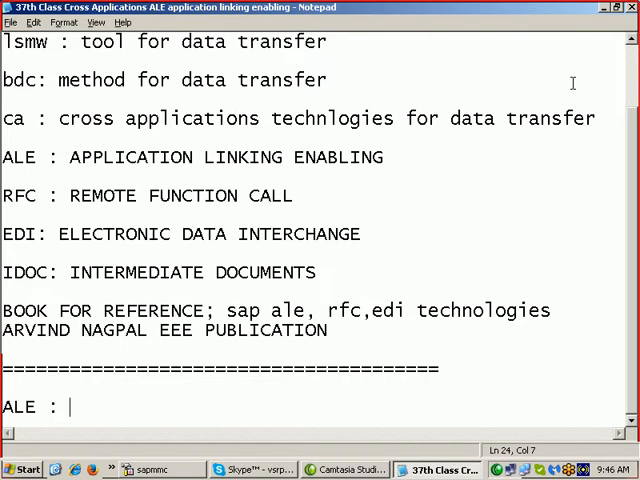
type("A")
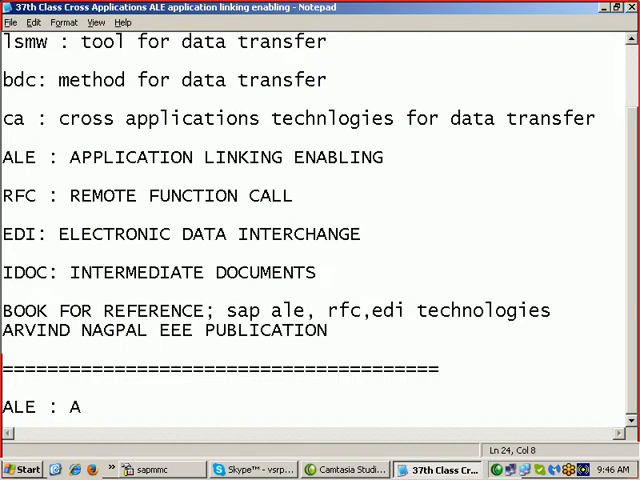
type("PPL")
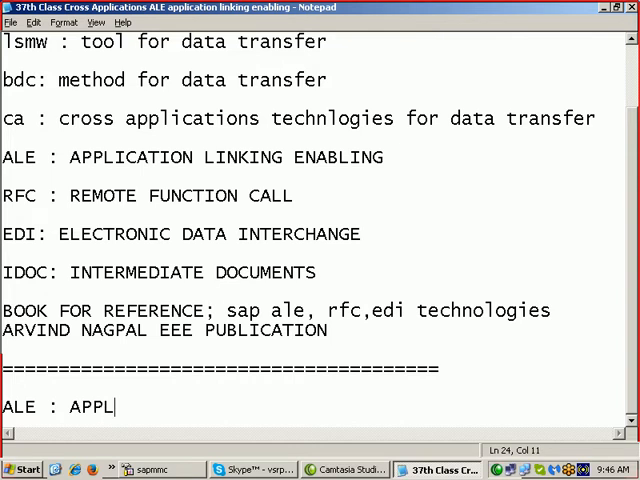
type("ICATION LIN")
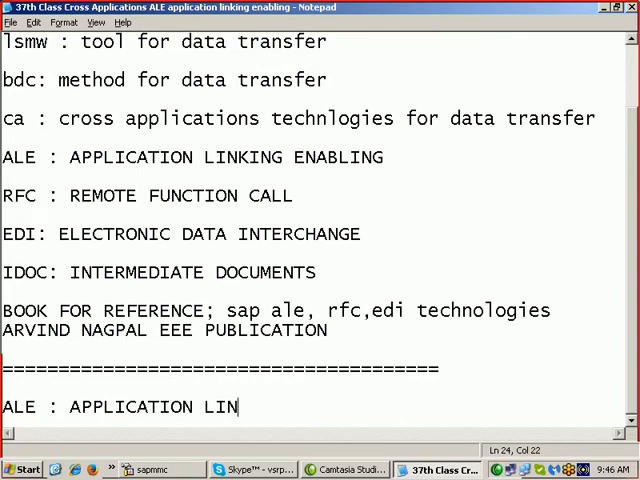
type("KING ENABLING")
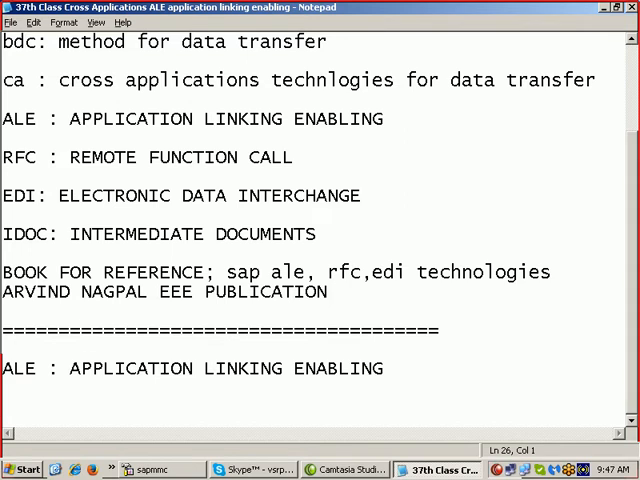
Sketch the SENDER----RECEIVER line with SAP above each end.
type("SENDER---------------------REC")
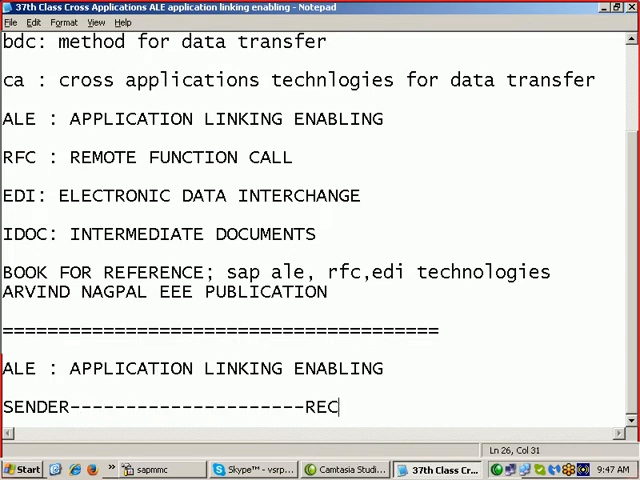
type("EIVER")
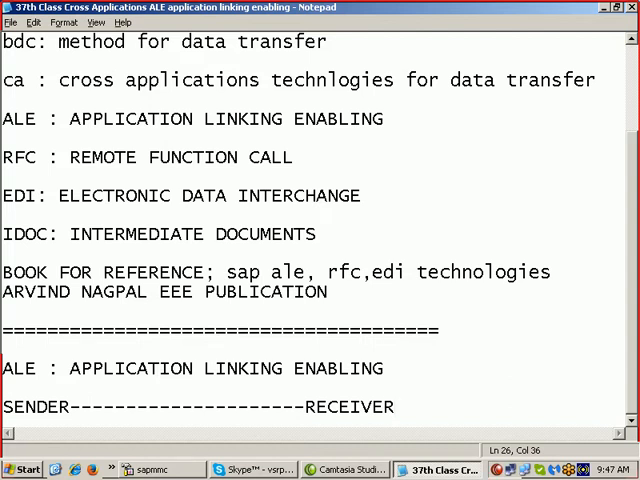
type("SAP")
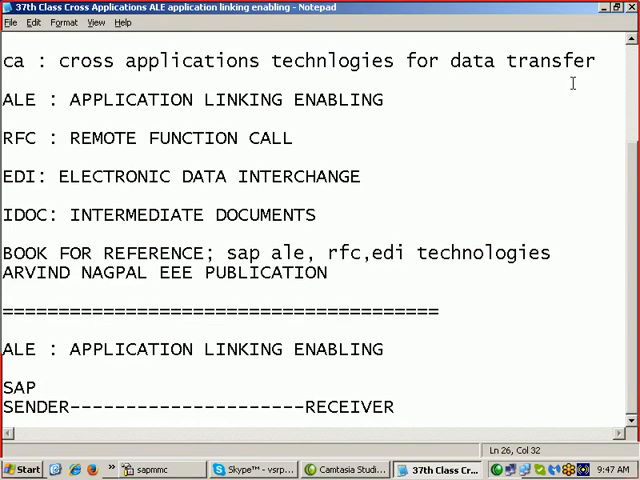
type("SAP")
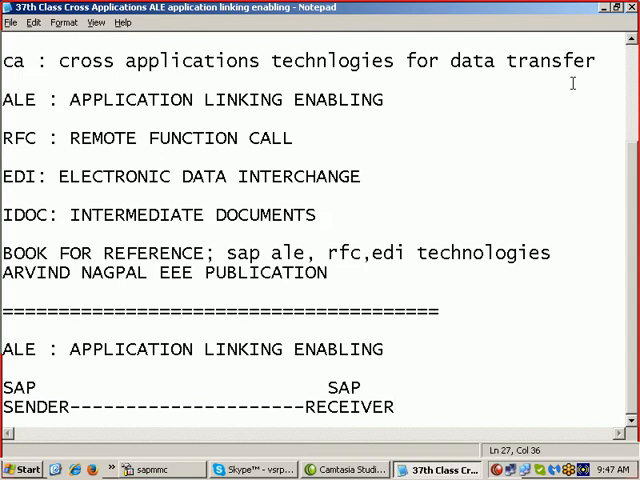
Add IDOC labels beneath the diagram and retype over the misplaced IDOC under RECEIVER.
type("IDCO")
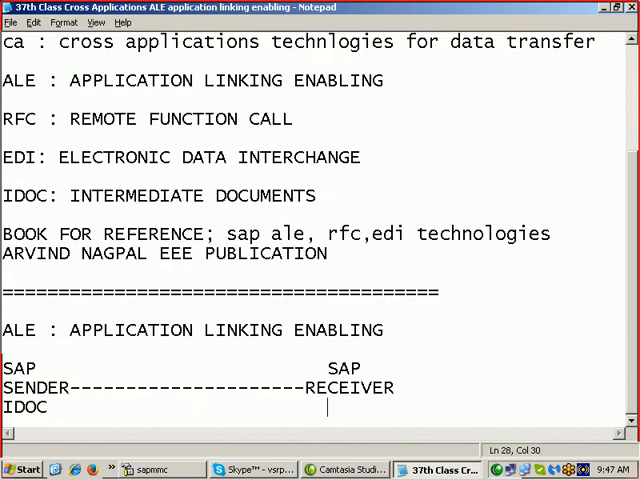
type("IDOC")
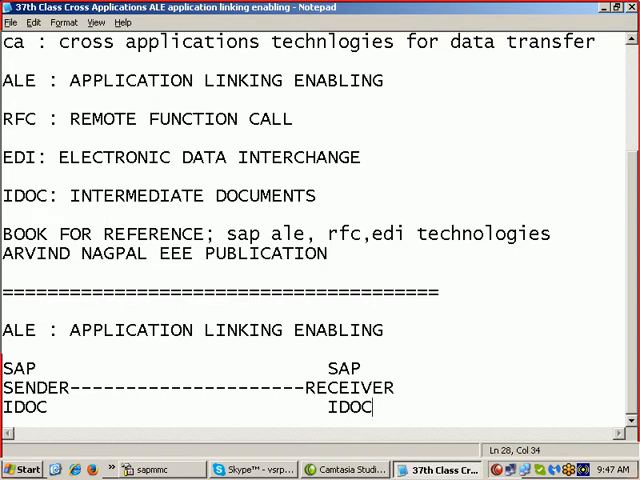
double_click(350, 407)
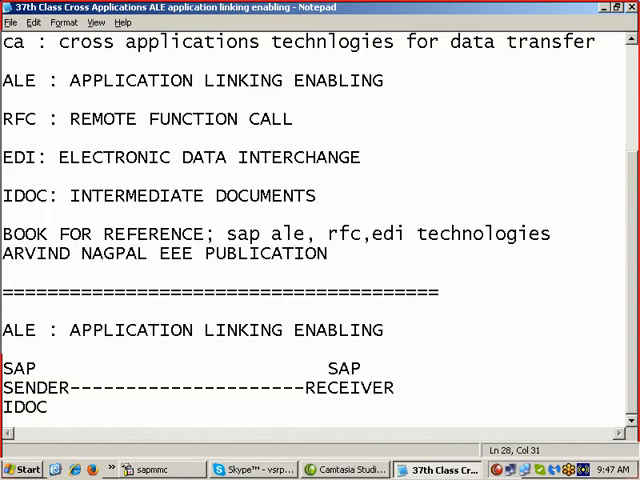
type("Processing of batch input session completed")
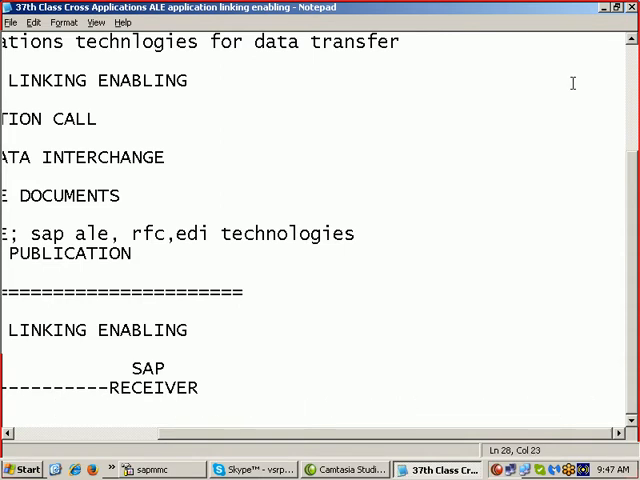
scroll("left", 3)
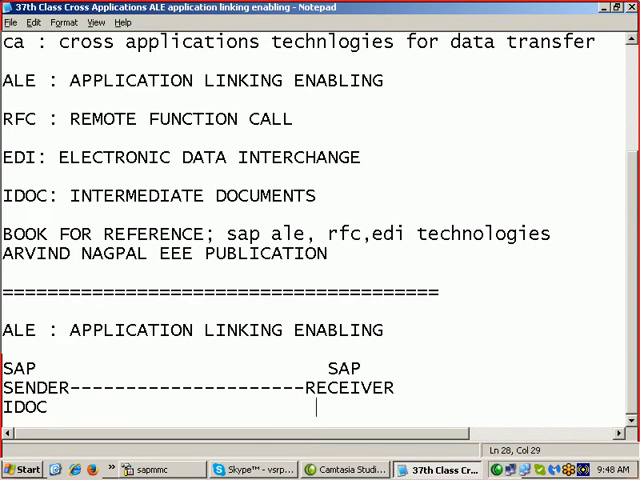
Type 'IDOC' and the definition 'ALE : IT IS A DISTRIBUTED SCENARIO.'.
type("IDOC")
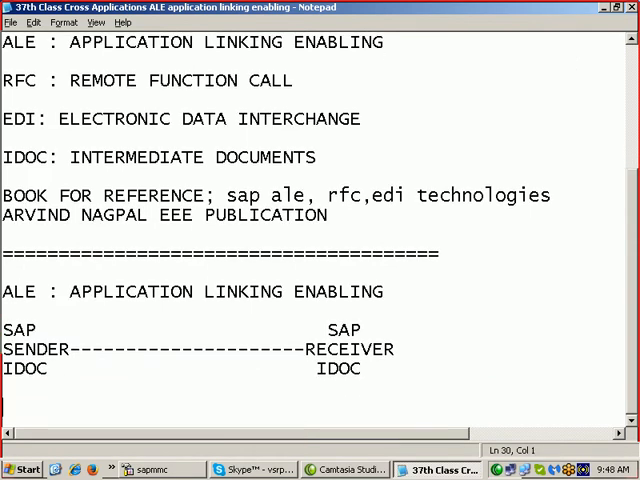
type("ALE :")
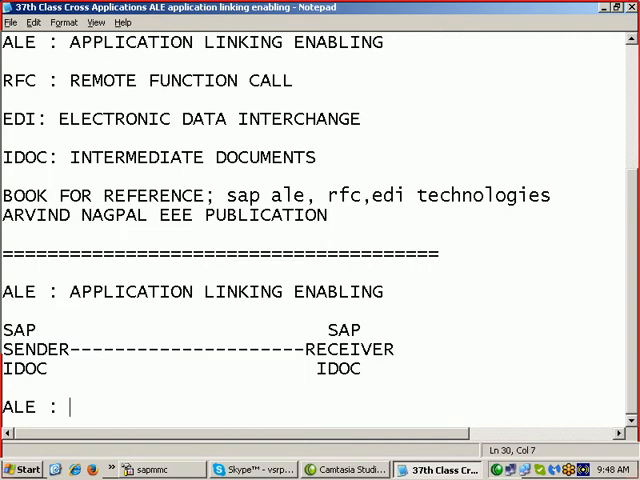
type("IT IS A")
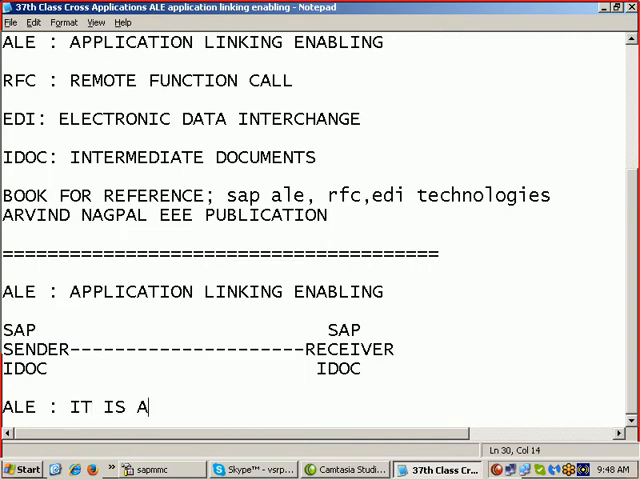
type("D")
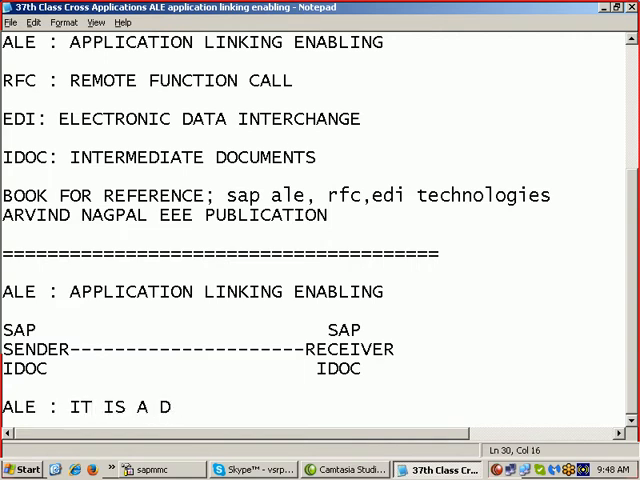
type("ISTRIBUTED")
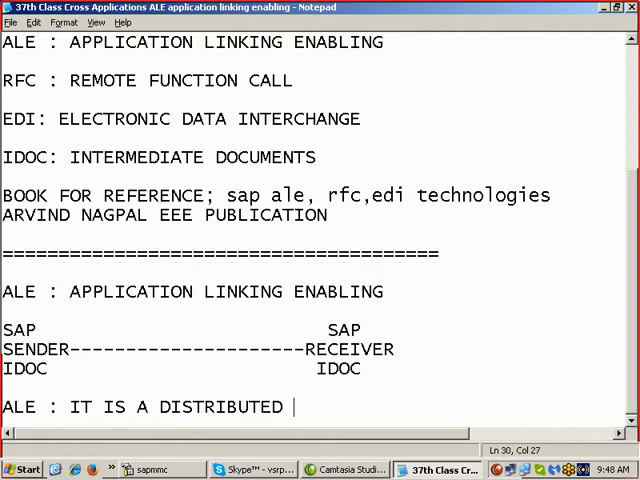
type("SCENA")
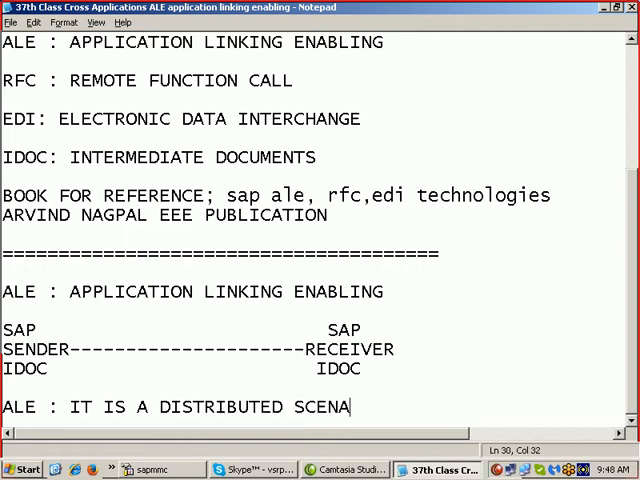
type("RIO.")
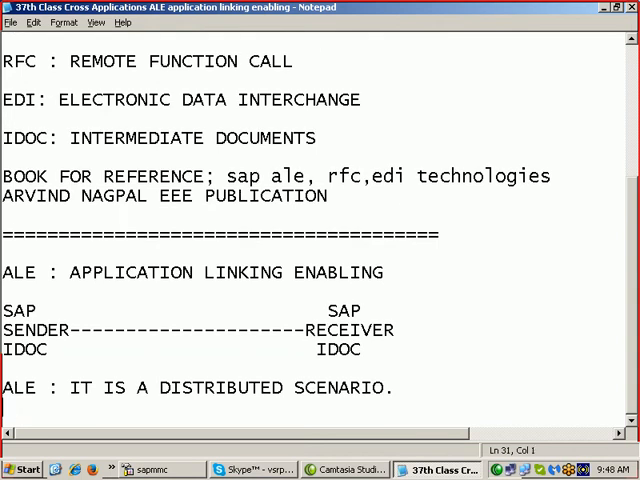
Add that ALE is an SAP technology transferring data from SAP R/3 system to R/3.
type("IT IS")
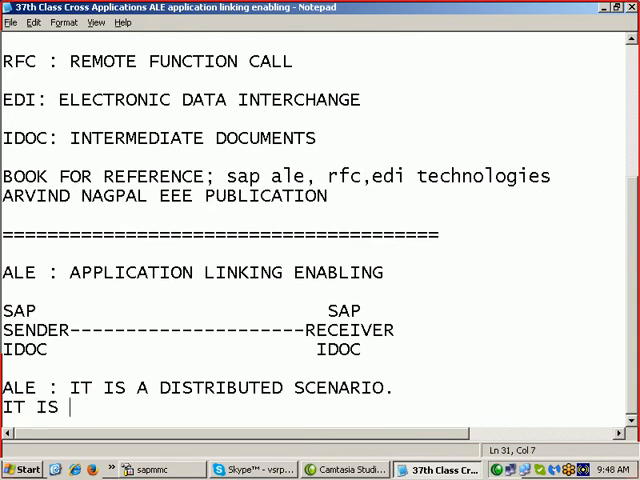
type("A TE")
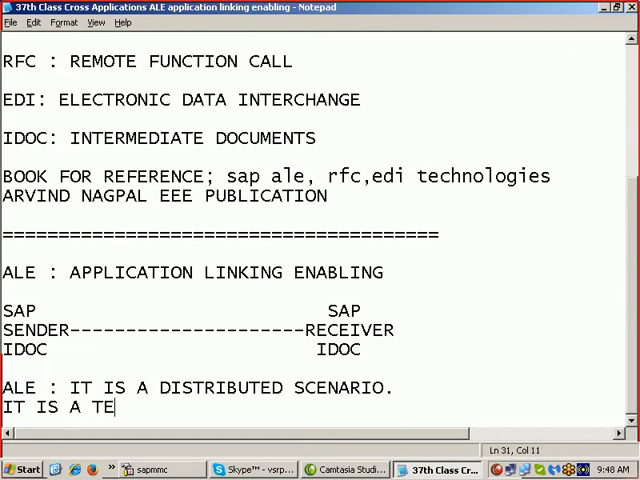
type("SAP T")
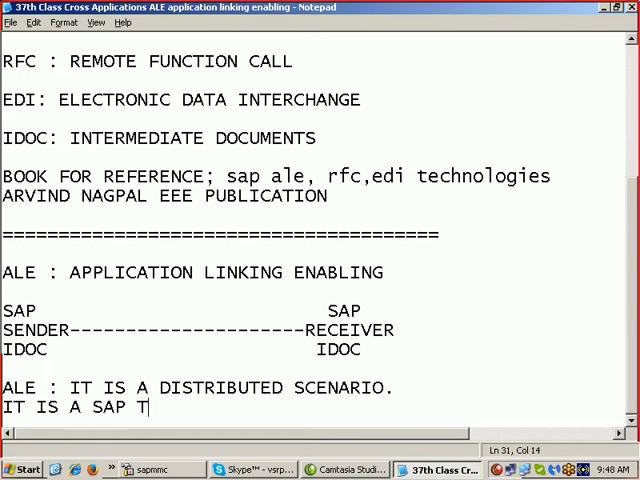
type("ECHNOLOGY FOR DATA TRANSFER WITHIN S")
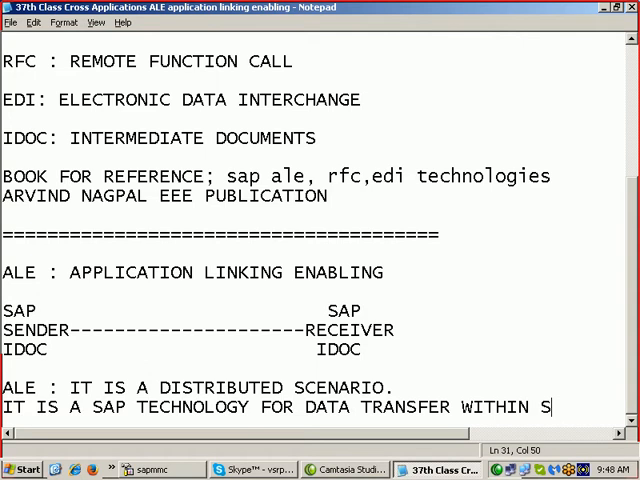
type("AP (R")
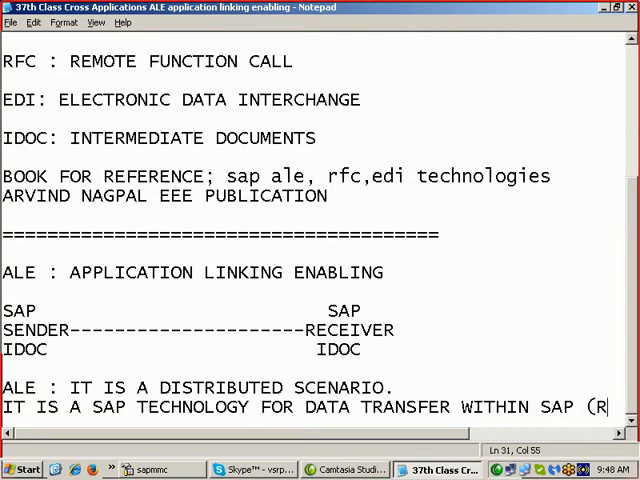
type("/3 SYSTEM")
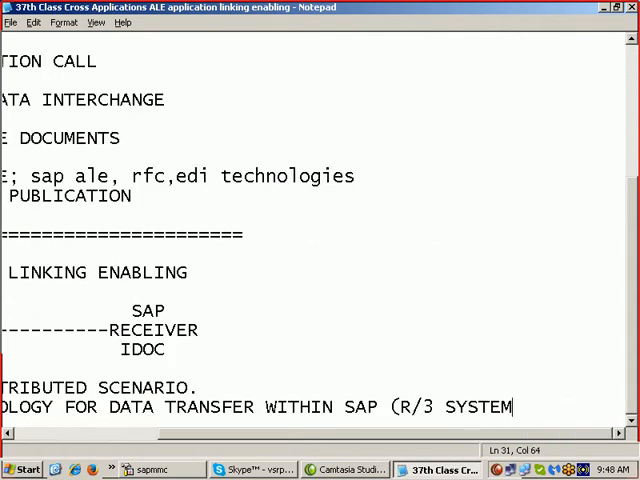
type("TO")
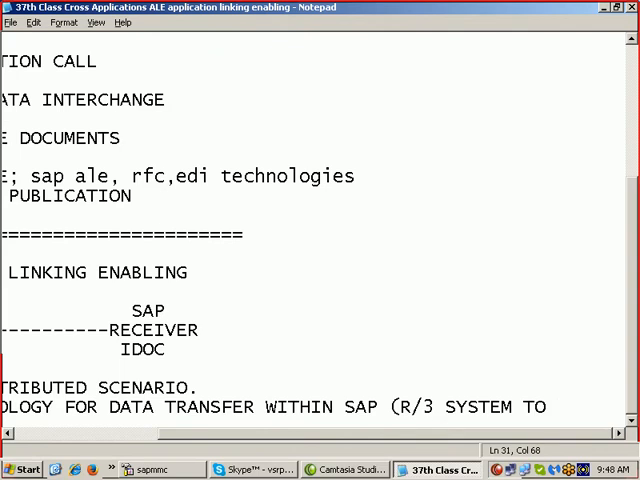
type("R/")
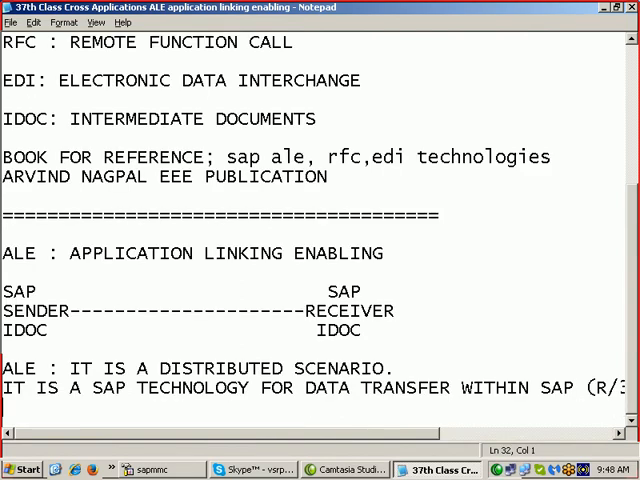
Finish the sentence with 'USING IDOC (INTERMEDIATE DOCUMENTS)'.
type("USING")
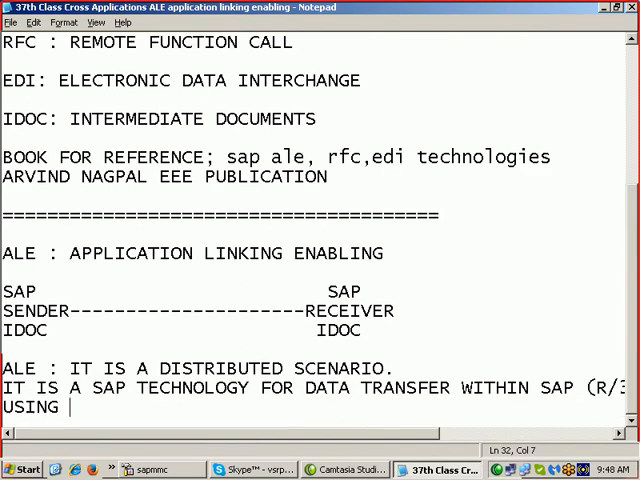
type("IDOC")
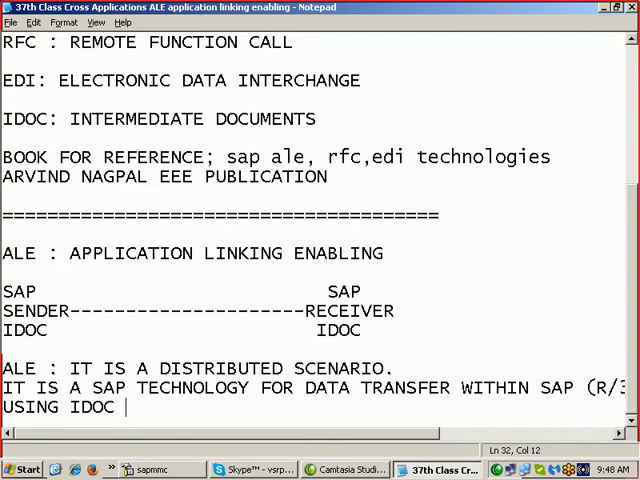
type("(INTER")
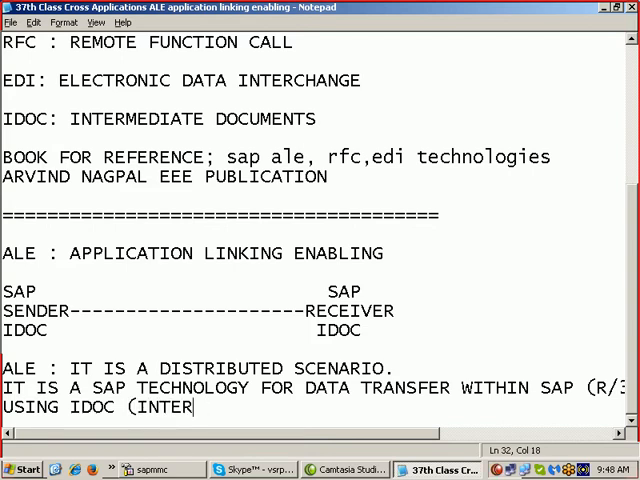
type("MEDIATE C")
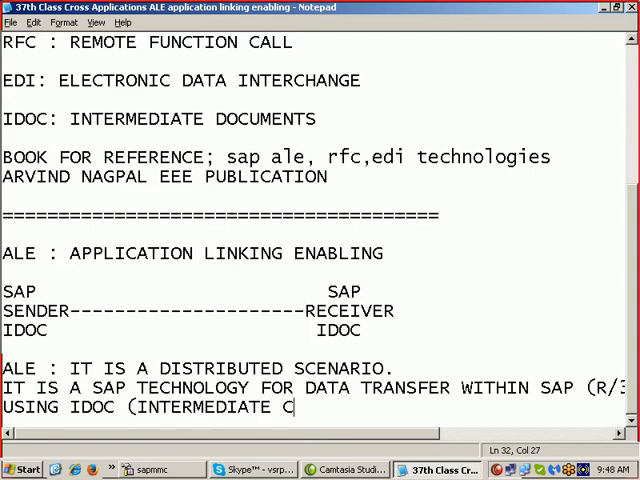
type("OCUMENTS")
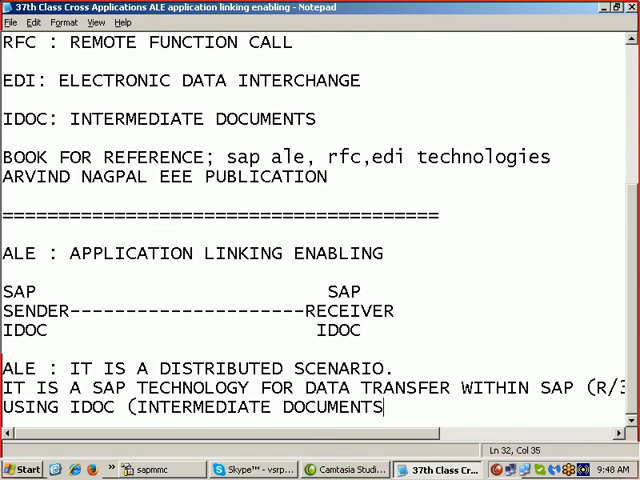
type(")")
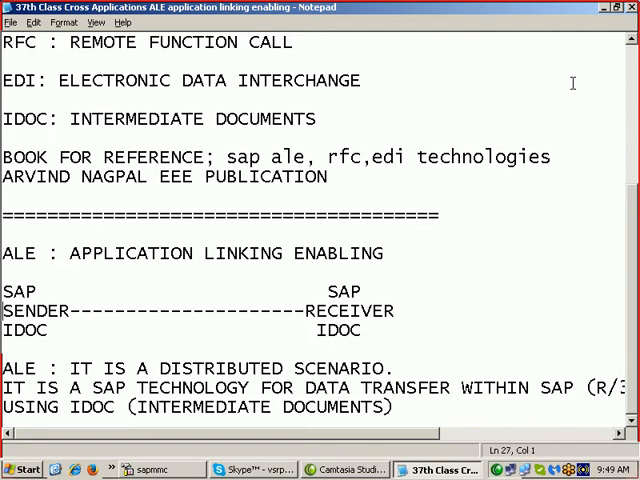
Draw the arrows BUSS.DOC-->IDOC under SENDER and IDOC-->BUSS.DOC under RECEIVER.
type("BUSS")
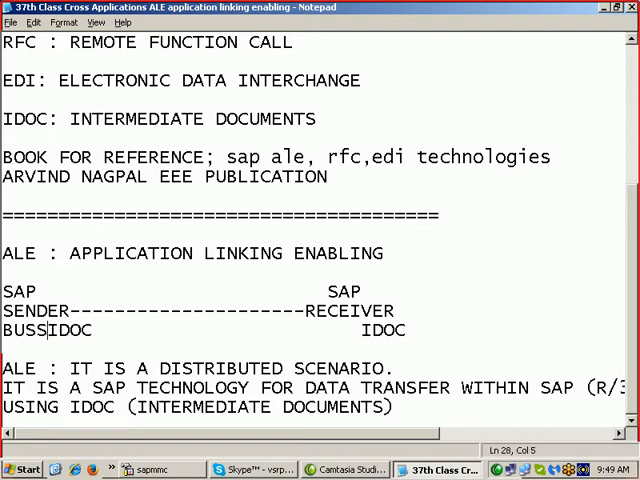
type("EDOC")
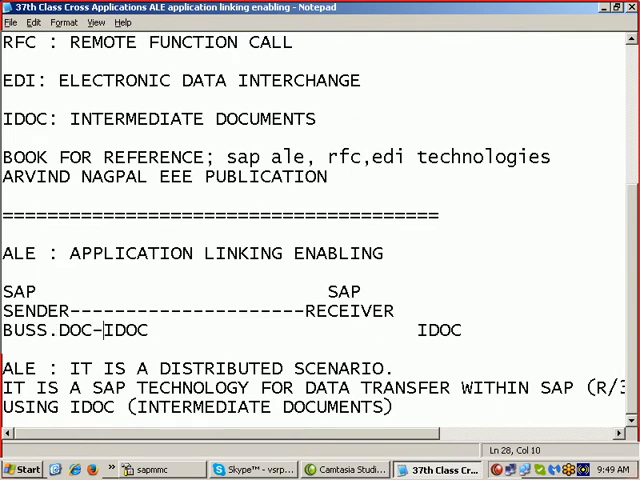
type(">")
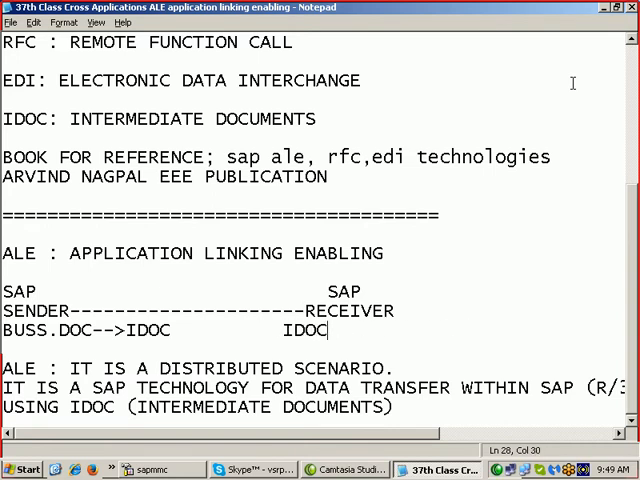
type("--")
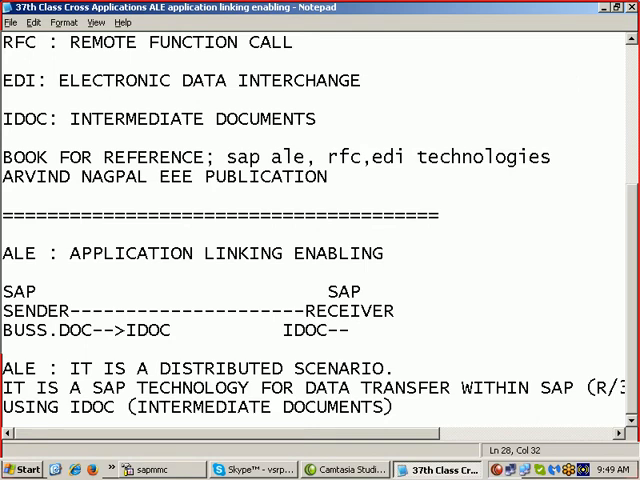
type("->")
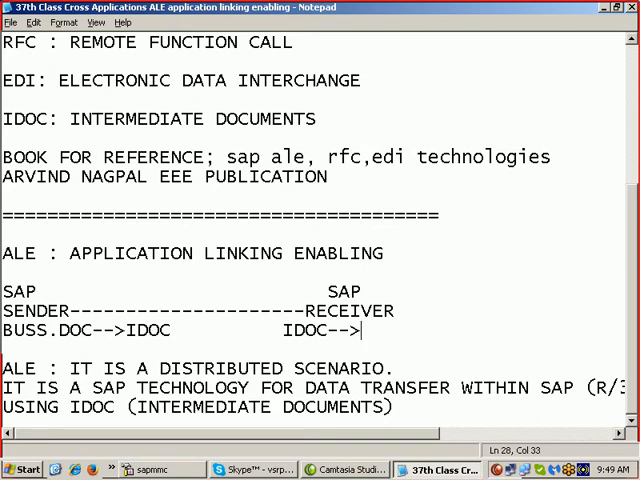
type("BUSS.DOC")
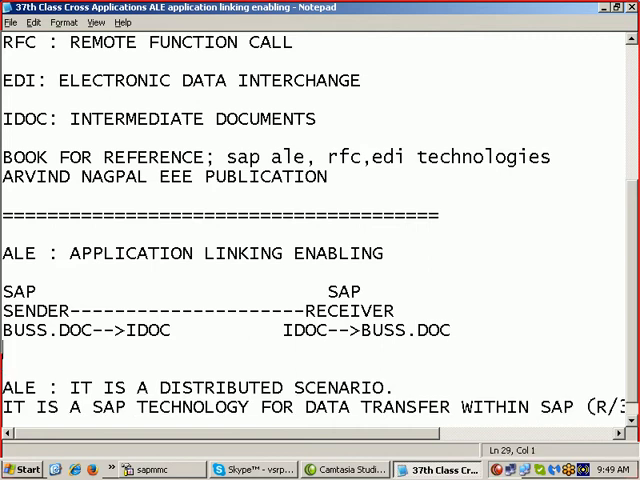
Label the arrows OUTBOUND PROCESS and INBOUND PROCESS on the next line.
type("O")
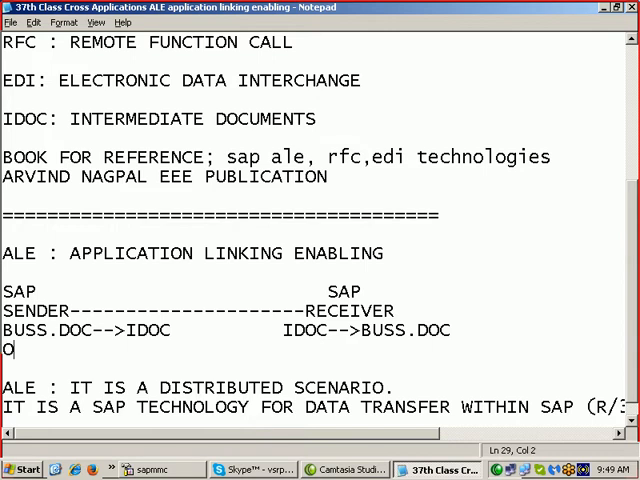
type("UTBOUND")
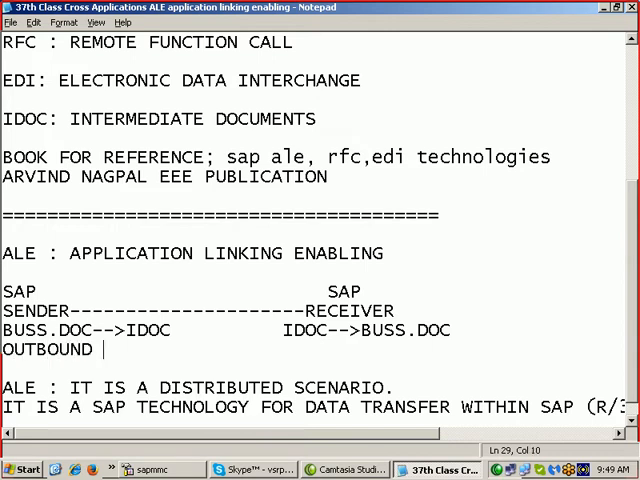
type("PROCESS")
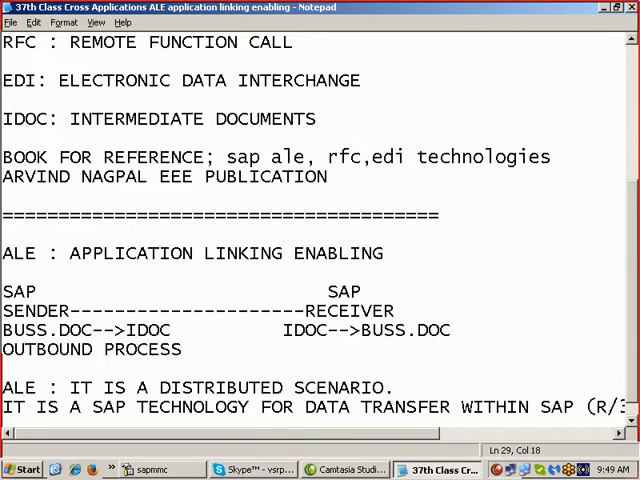
type("INBOU")
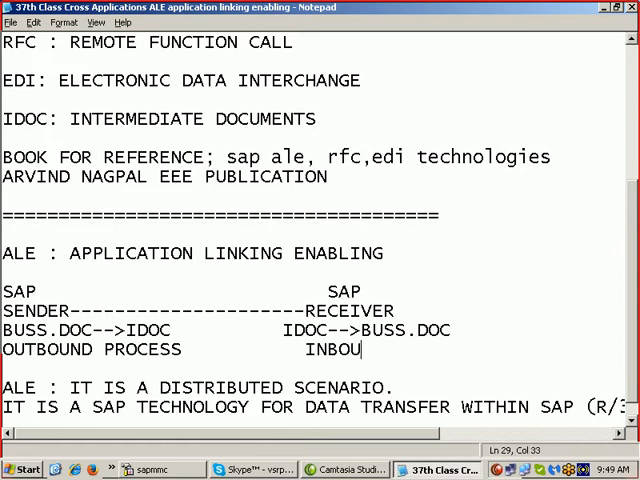
type("ND PROCESS")
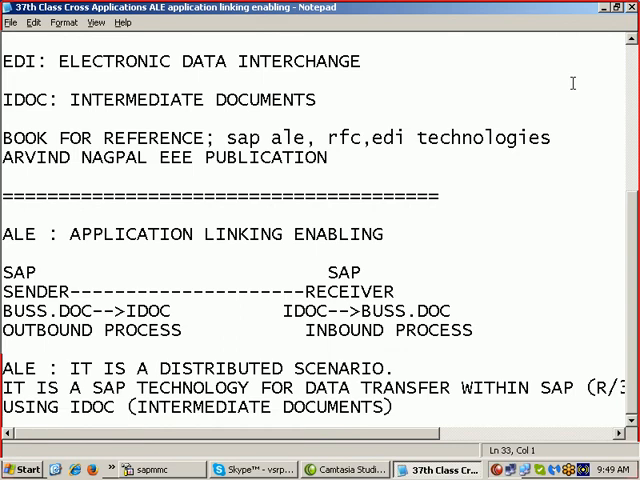
Write 'OUTBOUND PROCESS: converting business document into IDOC (intermediate document)' definition.
scroll("down", 3)
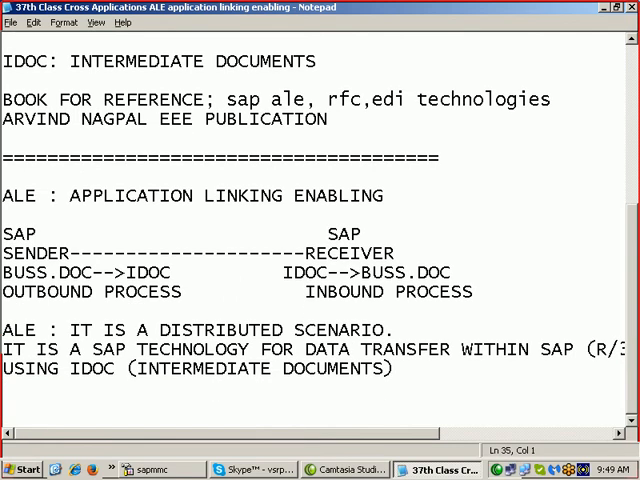
type("OUTBOUND PROCESS: THE")
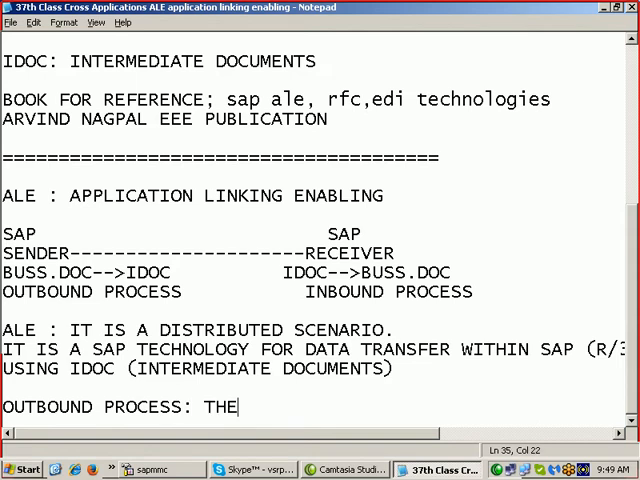
type("PROCESS OF CONVERTING")
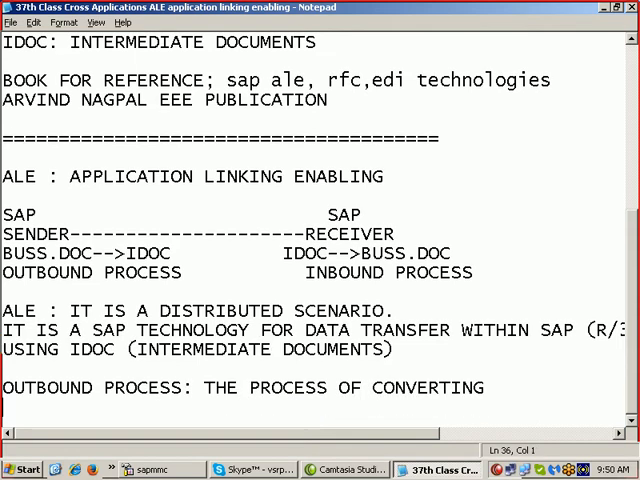
type("BUSSINESS D")
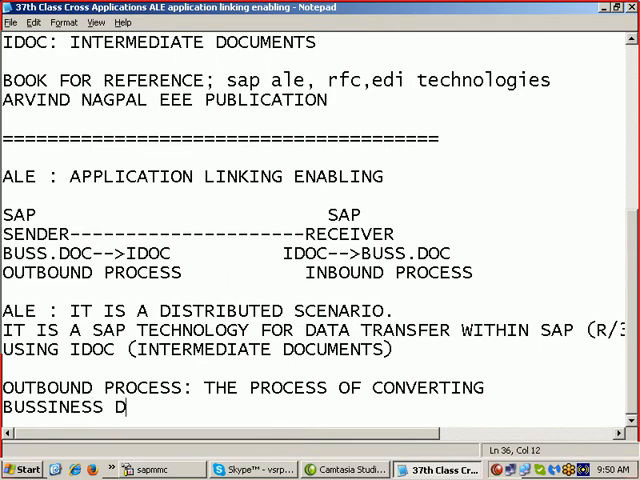
type("OCUMENT INTO")
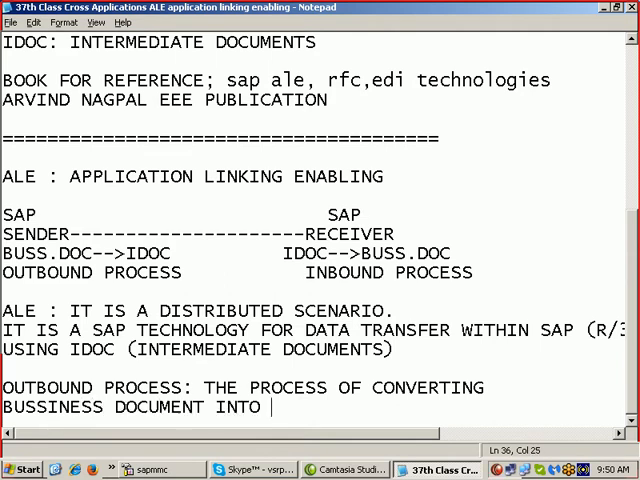
type("IDOC (IN")
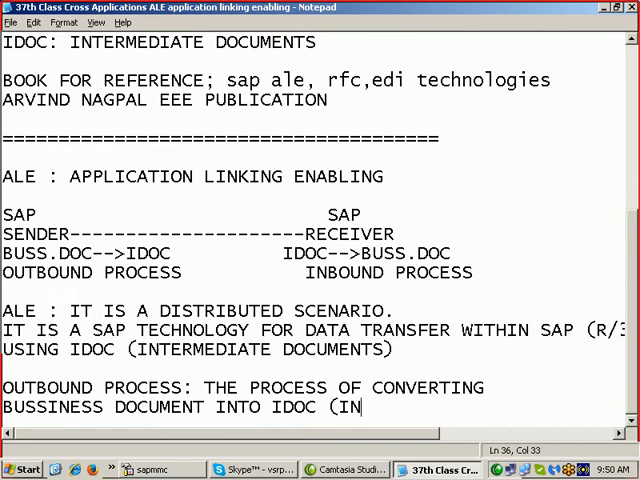
type("TERMEDIATE C")
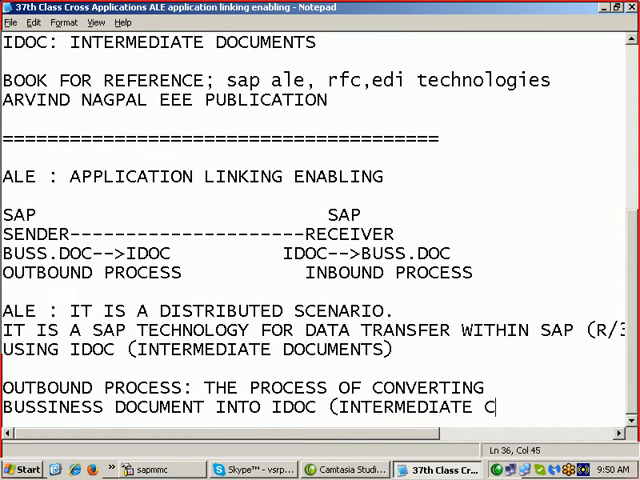
type("DOCUMENT")
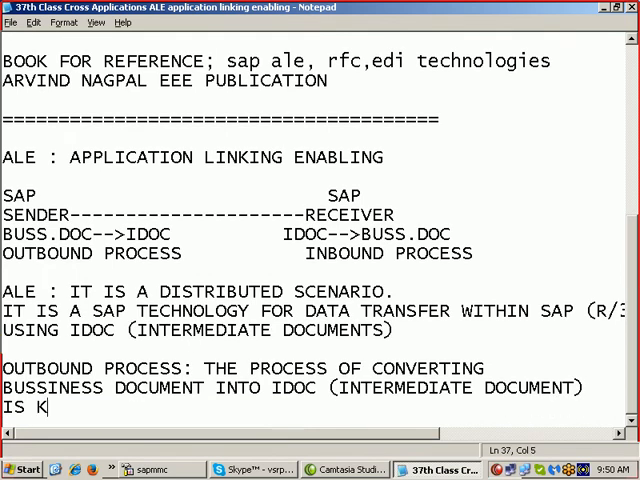
type("NOWN AS O")
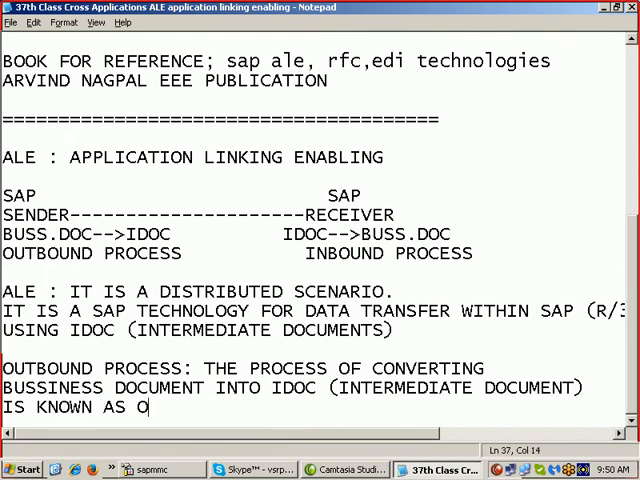
type("UTBOUND PROCESS")
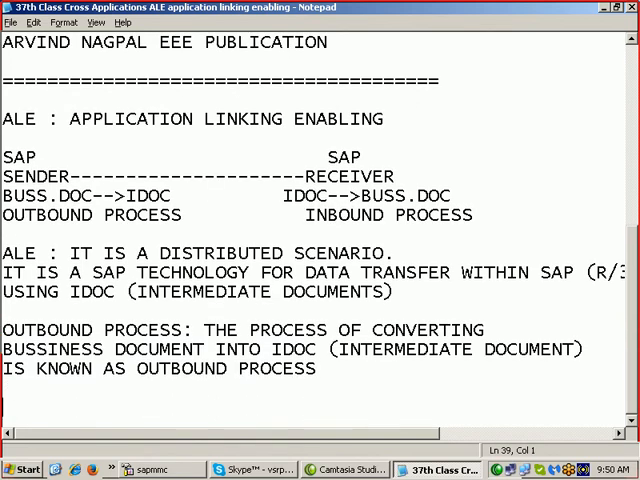
Write 'INBOUND PROCESS: THE PROCESS OF CONVERTING IDOC INTO... IS KNOWN AS INBOUND PROCESS.'.
type("INBOUND PRO")
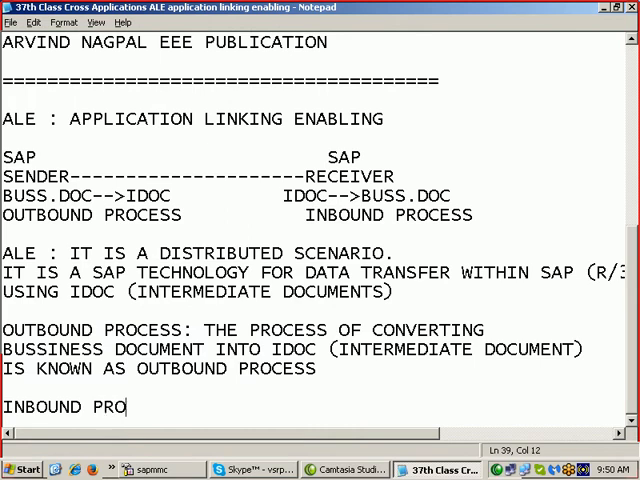
type("CESS: THE")
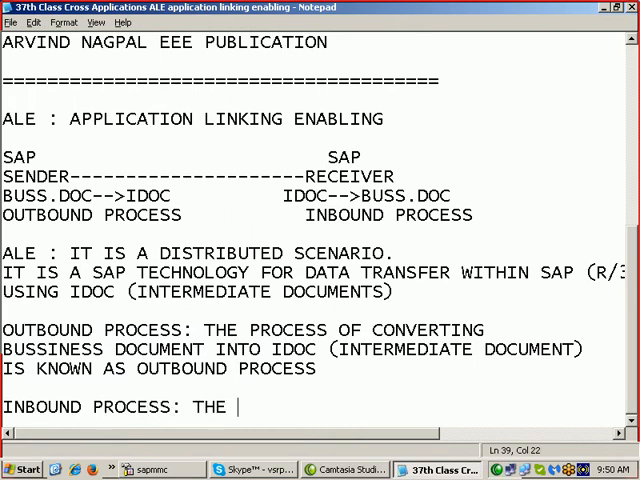
type("PROCESS")
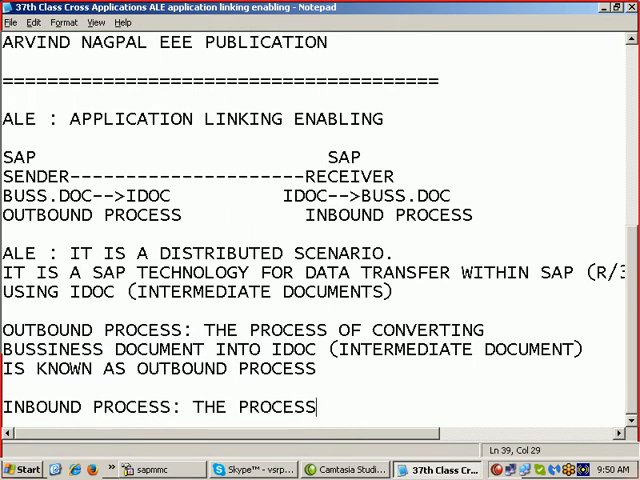
type("OF CONVERTI")
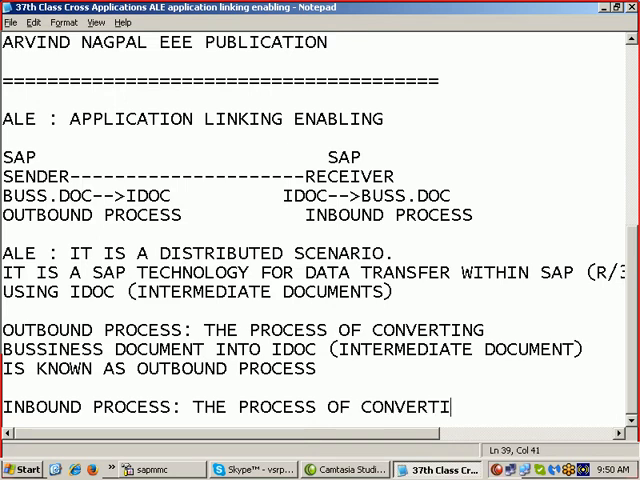
type("NG")
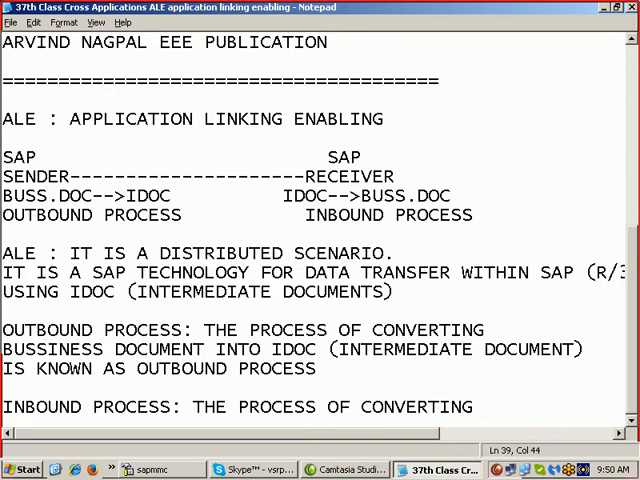
type("IDOC")
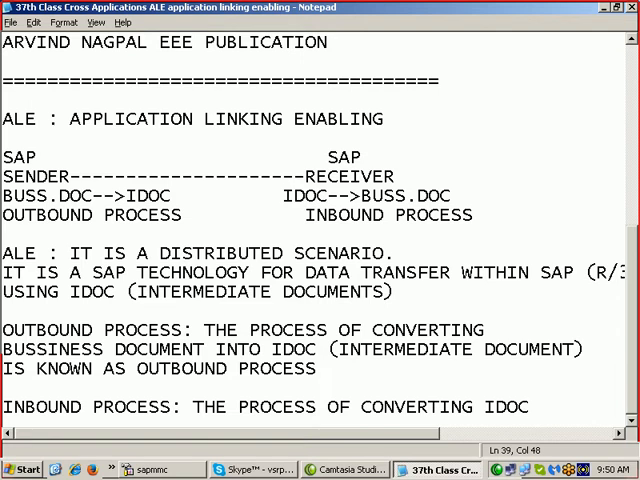
type("INTO")
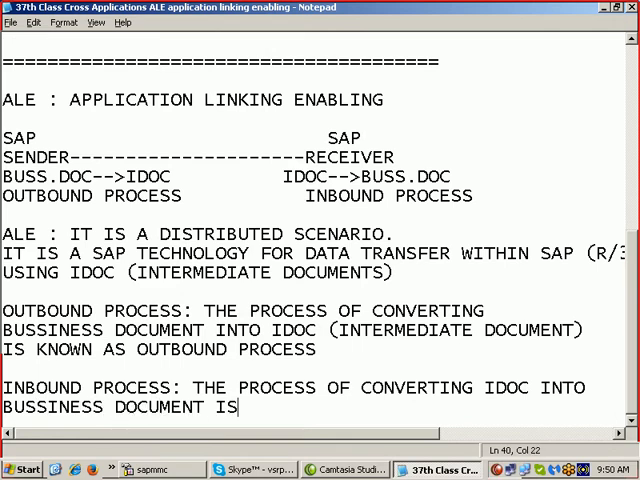
type("KNOWN AS")
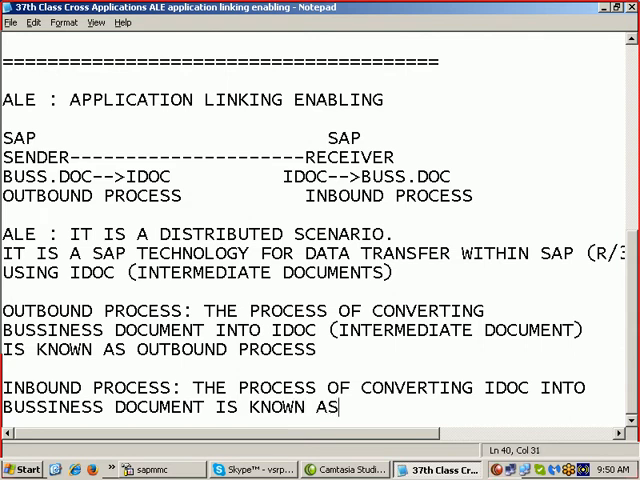
type("INBOUND PROC")
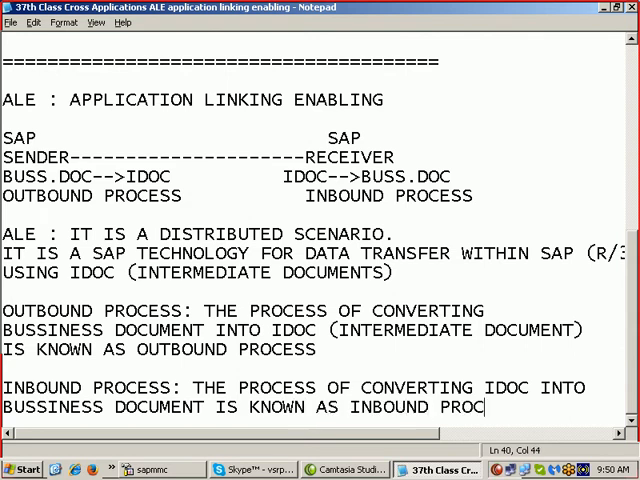
type("ESS.")
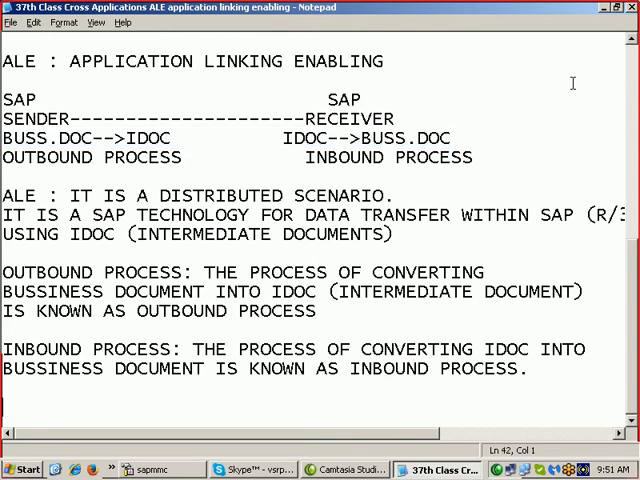
Add the heading 'IDOC : INTERMEDIATE DOCUMENTS'.
type("IDOC : I")
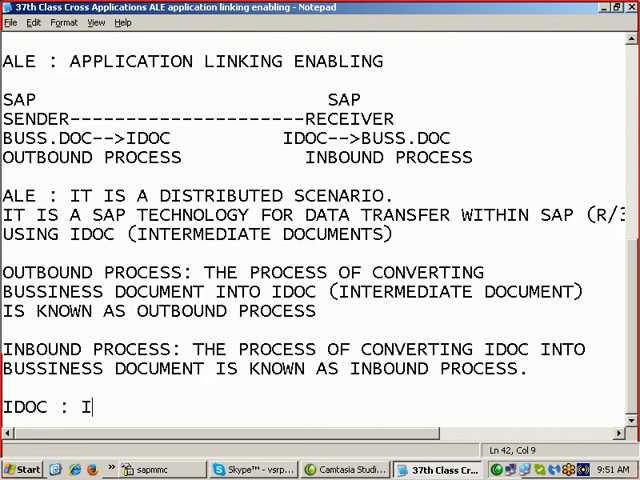
type("NTERMEDIATE")
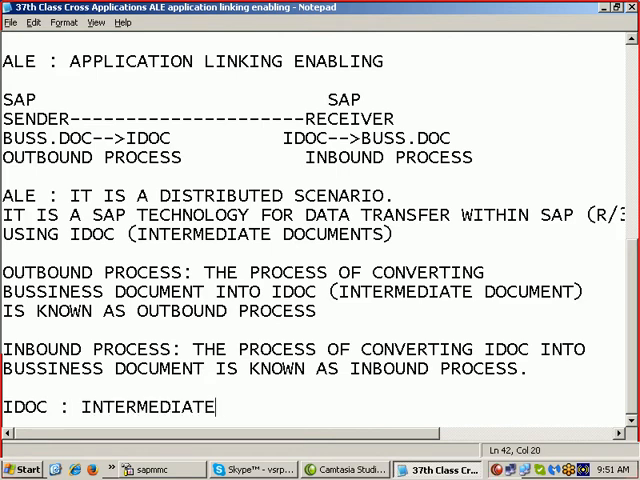
type("DOCUMENTS")
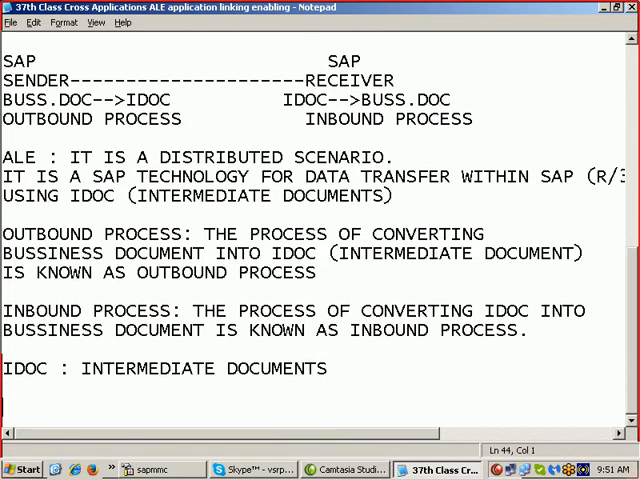
Describe IDOC as a container holding the data during the distribution process.
type("IDOC IS A")
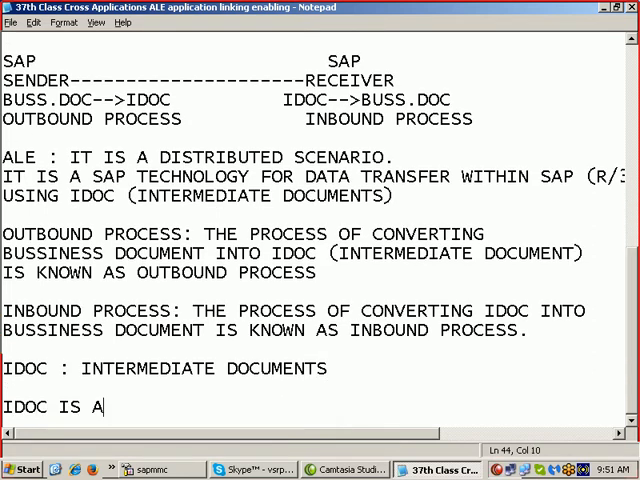
type("ON")
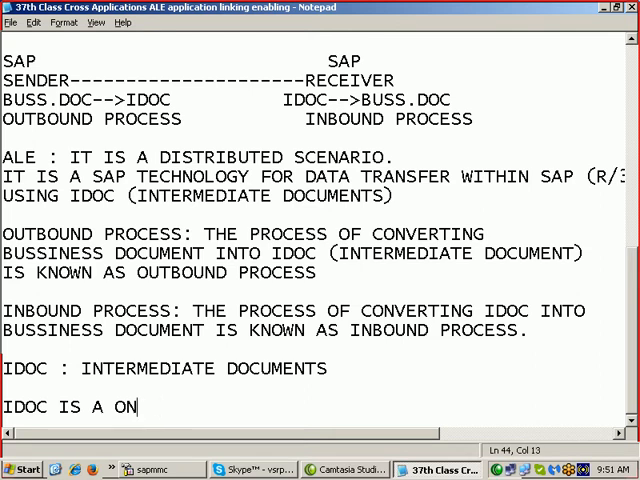
type("CONTAINE")
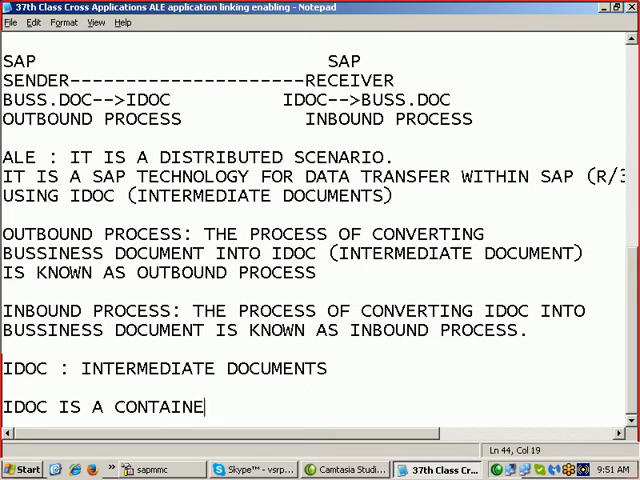
type("R TO HOL")
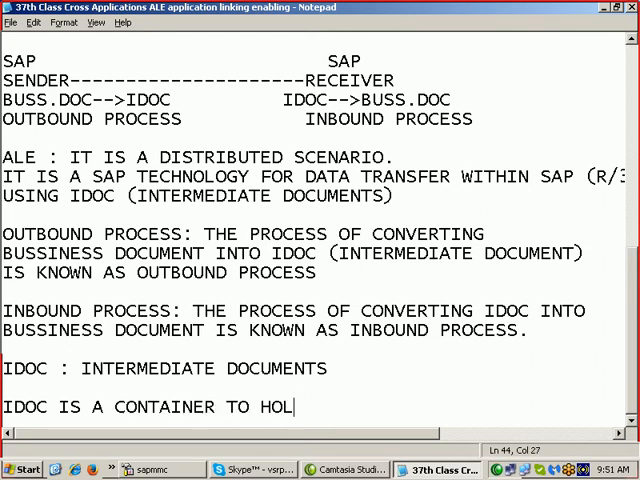
type("D THE DATA DURING")
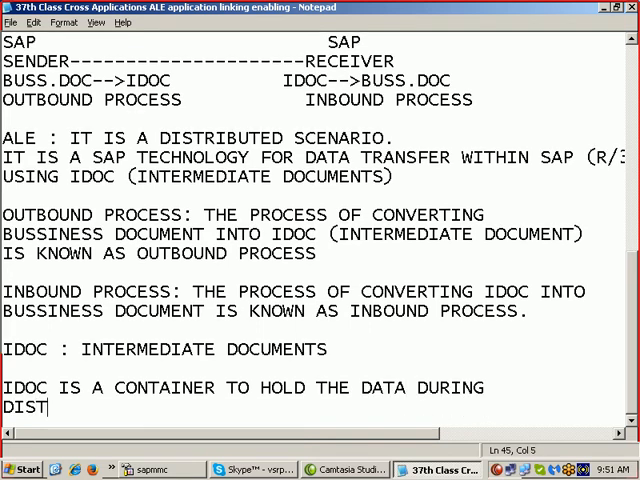
type("RIBUTION PROCESS.")
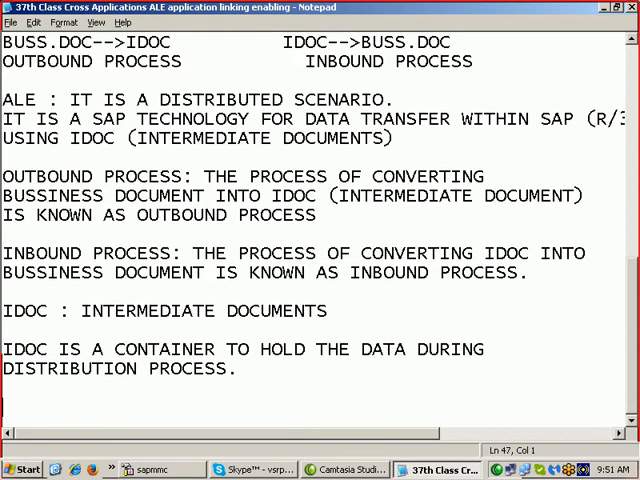
List 1.CONTROL RECORD, 2.DATA RECORD, 3.STATUS RECORD separated by '=' divider rows.
type("===============")
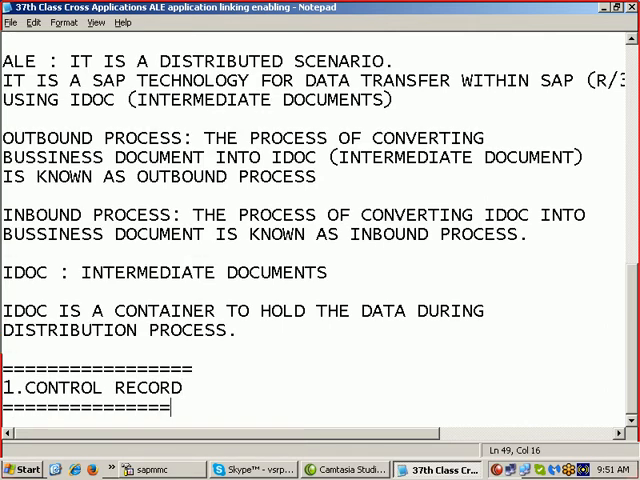
type("2.D")
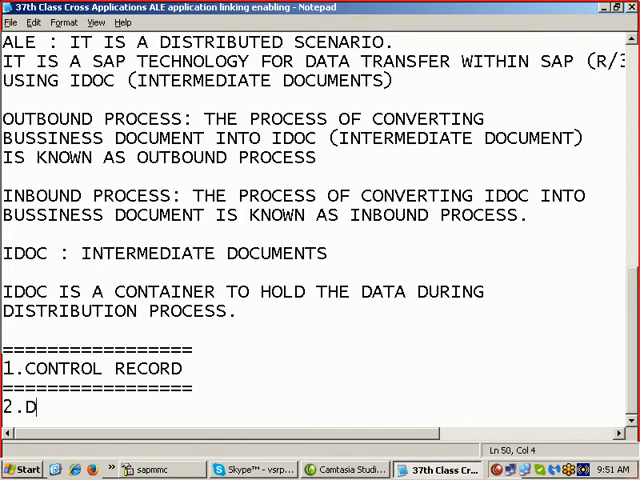
type("ATA RECORD")
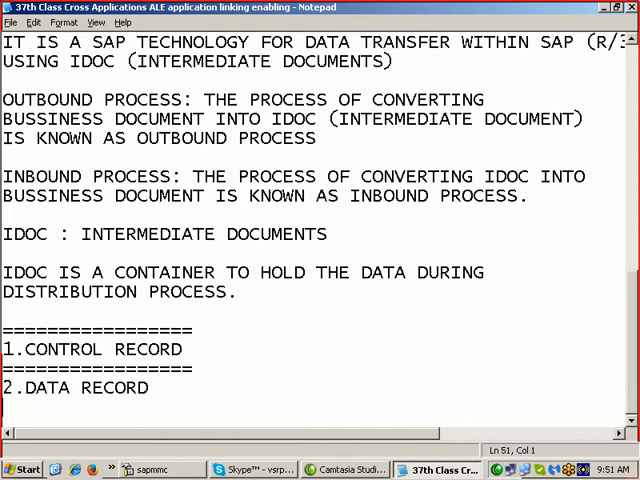
type("=================")
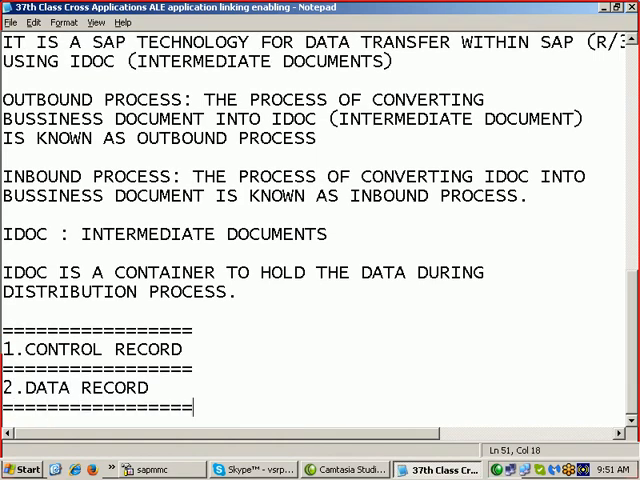
type("3.STA")
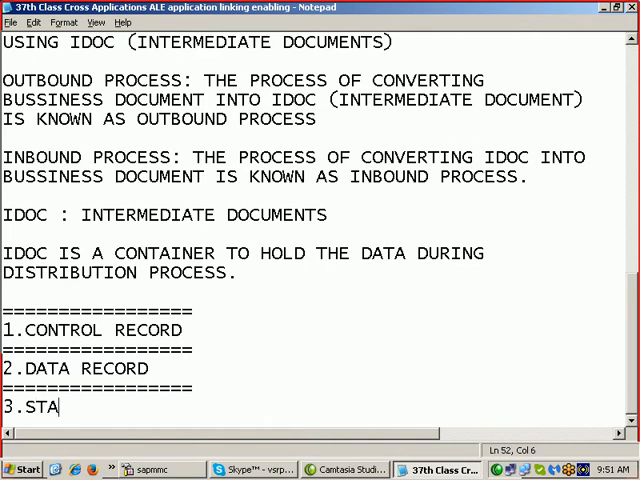
type("TUS RECORD")
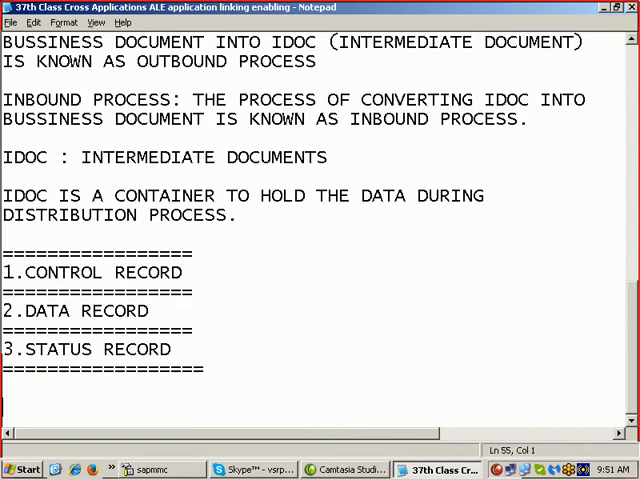
Note the control record contains sender, receiver, port information and MESSAGE TYPE.
type("CONTROL R")
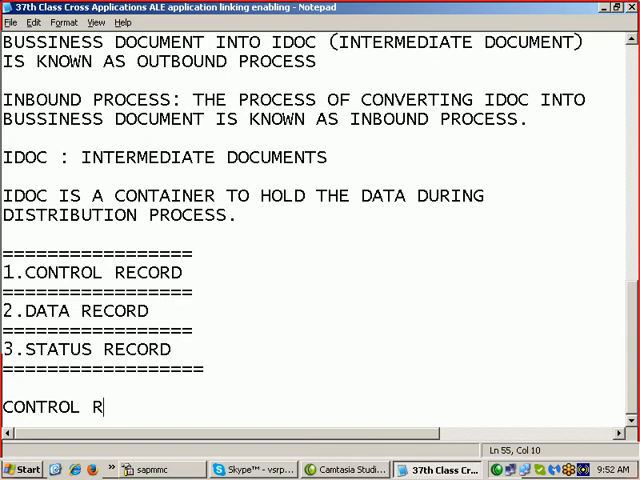
type("ECORD CONTAINS")
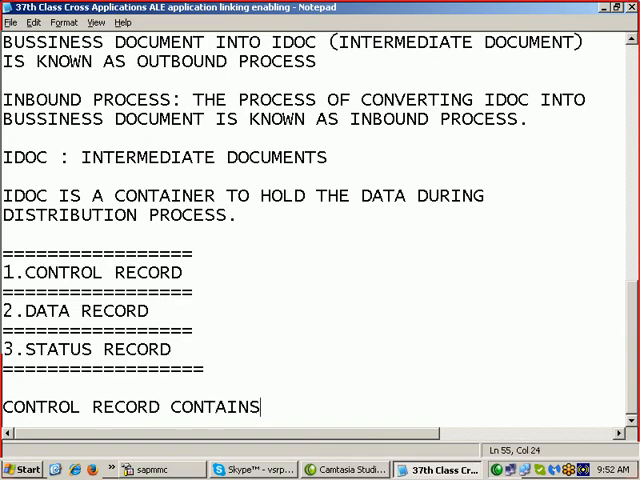
type("SENDER, RECEIVER,")
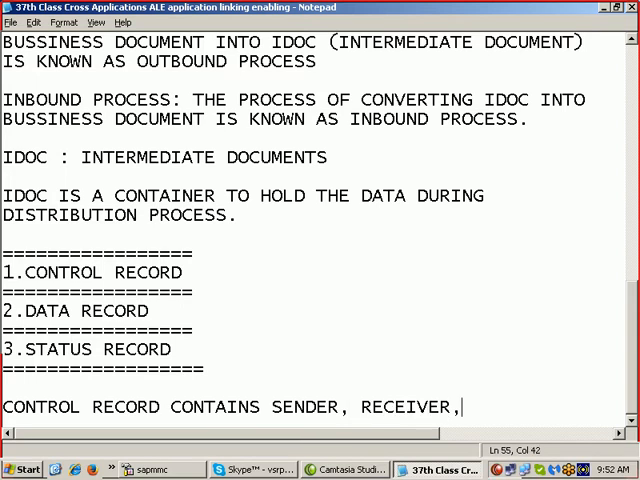
type("PROT")
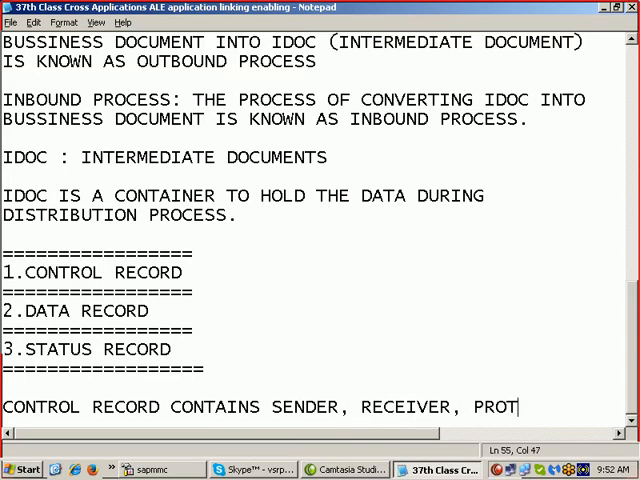
type("INFORMATI")
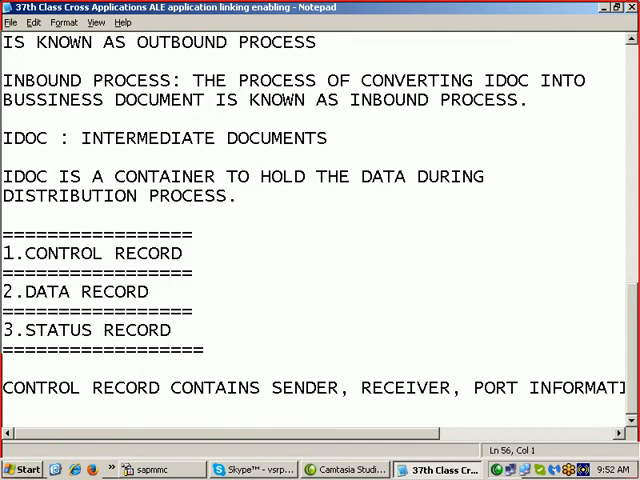
type("MESSAGE T")
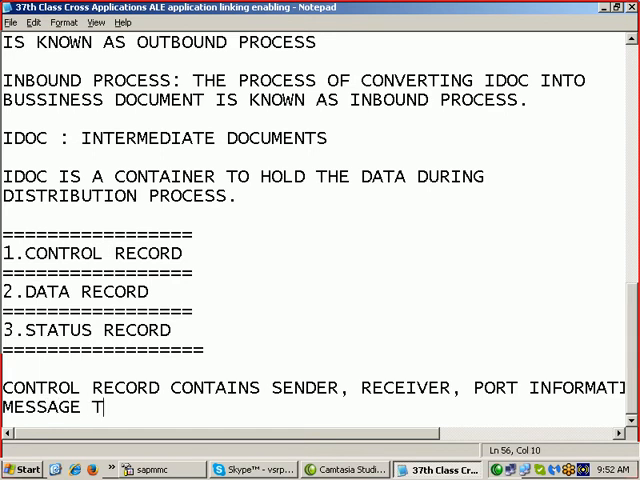
type("YPE")
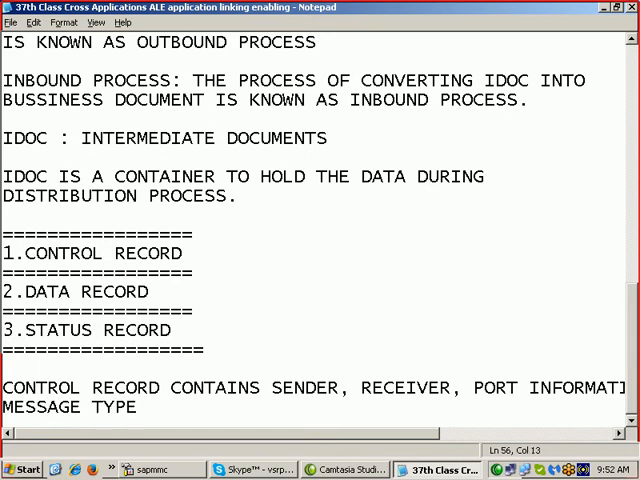
Write 'MESSAGE TYPE: SPECIFIES WHAT TYPE OF DATA IS TO BE DISTRIBUTED USING IDOC.'.
type("MESSA")
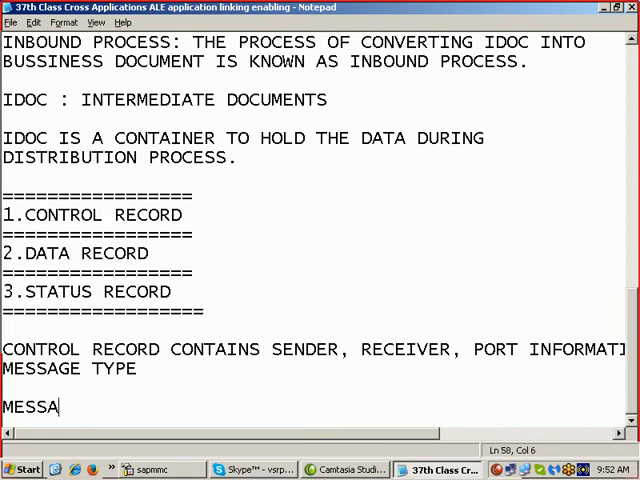
type("GE TYPE:")
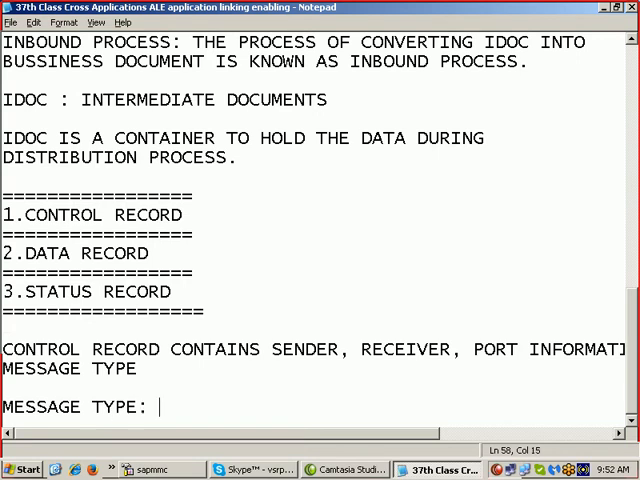
type("SPECI")
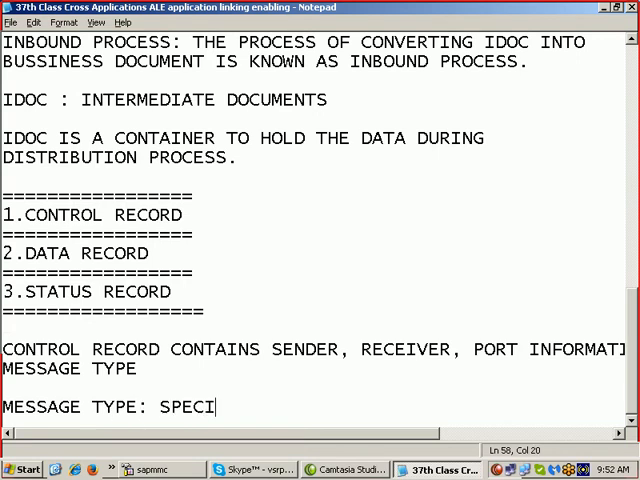
type("FIES WHAT T")
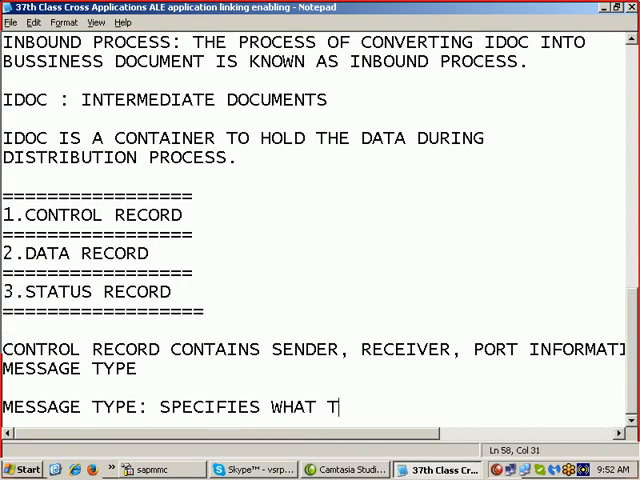
type("YPE OF DATA IS GOING")
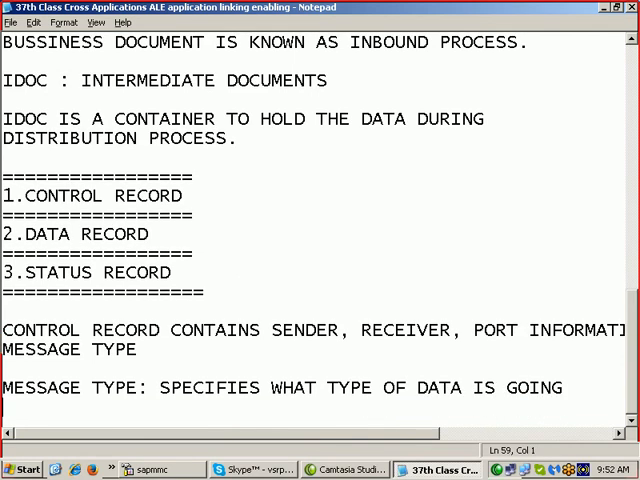
type("TO BE DISTRIBUTED IN")
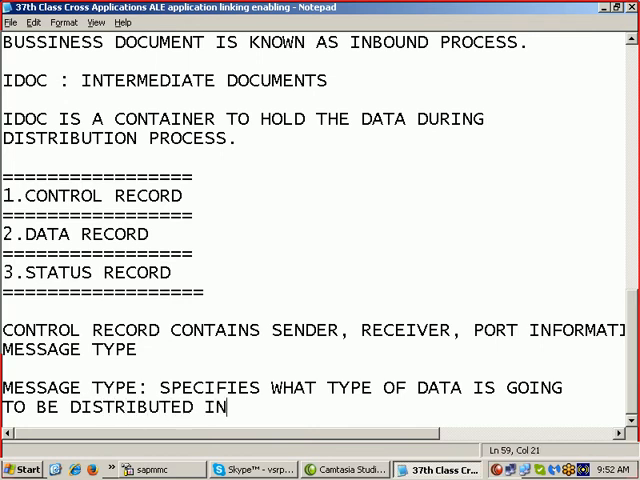
type("USING ID")
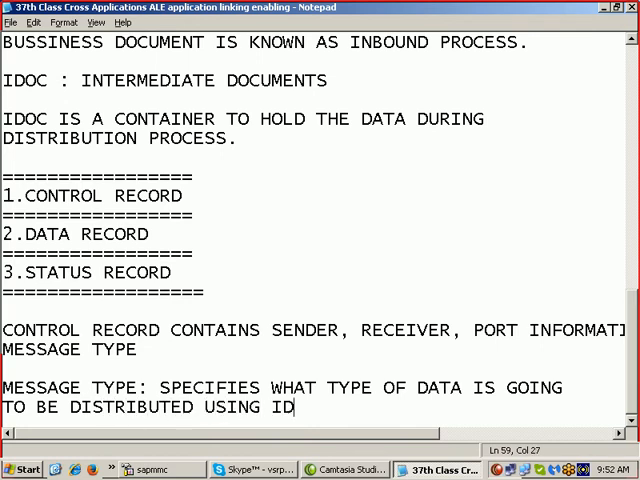
type("OC.")
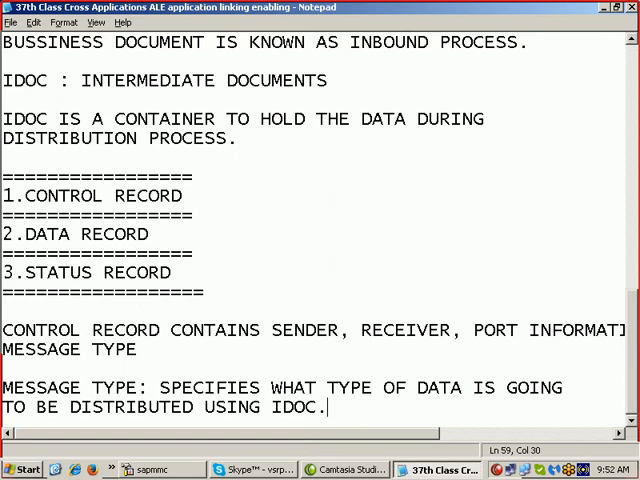
type("C")
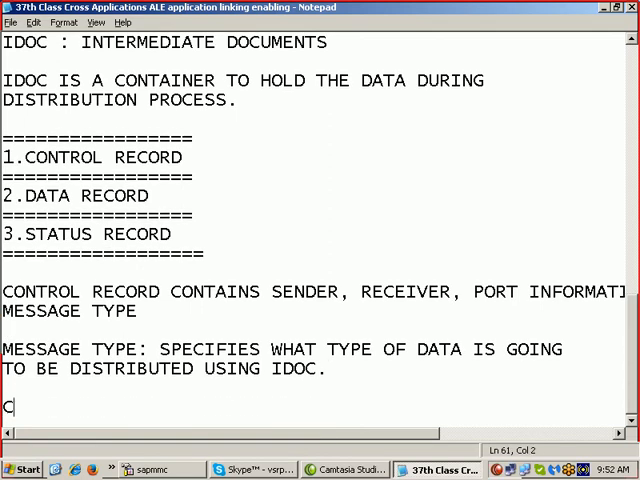
Pair customer, vendor, material information and purchase orders with DEBMAS, CREMAS, MATMAS, ORDERS.
type("USTOMER INFORMATION")
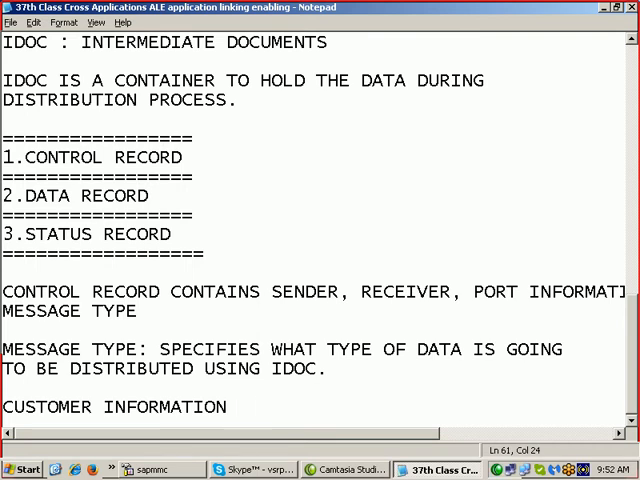
type("DEBMAS")
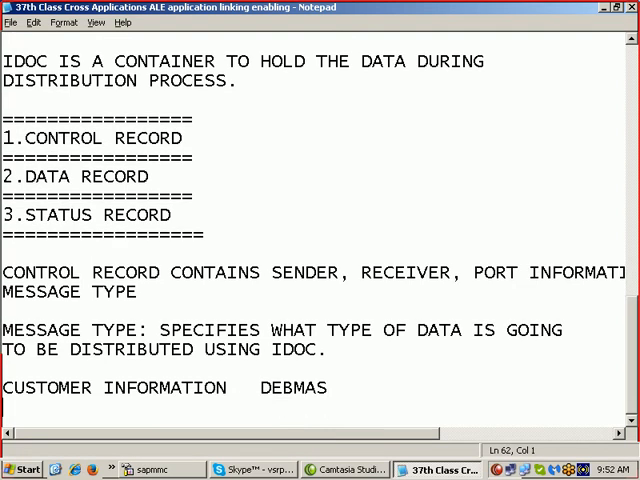
type("VENDOR")
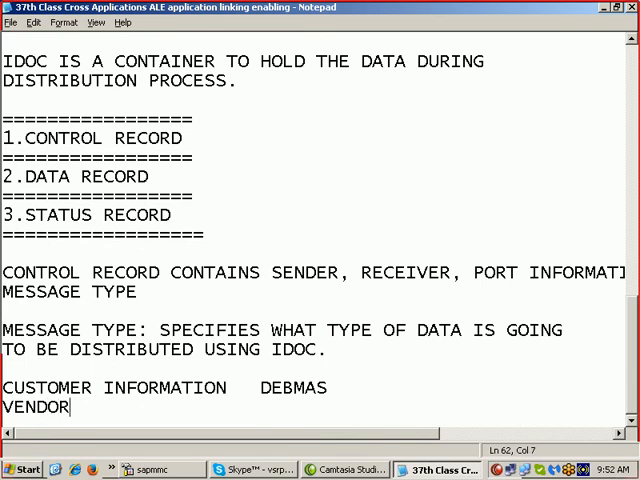
type("INFORMATION")
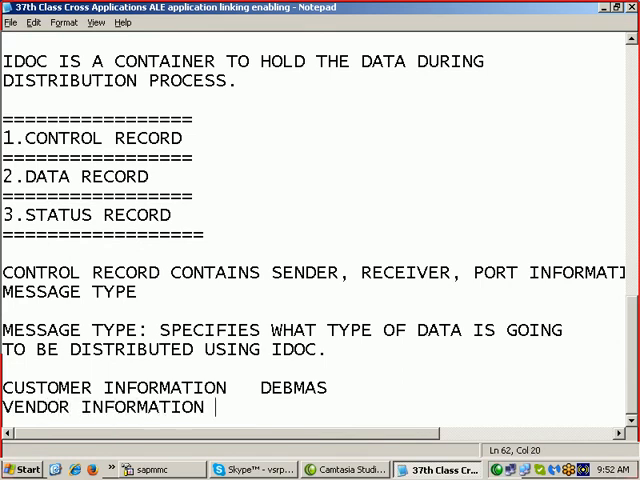
type("CRE")
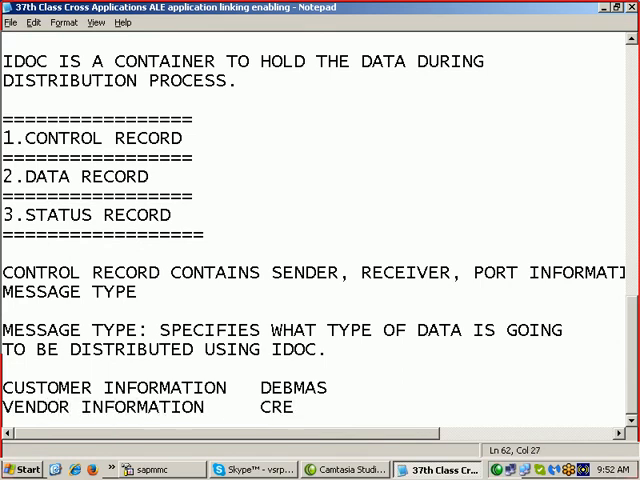
type("MAS")
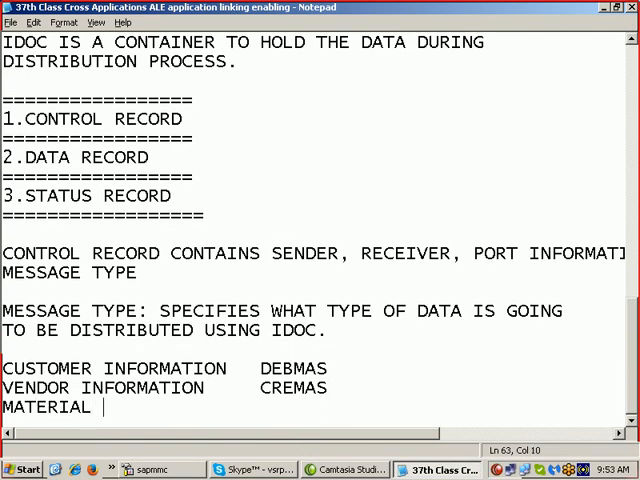
type("INFORMATION S")
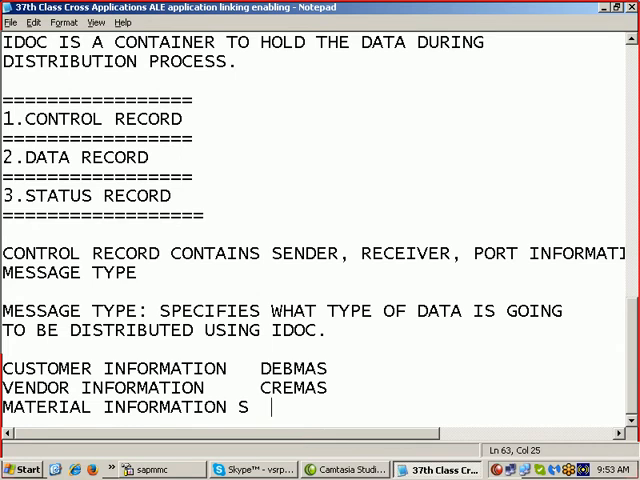
type("MATMA")
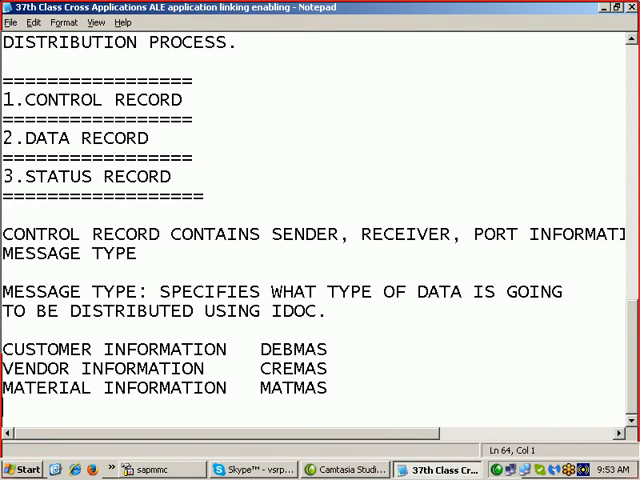
type("PURCHASE ORDERS")
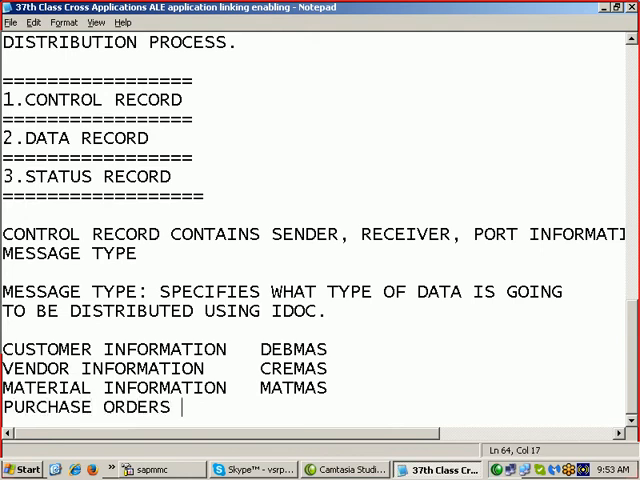
type("ORDERS")
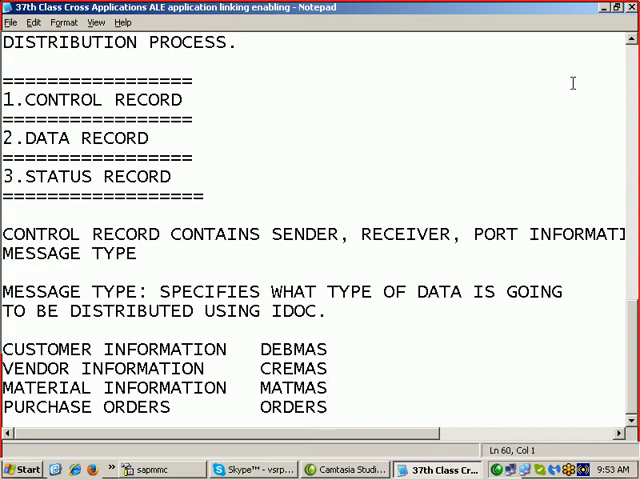
Add the header row 'TYPE OF INFORMATION MESSAGE TYPE' above the customer line.
type("TYPE OF IN")
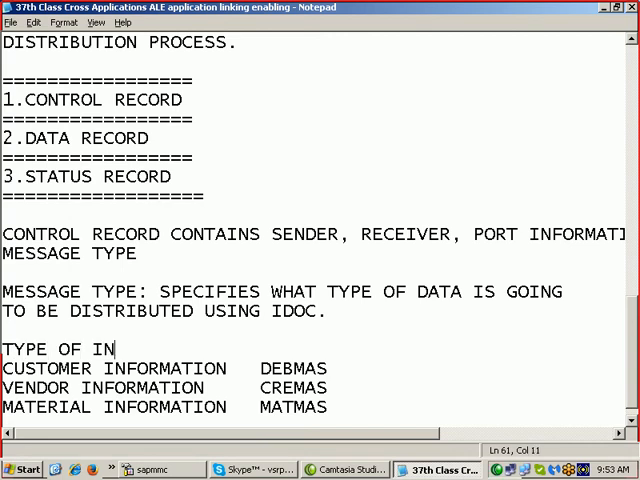
type("FORMATION")
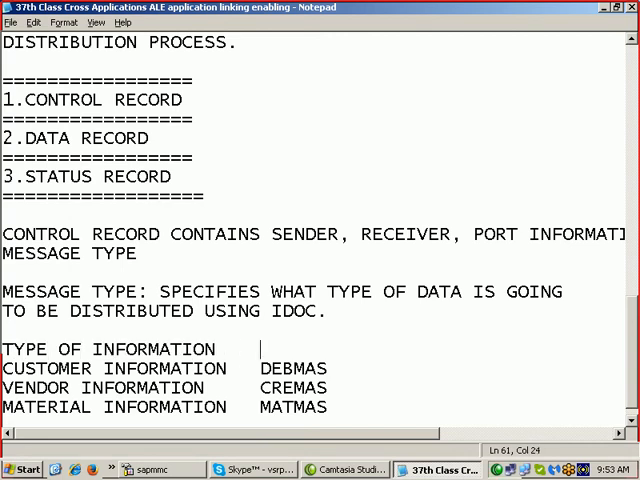
type("MESSA")
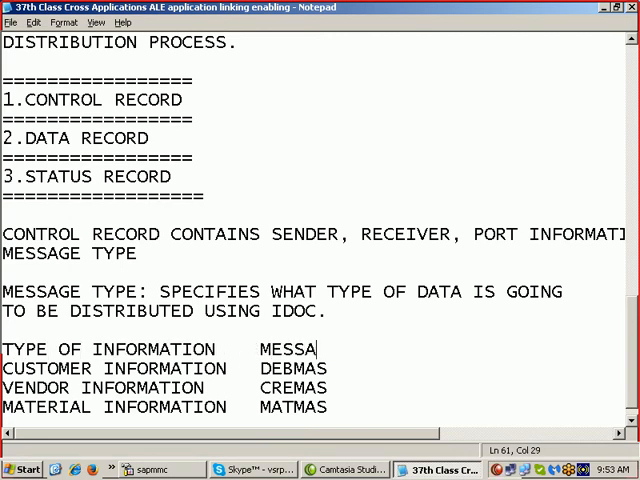
type("GE TYPE")
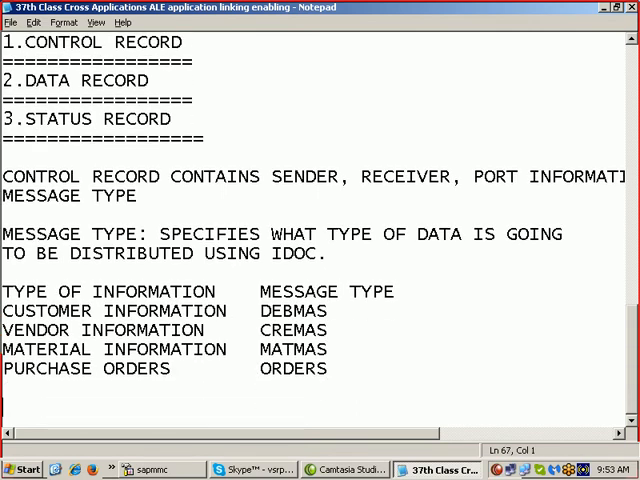
Below the table, add the line 'PORTS ARE CREATED ON EITHER SIDE OF THE DISTRIBUTION PROCESS'.
type("PORTS A")
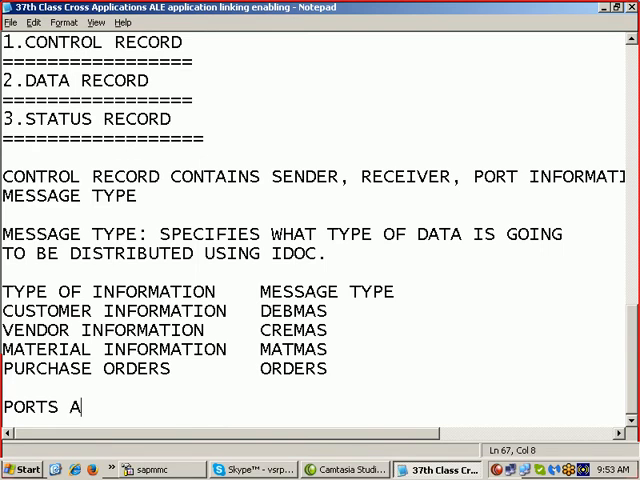
type("RE CREATED")
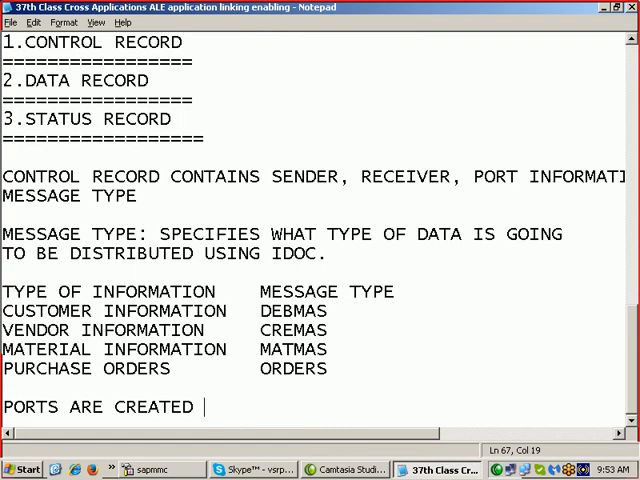
type("ON EITHE")
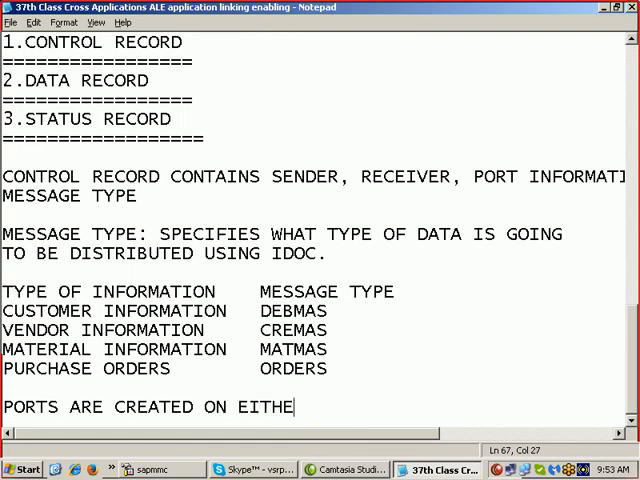
type("R SIDE FO THE D")
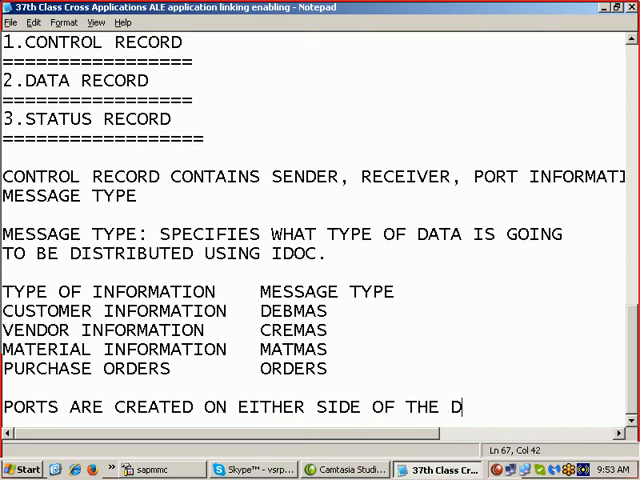
type("ISTRICU")
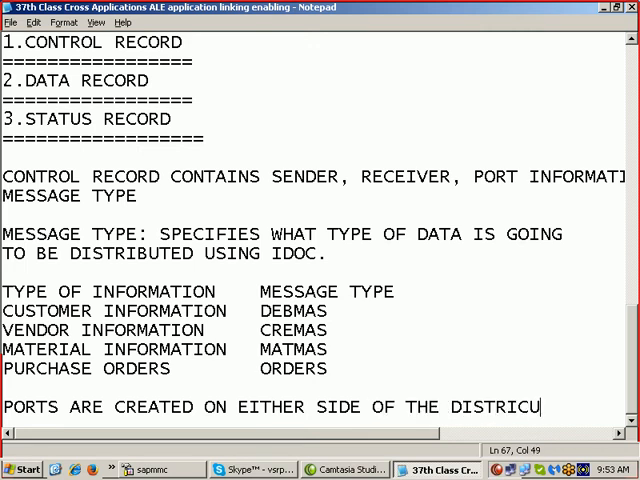
type("BUTION")
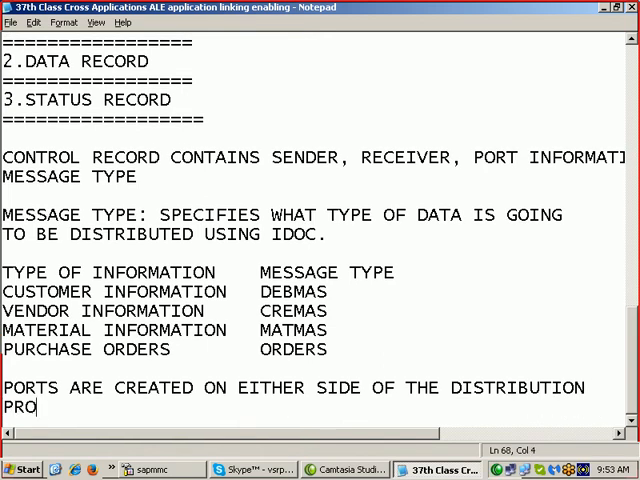
type("CESS")
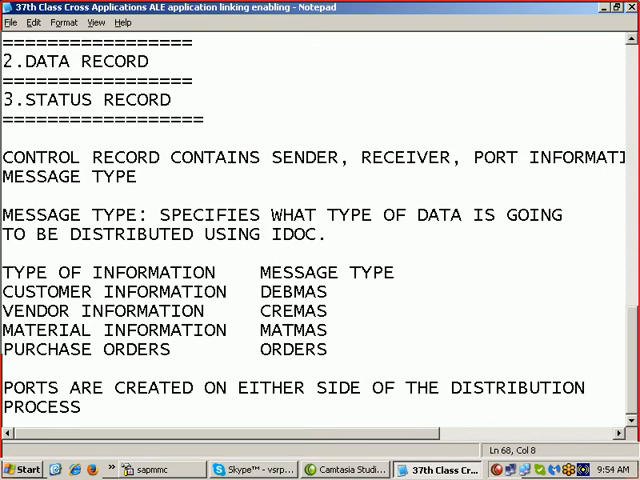
scroll("down", 3)
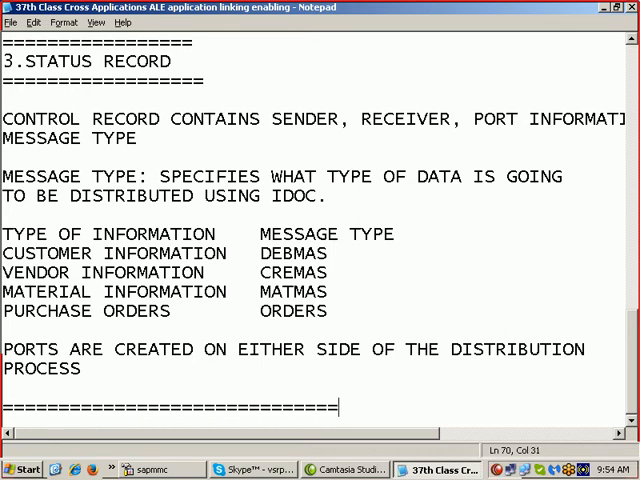
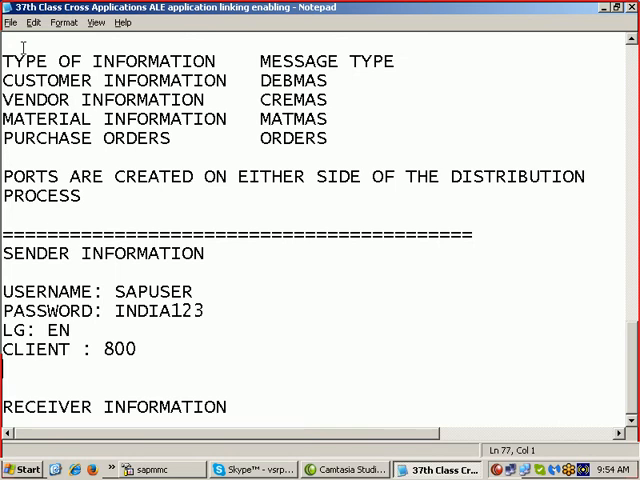
Add sender LOGICAL SYSTEM: LS800123, then the RECEIVER INFORMATION heading.
type("LOG")
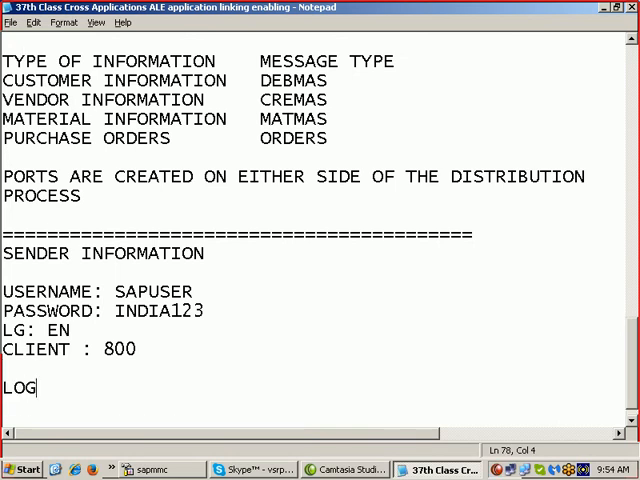
type("ICAL SYSTEM")
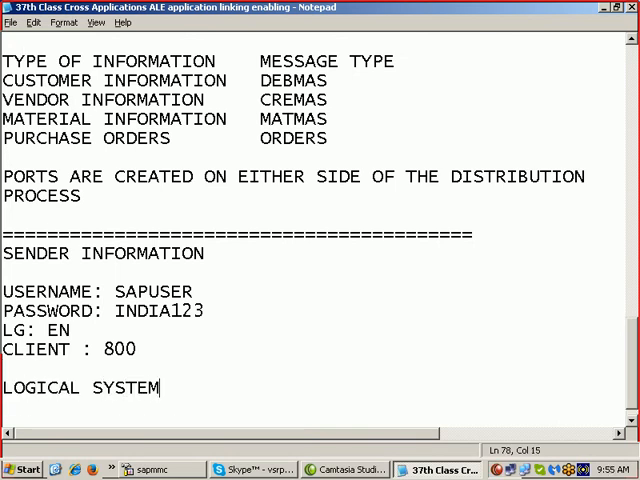
type(":")
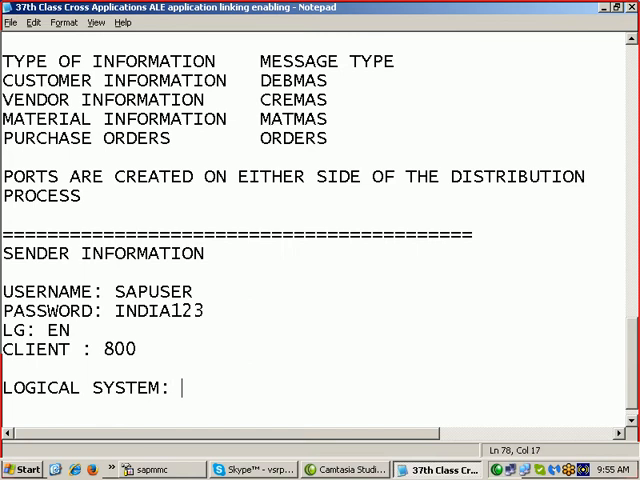
type("S")
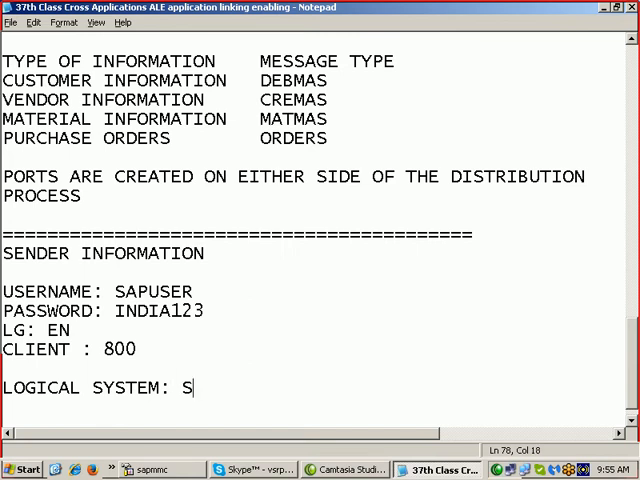
type("S")
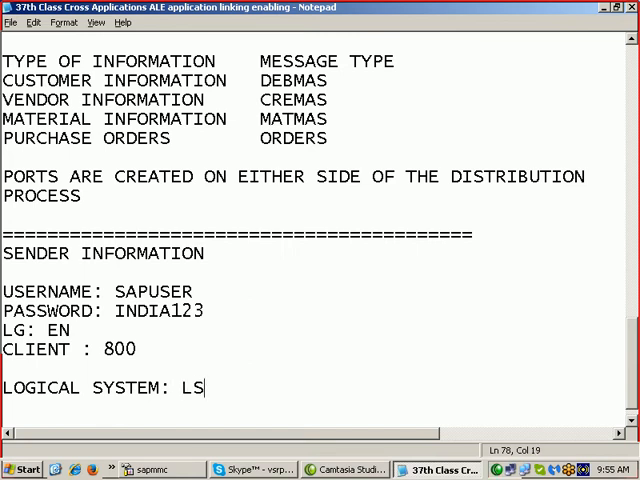
type("800")
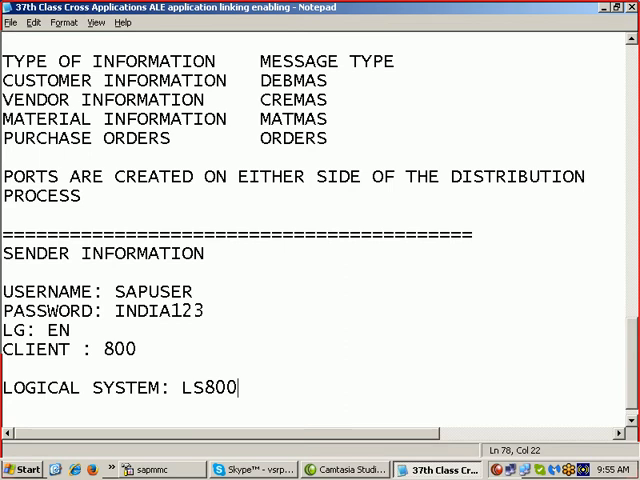
type("123")
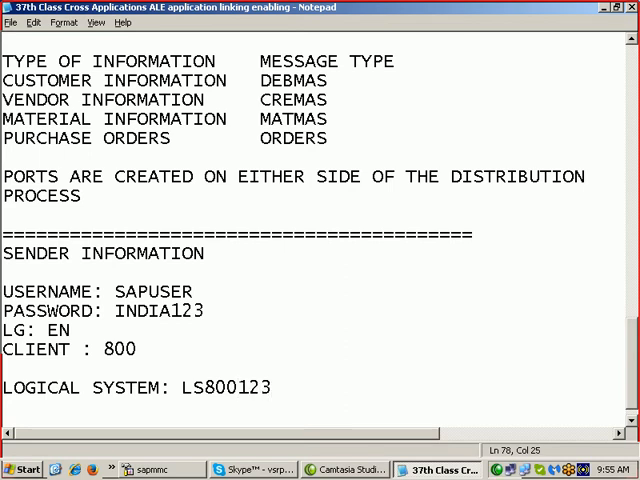
type("RECEIVER INFORMATION")
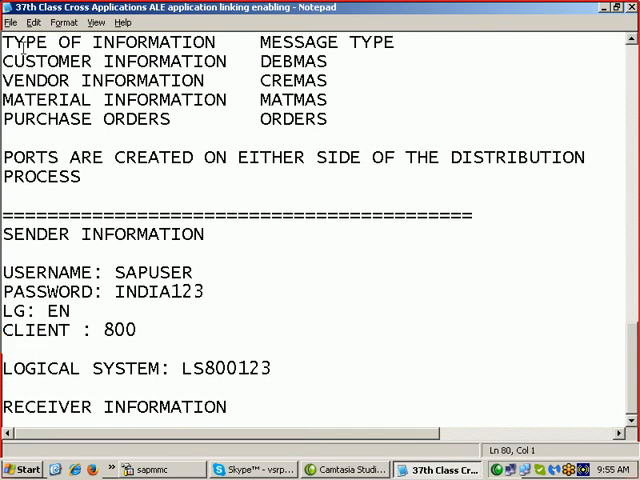
scroll("down", 3)
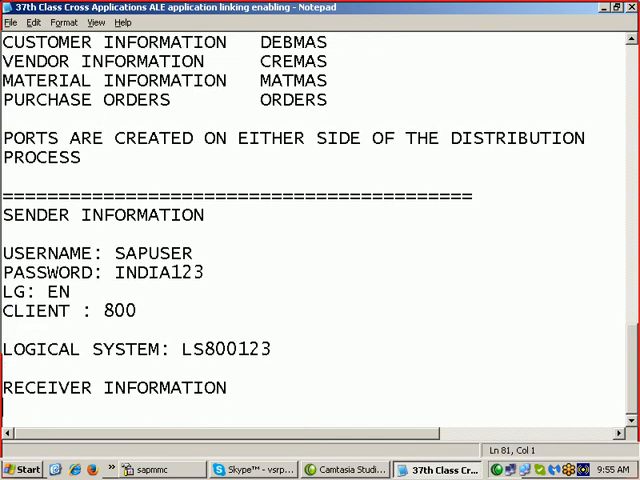
scroll("down", 3)
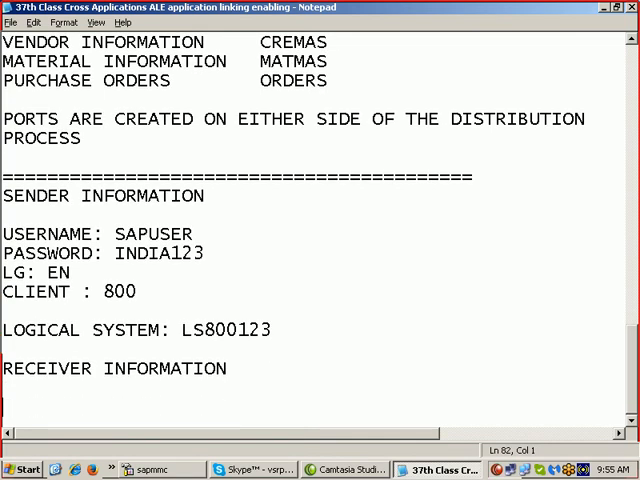
type("USERNAME:")
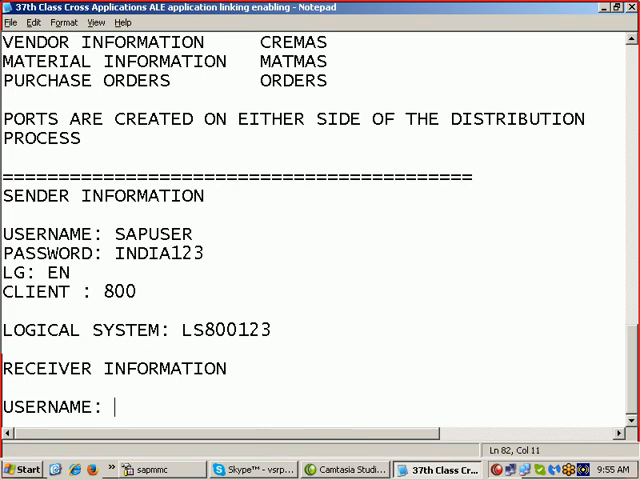
type("HEMANTH")
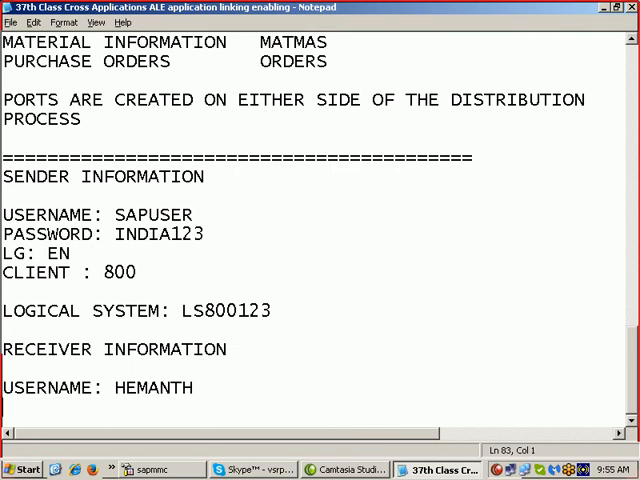
type("PASSWORD")
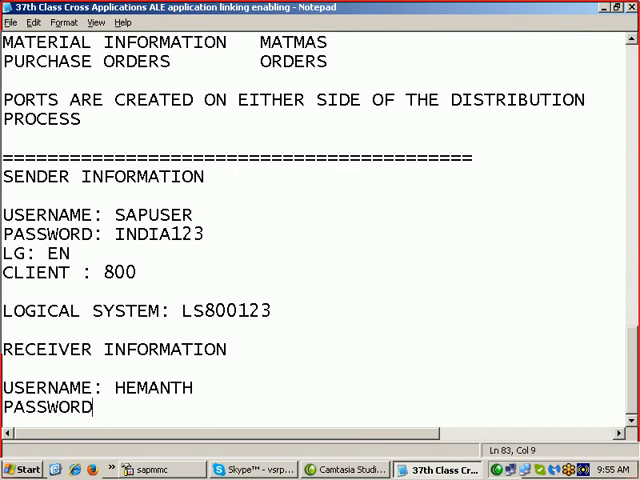
type(":")
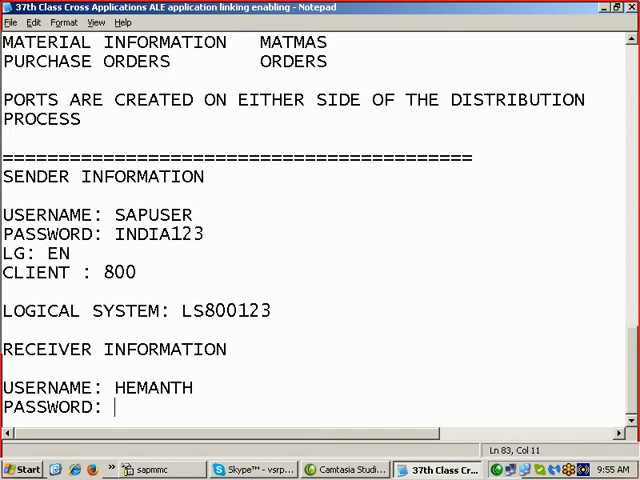
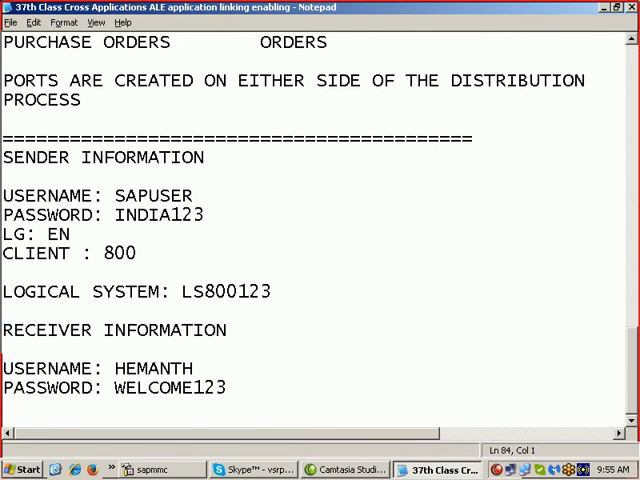
Add the receiver lines lg: en and client : 000.
type("lg: en")
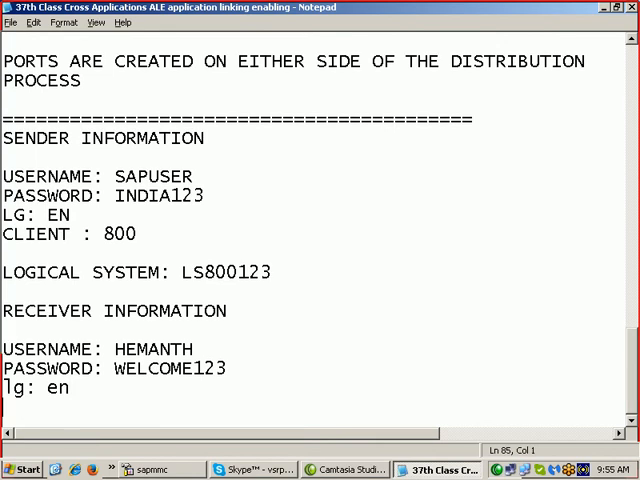
type("client :")
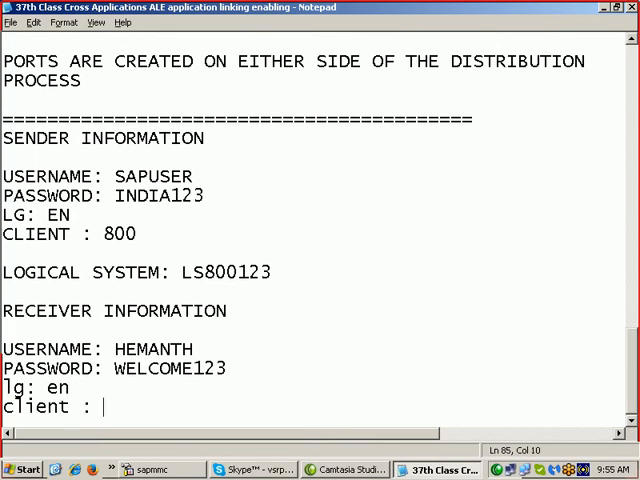
type("000")
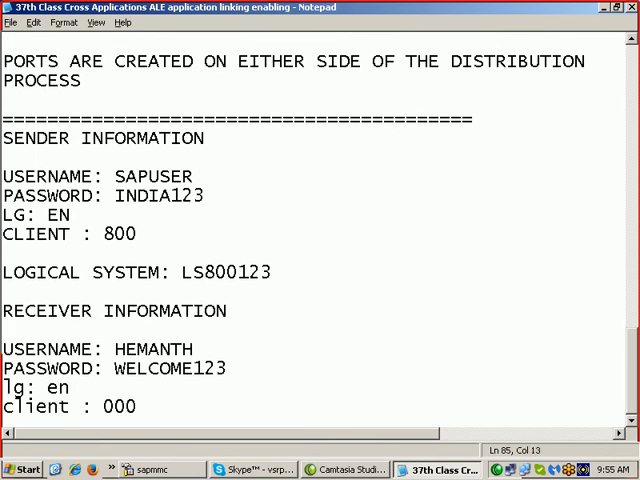
type("ss")
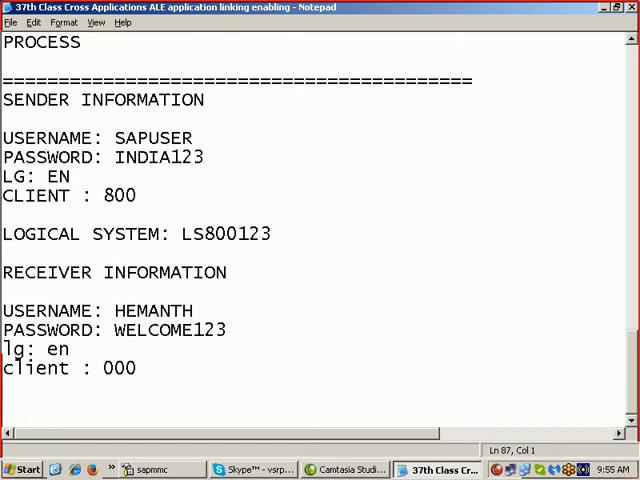
Add the receiver line LOGICAL SYSTEM : LS000HEM.
type("LOGICAL S")
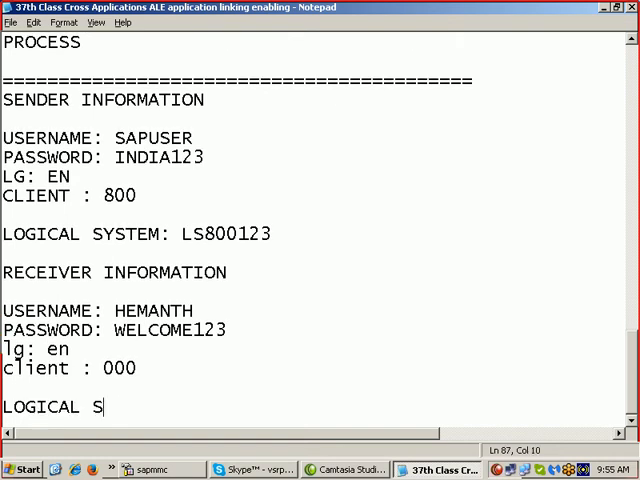
type("YSTEM :")
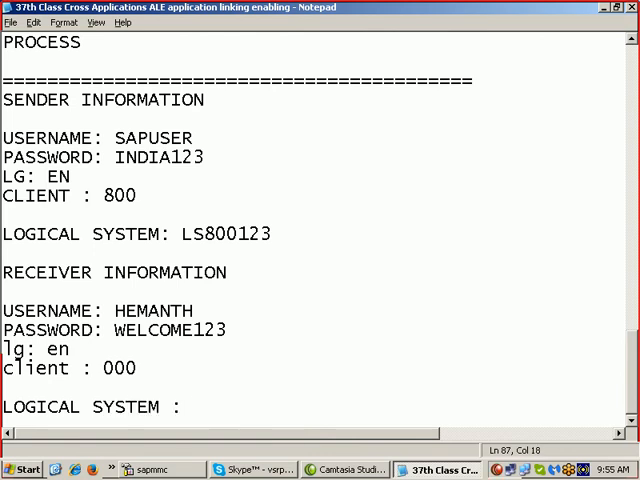
type("S")
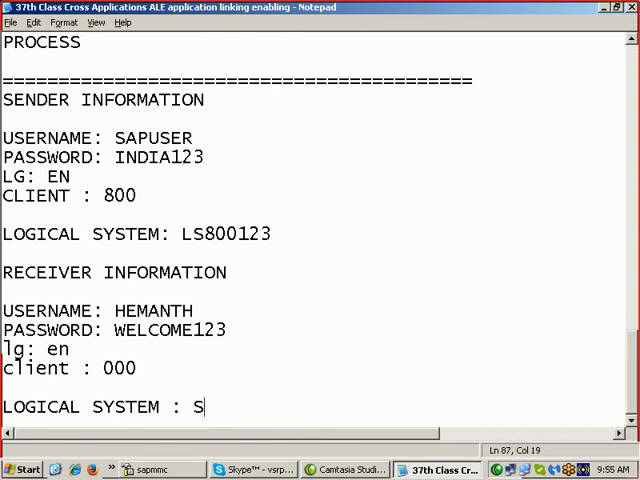
type("l")
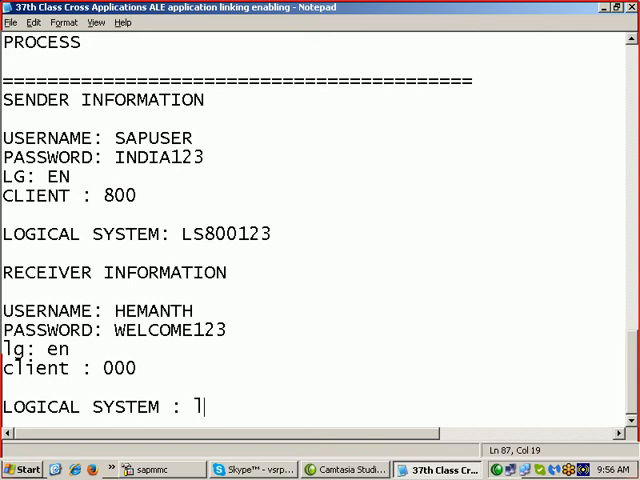
type("S")
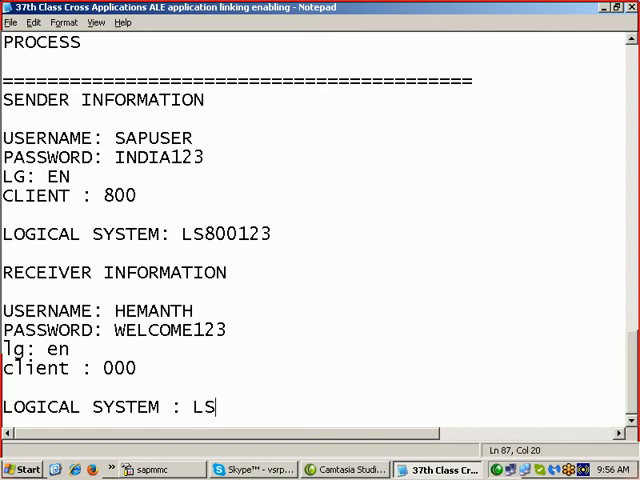
type("0")
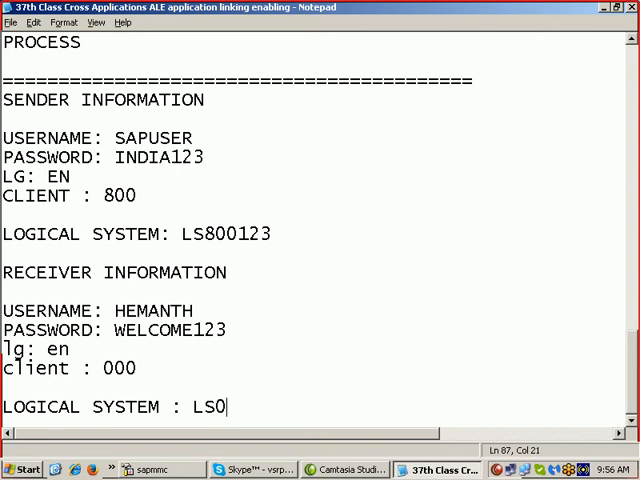
type("00")
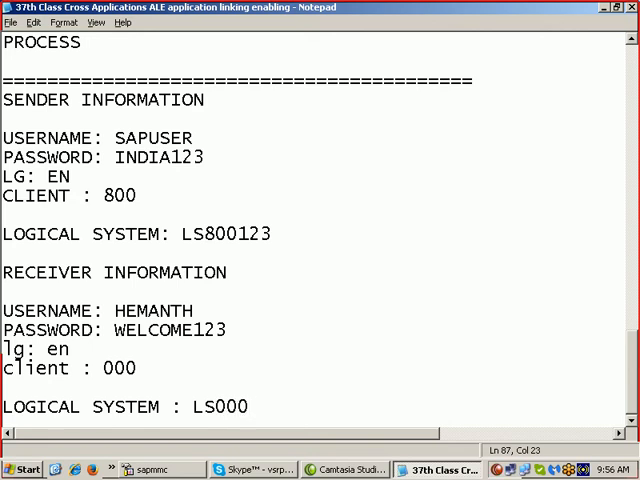
type("HEM")
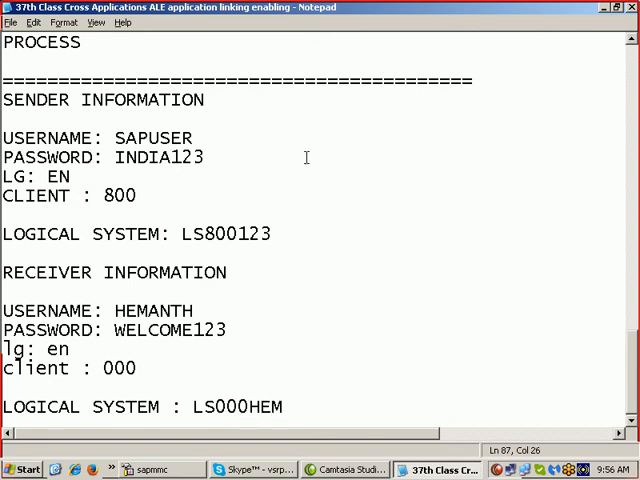
Rename the sender logical system to LS800PHA and note that logical system names identify sender and receiver.
double_click(246, 233)
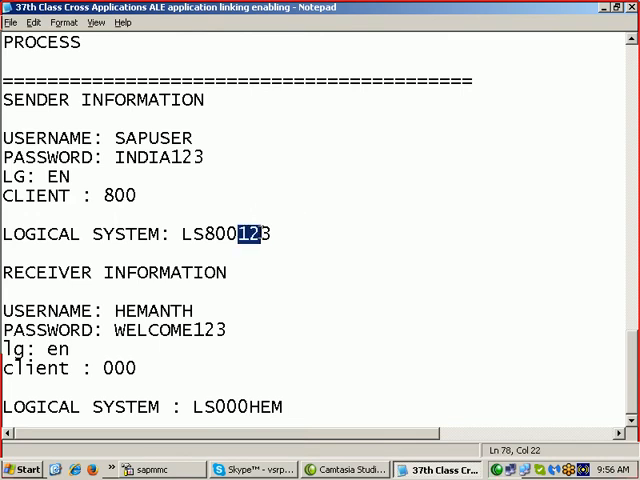
type("PHA")
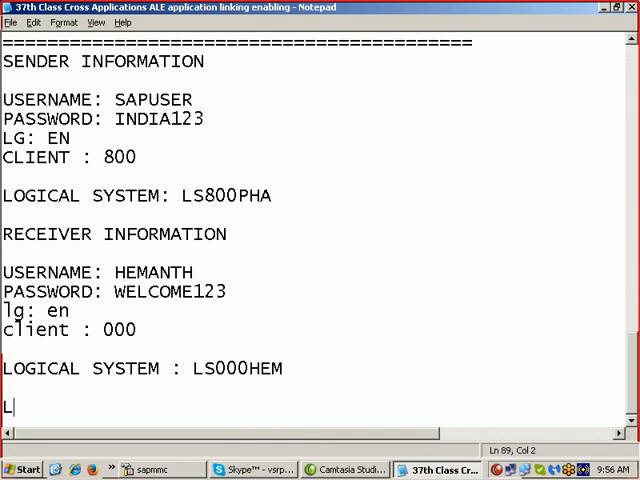
type("OGICAL SYSTEM NAME G")
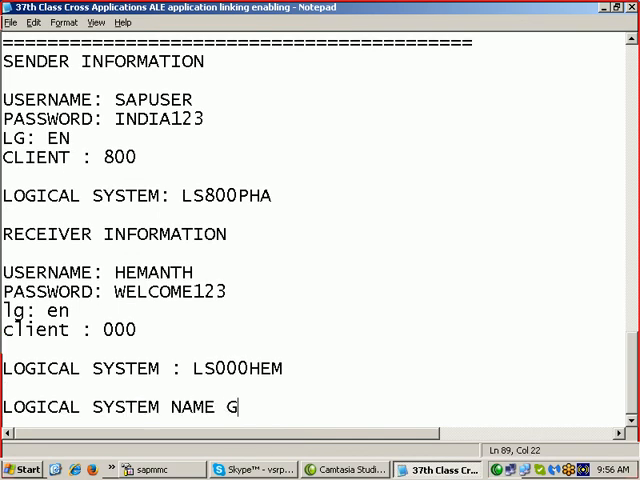
type("IVEN TO IDENTIFY")
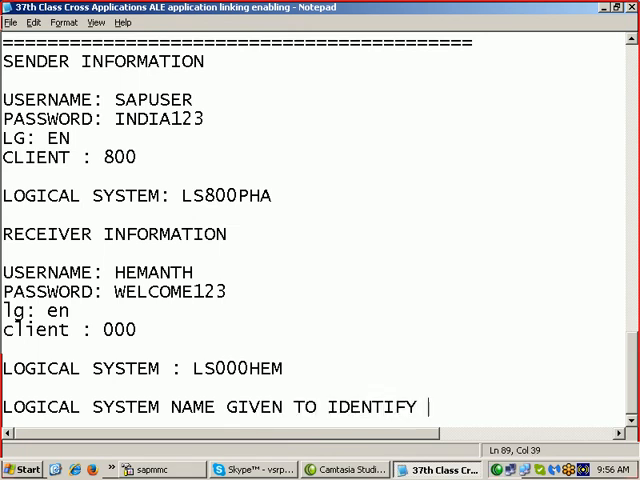
type("THE SENDER")
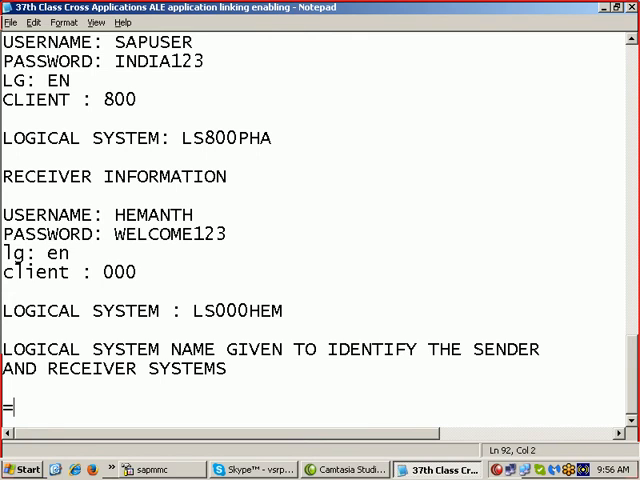
Add a divider with the lines USING BASIS AUTHORIZATION and CREATE USER HEMANTH, fixing a typo.
type("==========================================")
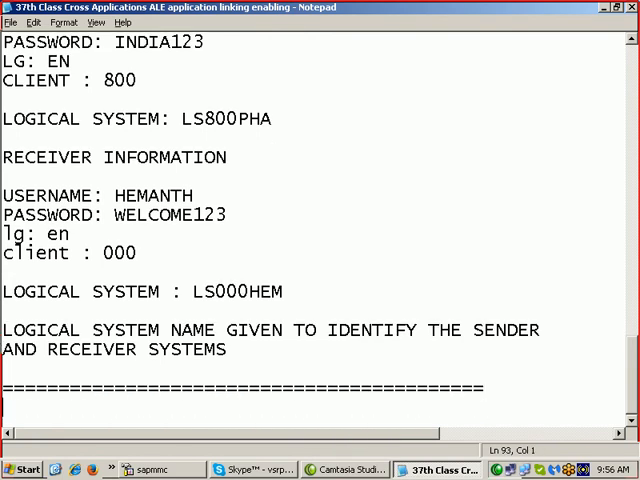
type("USING B")
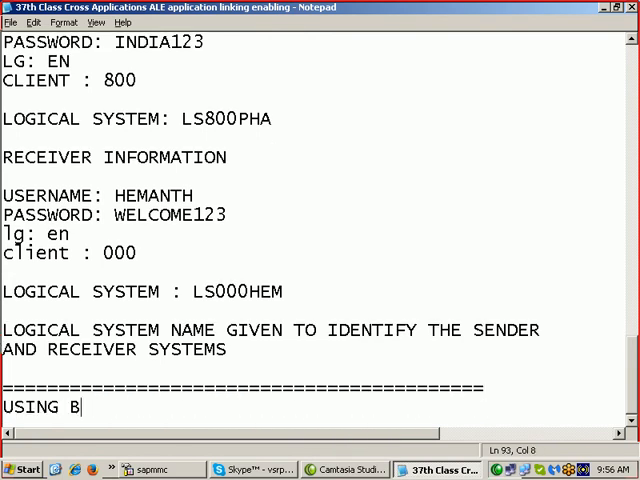
type("ASIS AUTHR")
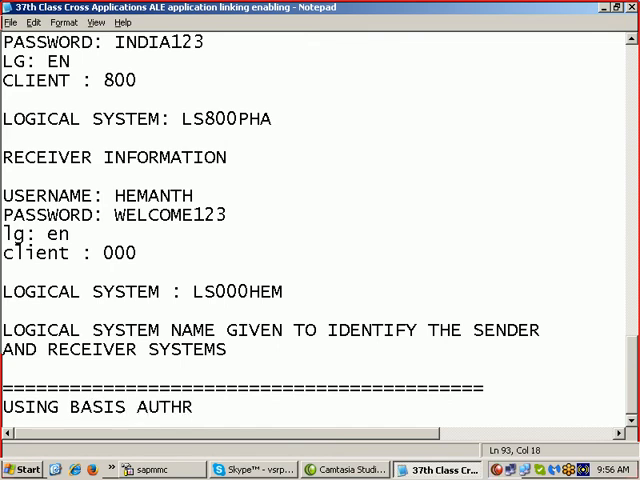
key("BackSpace")
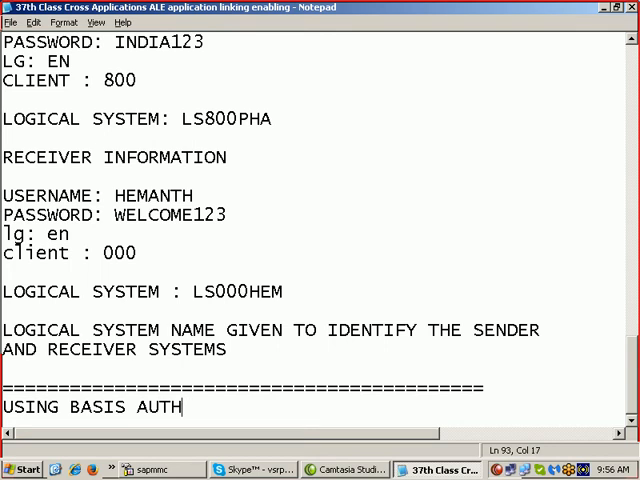
type("OR")
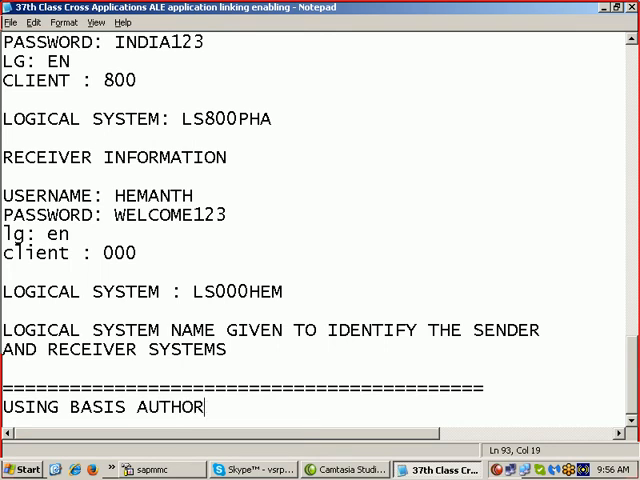
type("IZATION")
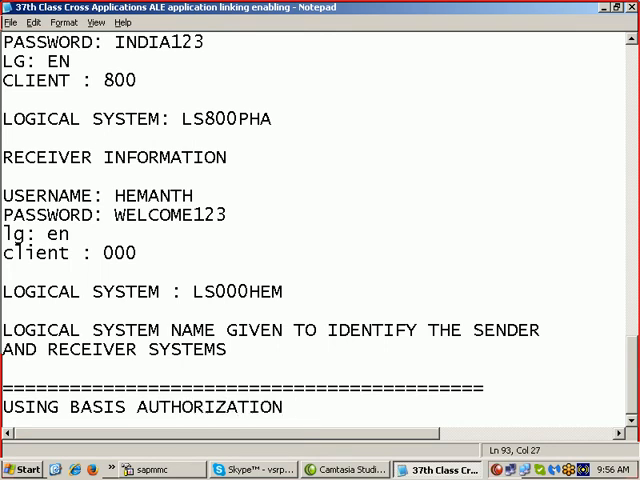
type("C")
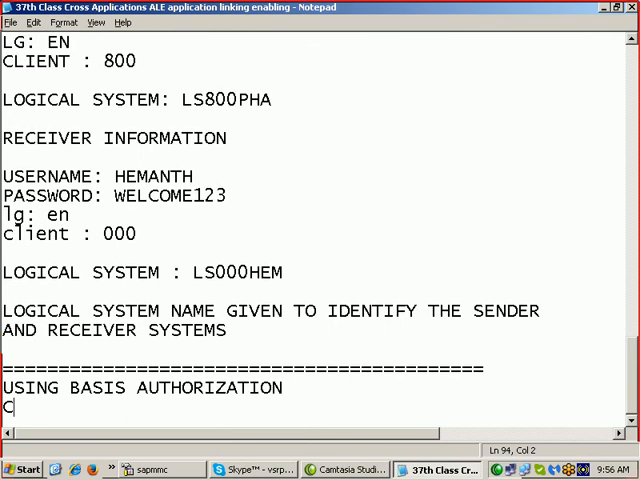
type("REATE USER HEMANTH")
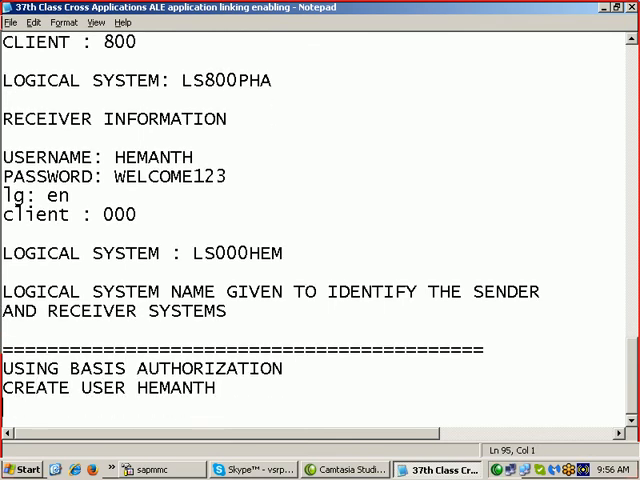
scroll("down", 3)
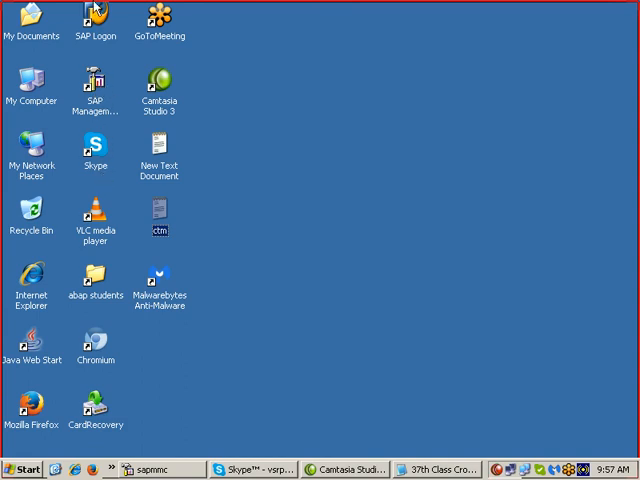
Launch SAP Logon, log on to ERP, and enter user sapuser with language en.
left_click(96, 16)
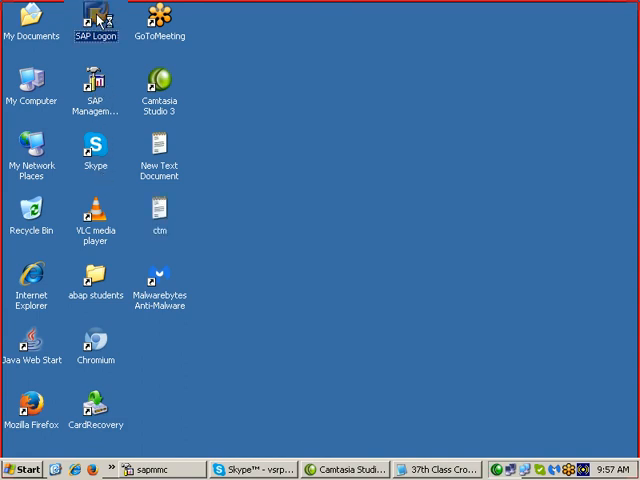
double_click(96, 20)
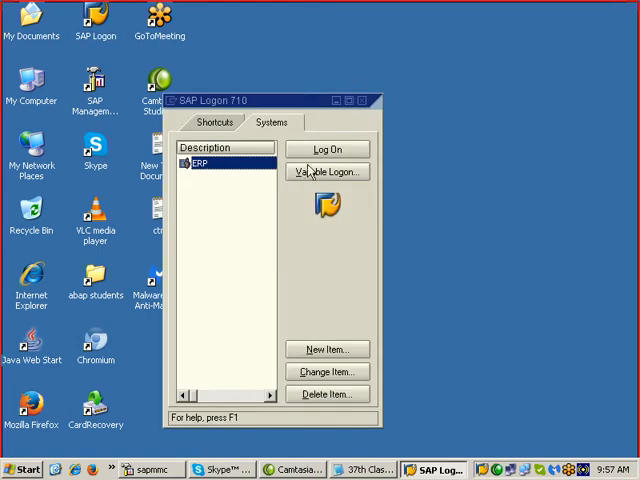
left_click(326, 148)
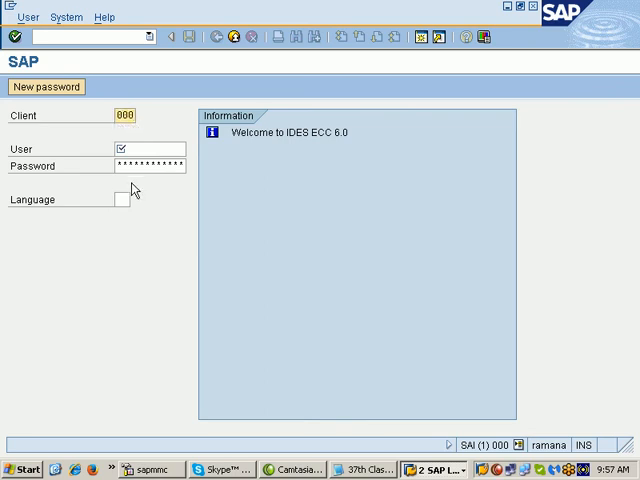
left_click(148, 148)
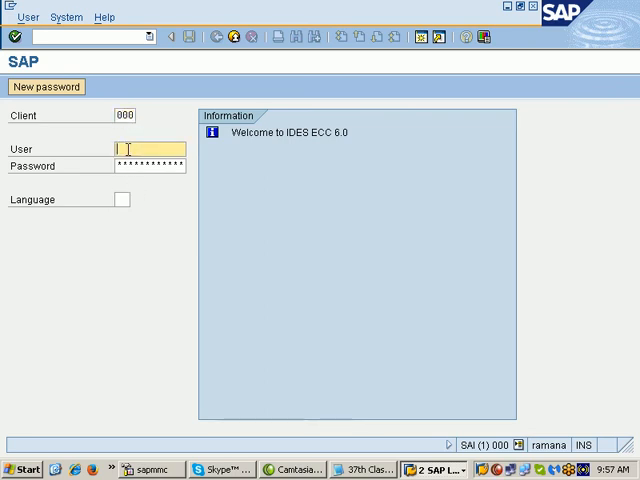
type("sapuser")
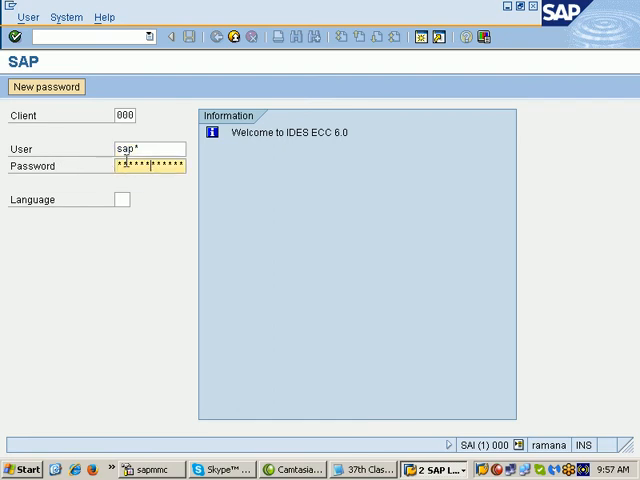
type("e")
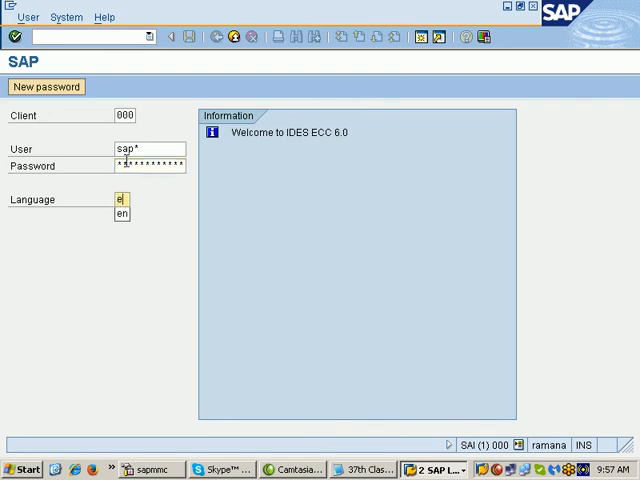
left_click(122, 213)
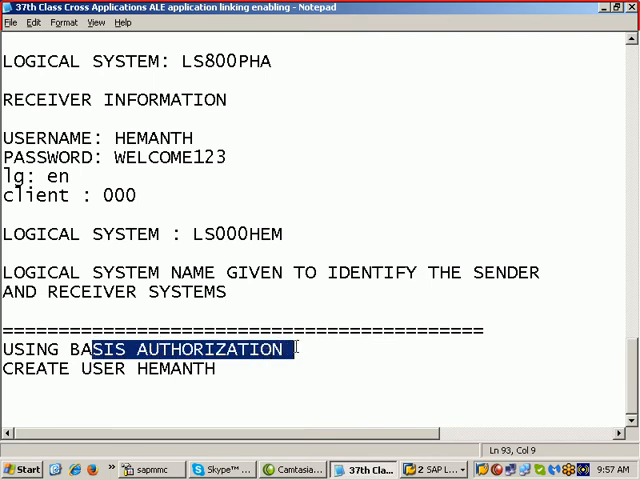
mouse_move(131, 386)
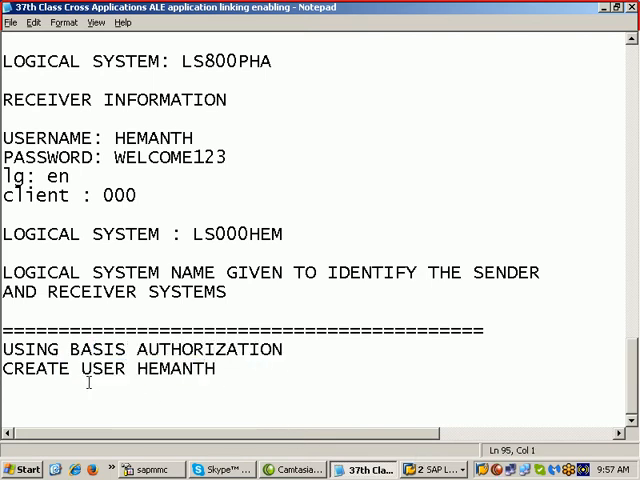
Note 'go to t-code su01: to create user' in Notepad.
type("go to t")
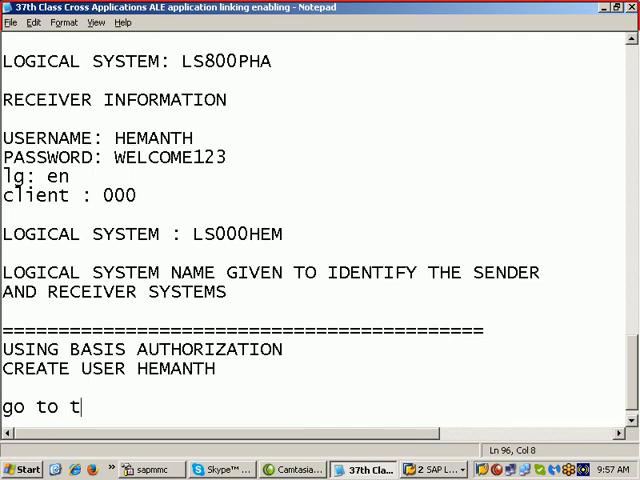
type("-code su01: to c")
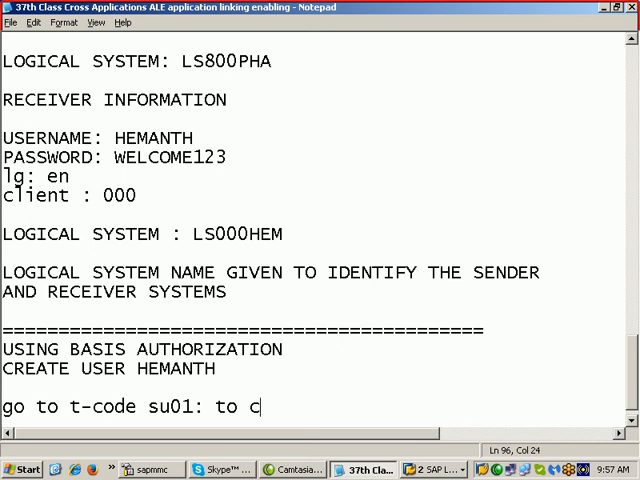
type("reate us")
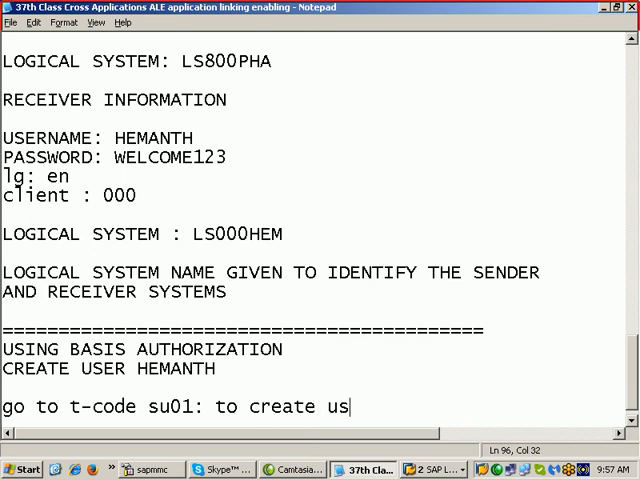
type("er")
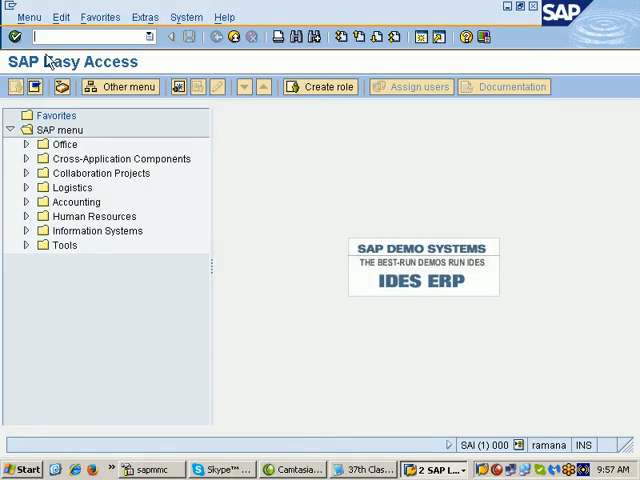
Run transaction /nsu01 and enter hemanth as the user name.
type("/nsu")
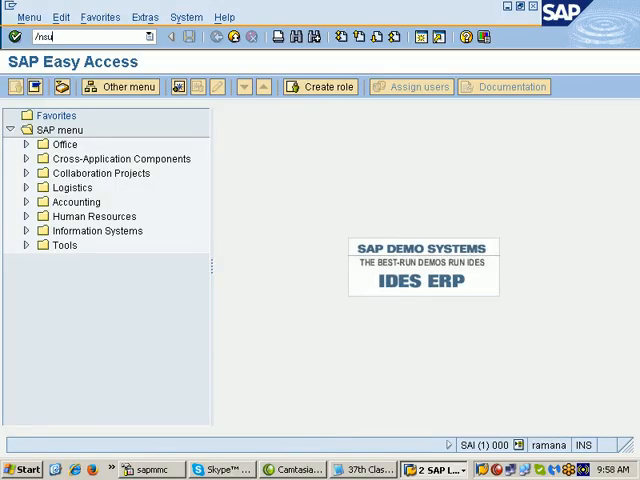
key("Enter")
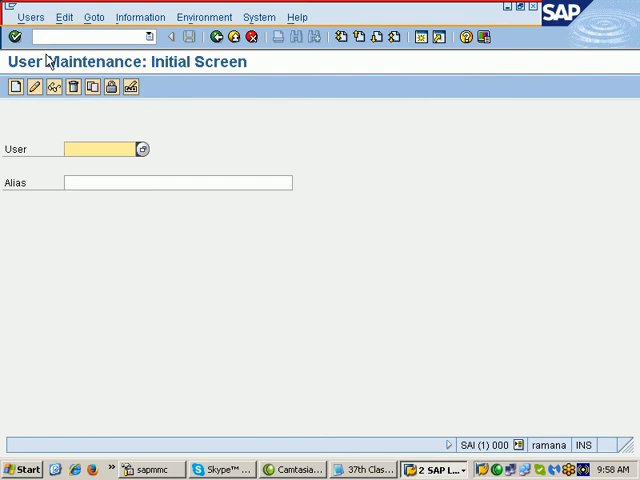
type("hema")
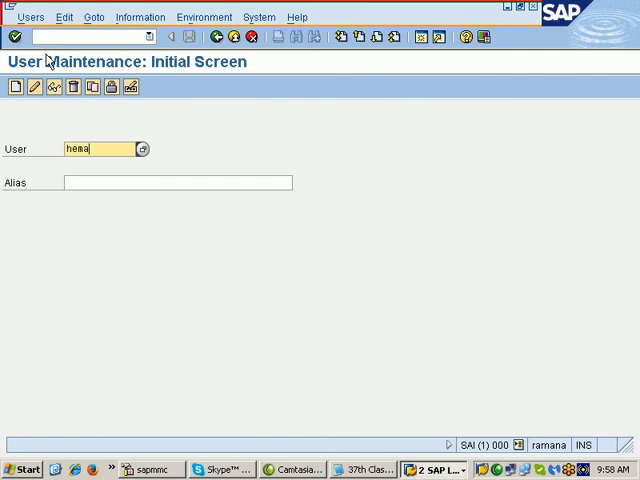
type("nth")
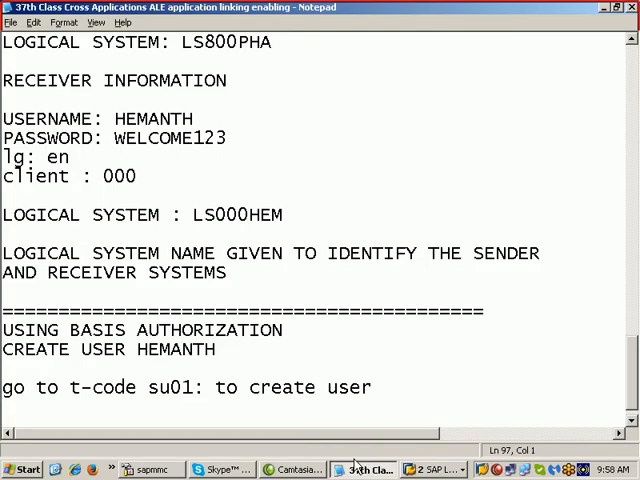
Add the line 'user: hemanth create' under the su01 line in the notes.
type("user: hemanth  cre")
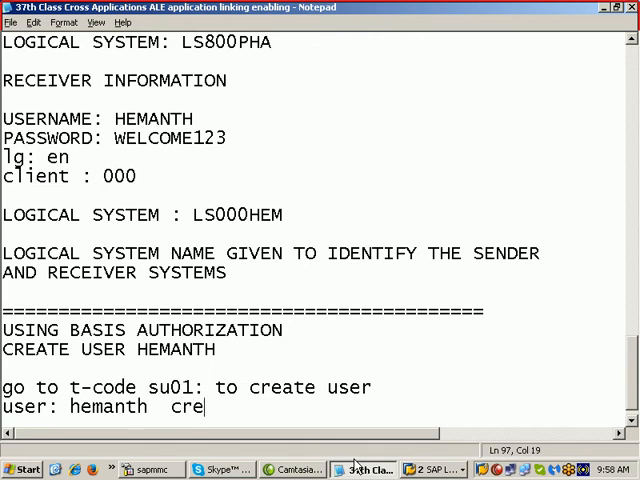
type("sate")
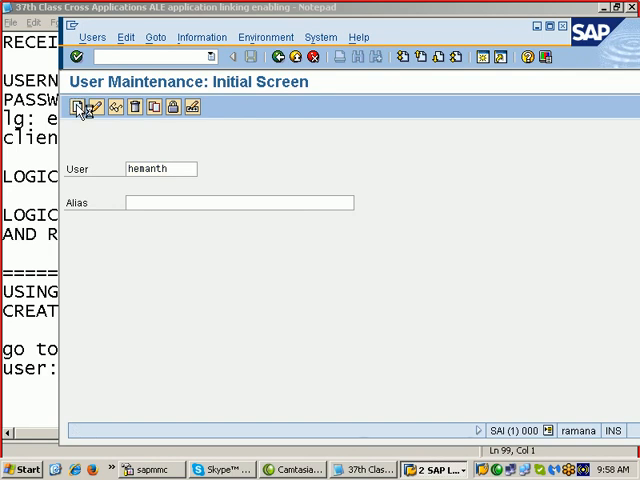
Start creating user HEMANTH from the User Maintenance initial screen.
left_click(77, 107)
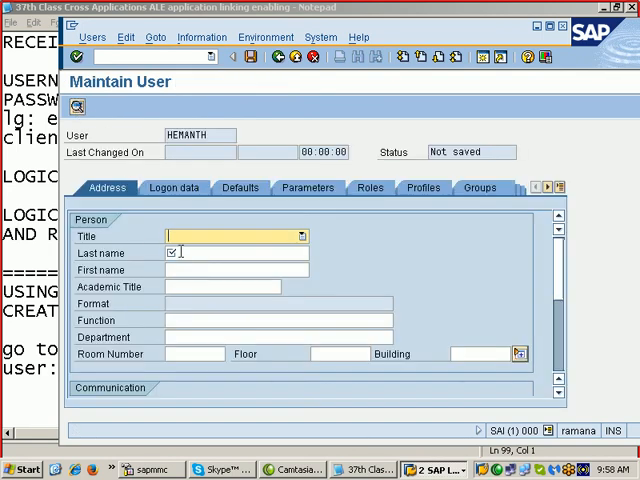
type("hel")
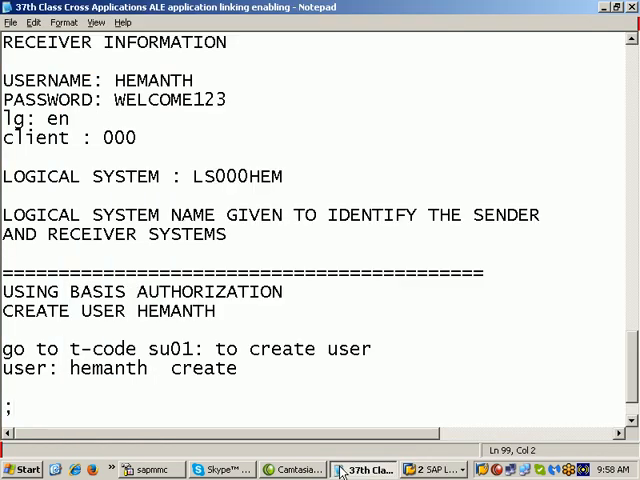
Note 'last name hemanth' and return to HEMANTH's unsaved Maintain User form.
type("last")
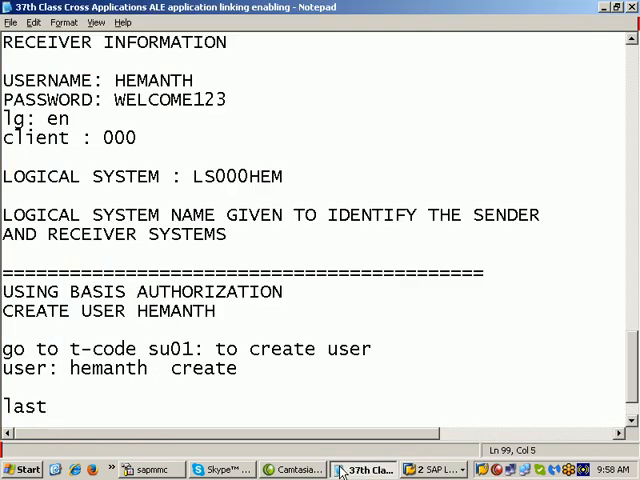
type("name hemanth")
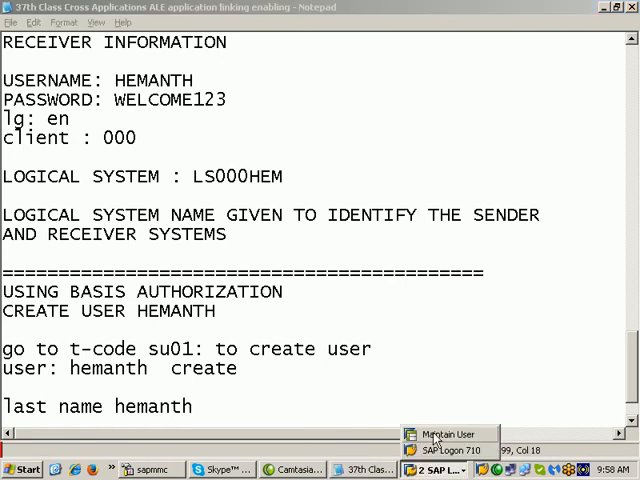
left_click(446, 433)
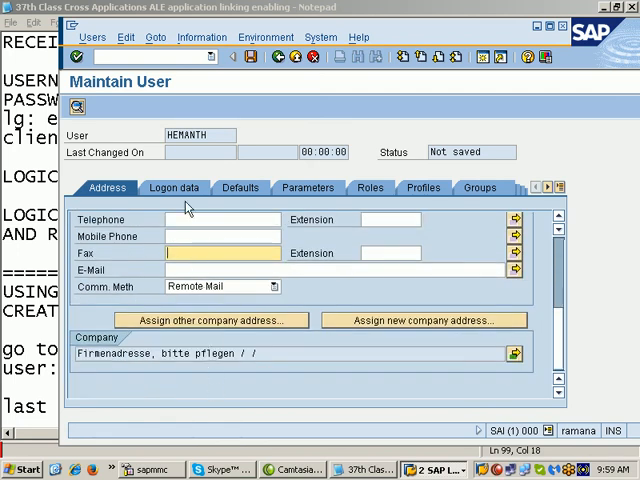
Enter and repeat an initial password on HEMANTH's Logon data tab.
left_click(174, 187)
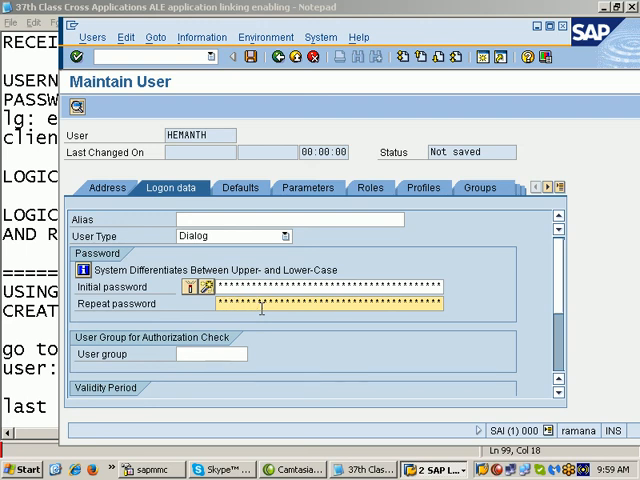
scroll("down", 3)
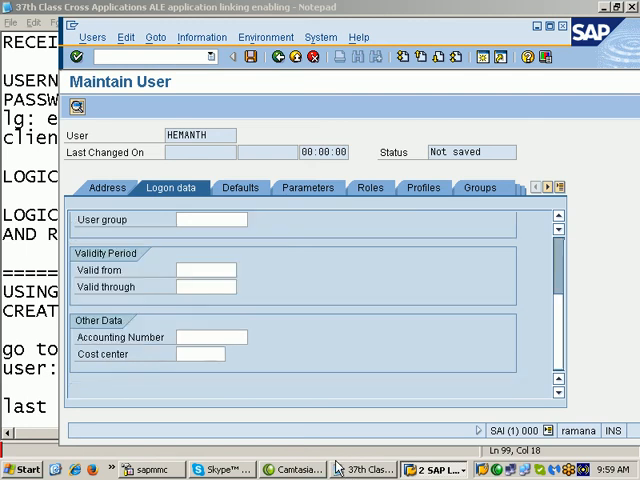
left_click(365, 469)
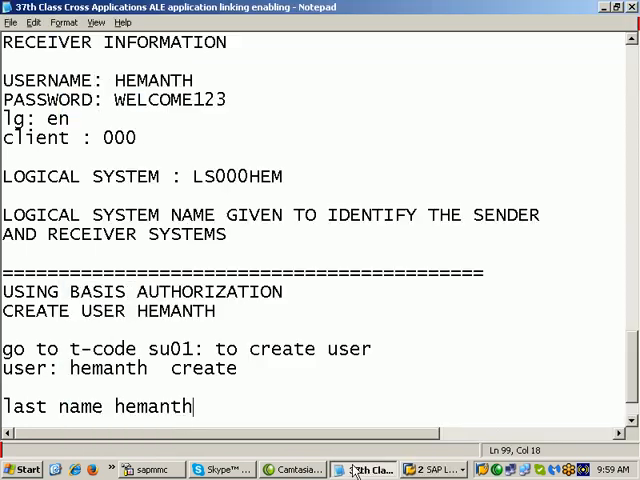
type("click on logon data")
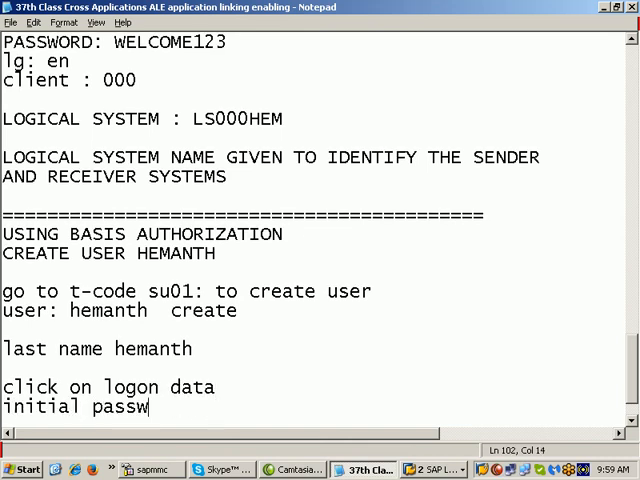
type("ord:")
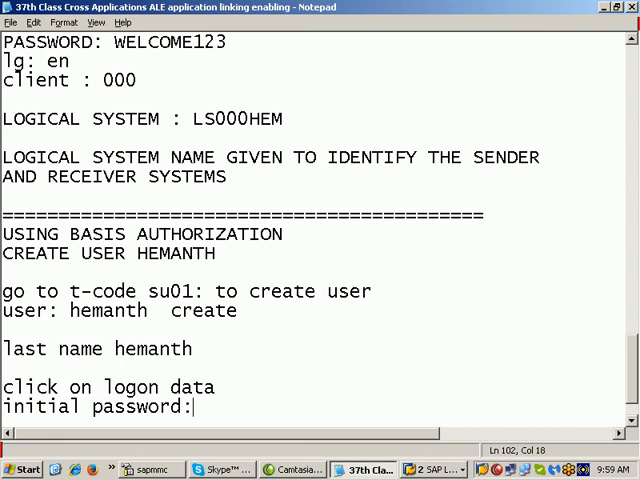
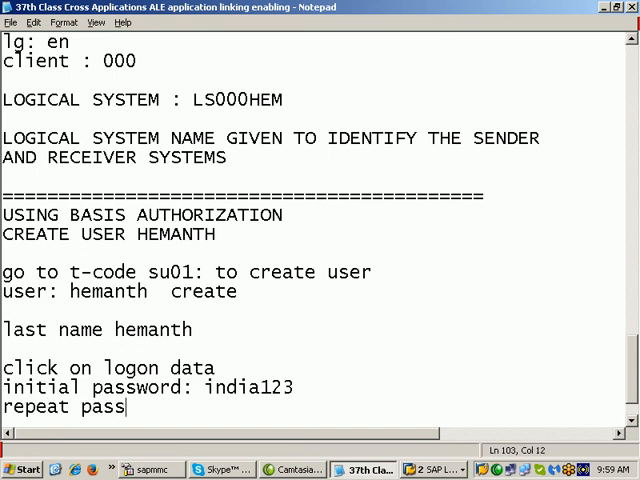
type("word")
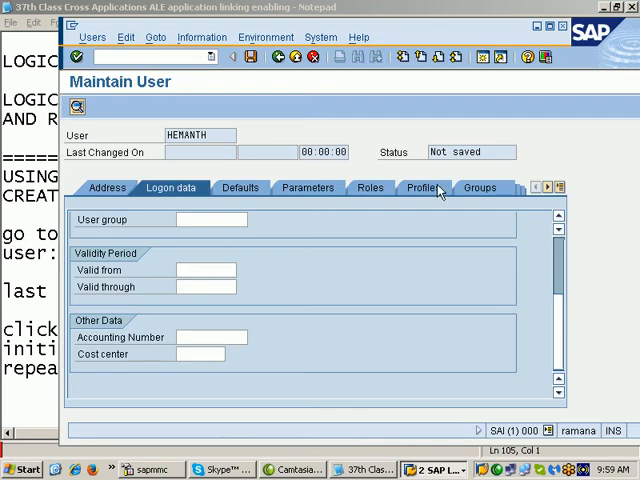
Add profile sap_new to HEMANTH's profile list on the Profiles tab.
left_click(420, 187)
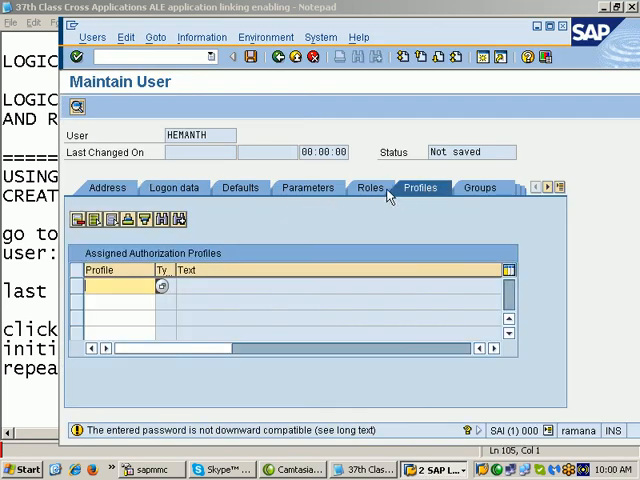
left_click(370, 187)
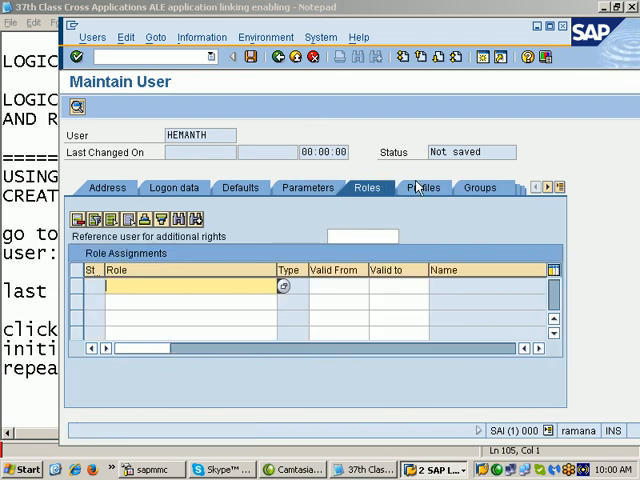
left_click(421, 187)
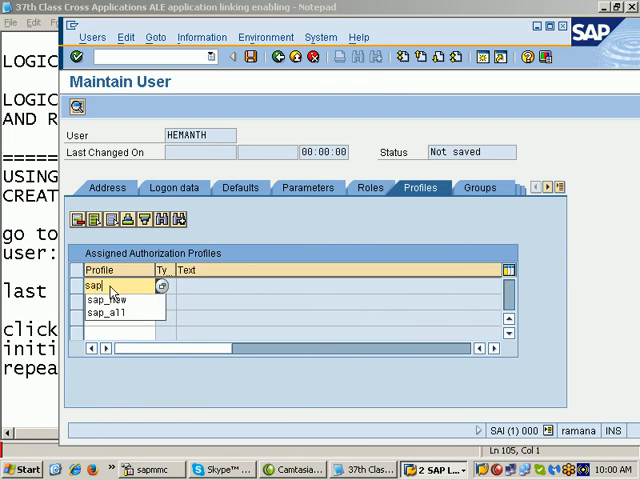
left_click(112, 298)
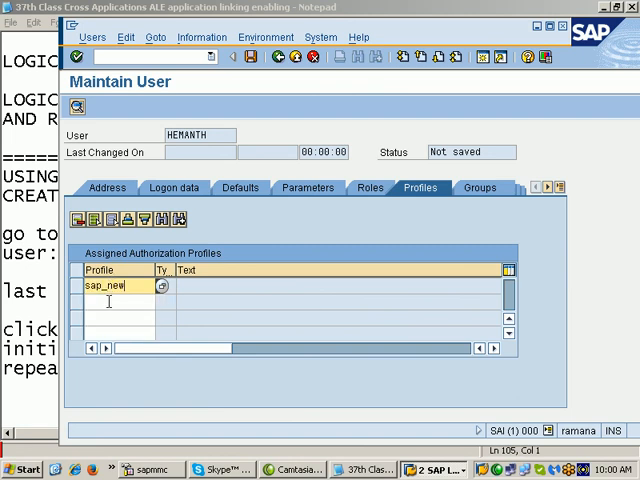
left_click(160, 286)
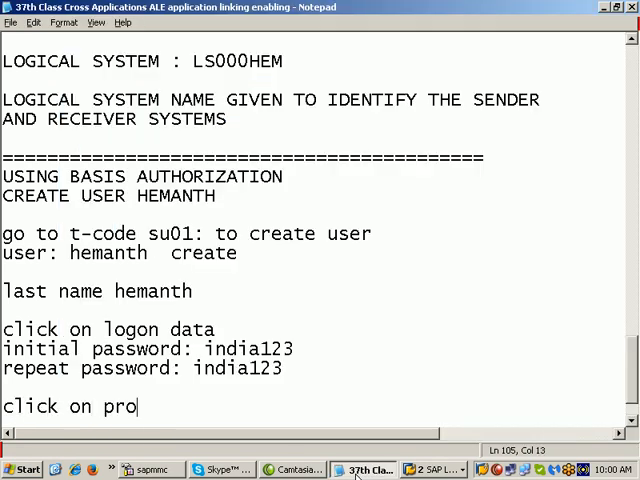
Note 'click on profiles', sap_all, sap_new and 'save the settings'.
type("files")
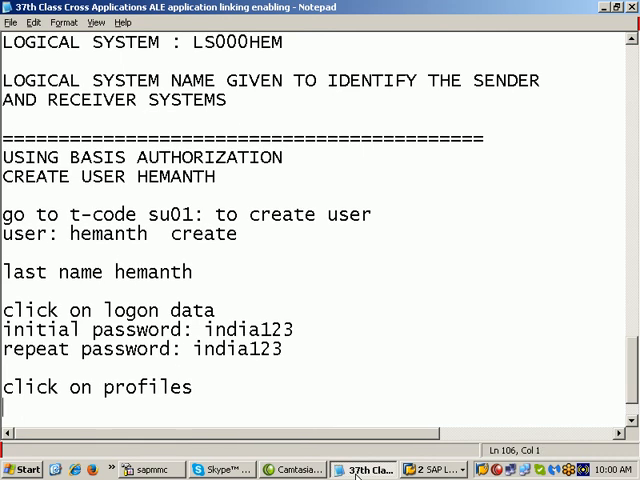
type("sap")
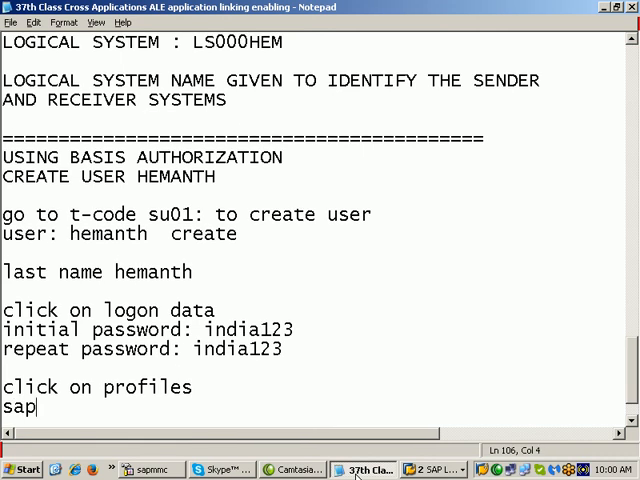
type("sap_all")
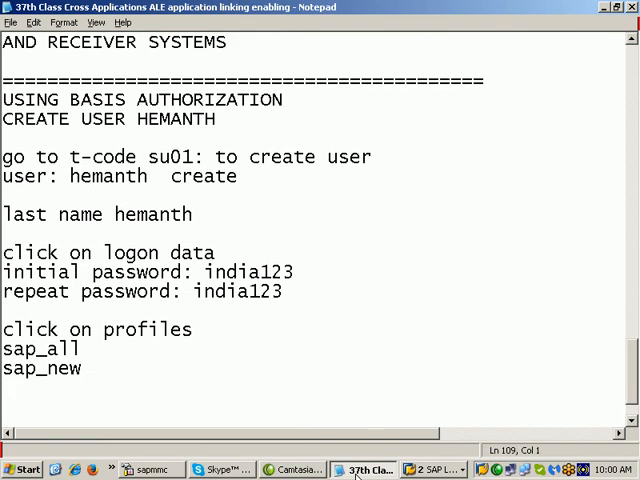
type("save the se")
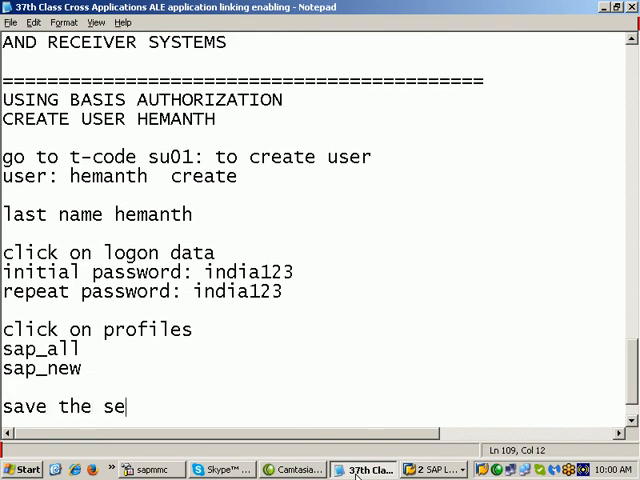
type("ttings")
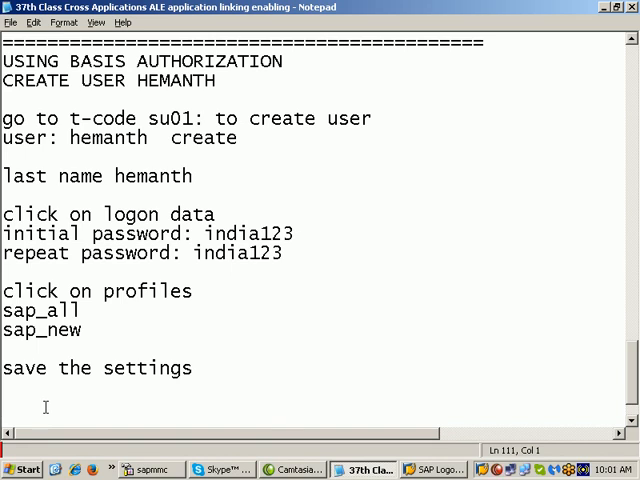
Add the note 'test the user hemanth in 000 client'.
type("test t")
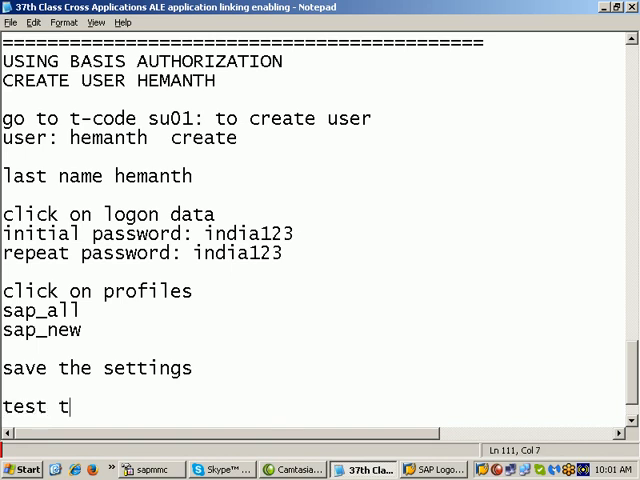
type("he")
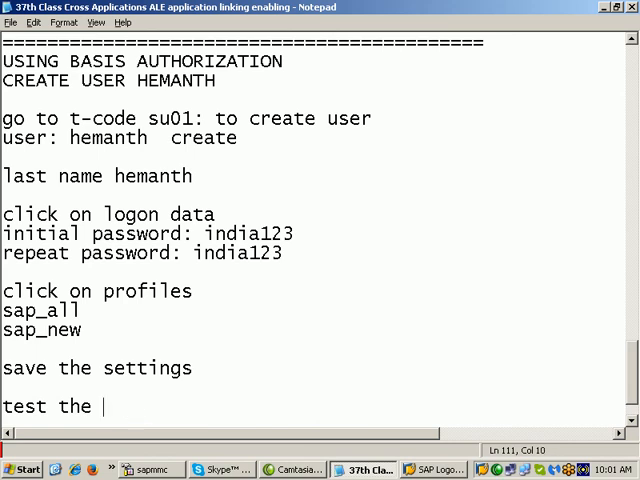
type("user")
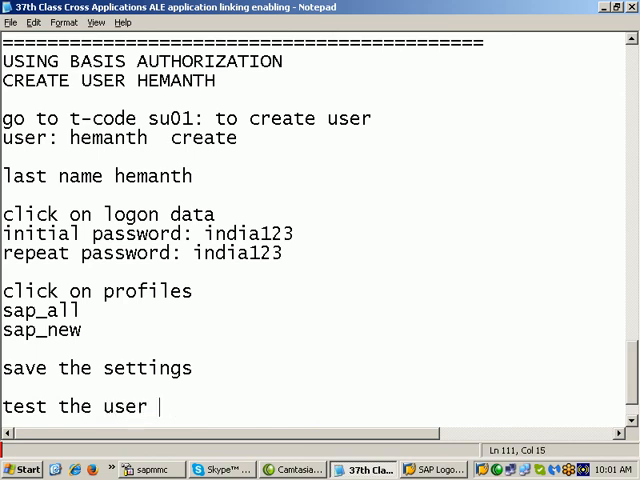
type("hemanth in")
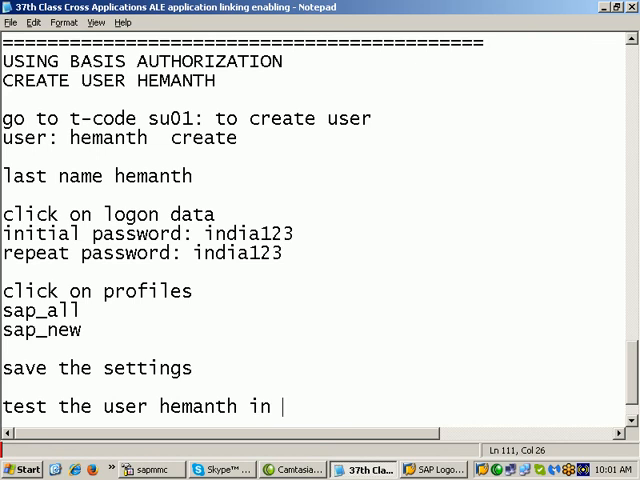
type("000 client")
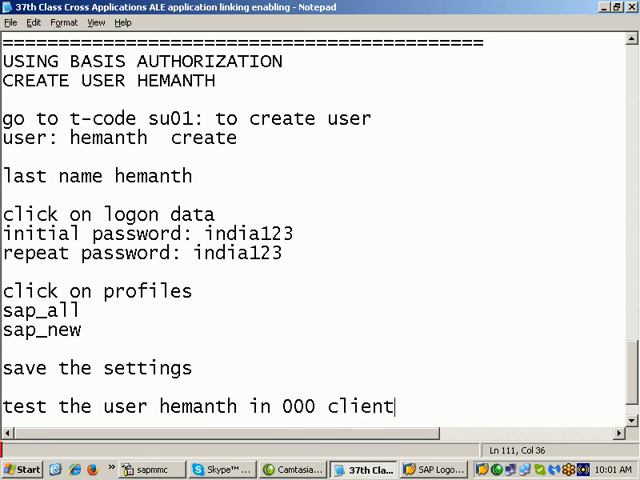
type("change")
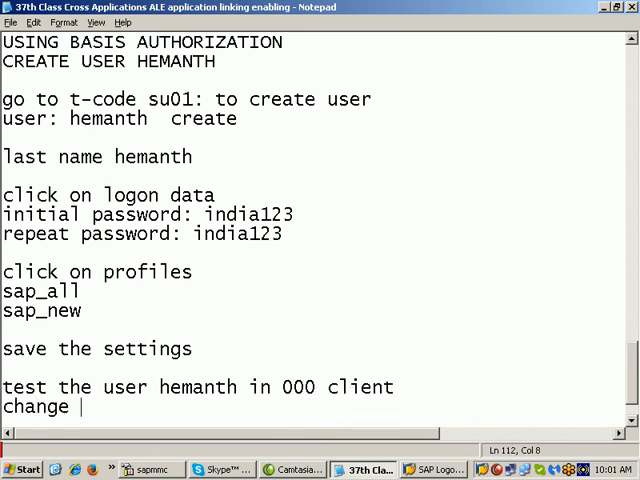
type("the passw")
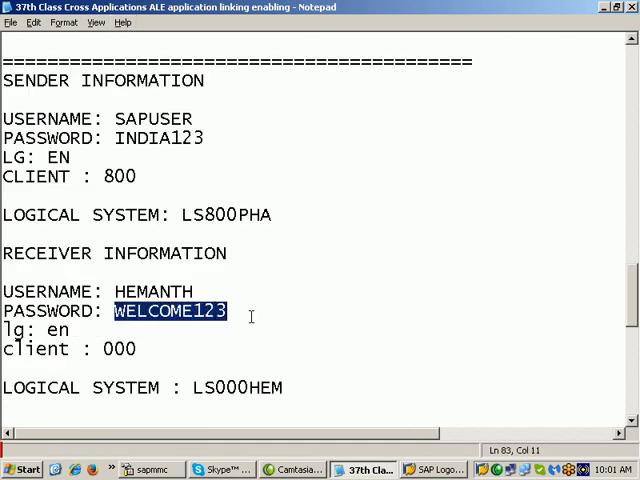
scroll("down", 3)
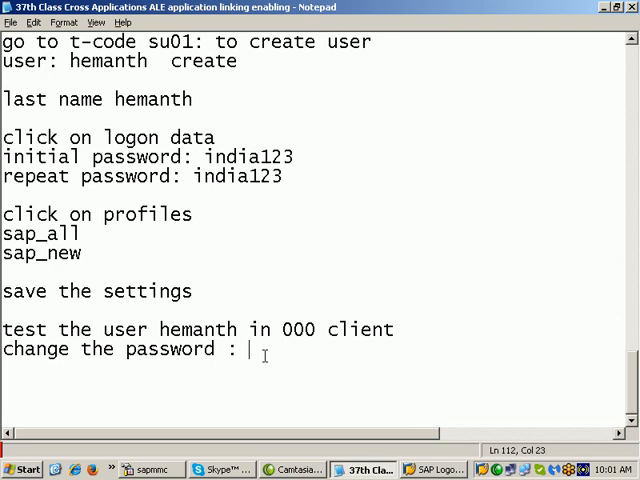
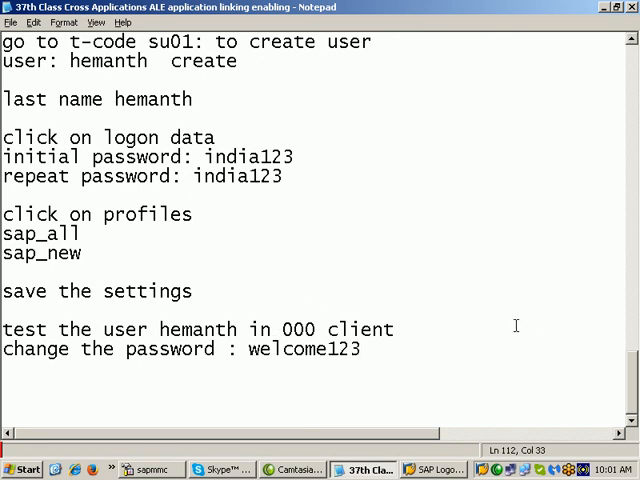
Log on to ERP client 000 as hemanth with the initial password, language EN.
left_click(433, 469)
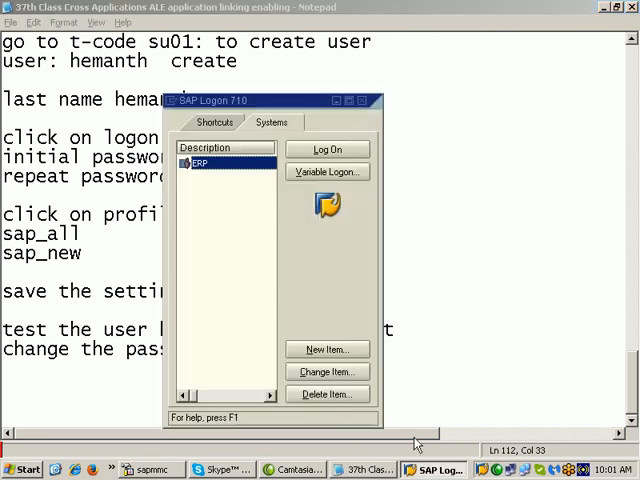
left_click(326, 148)
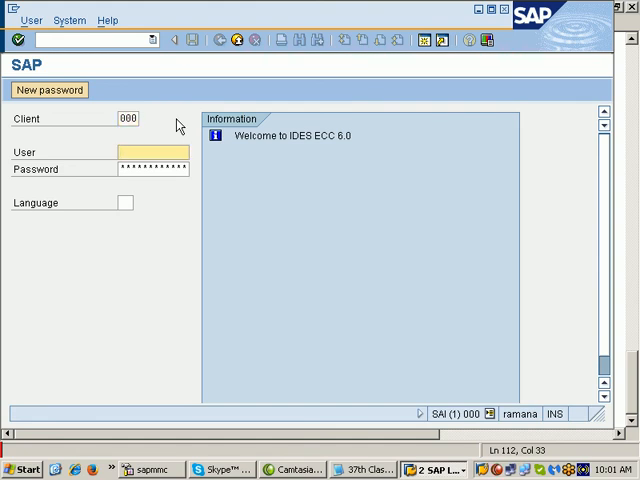
type("hemanth")
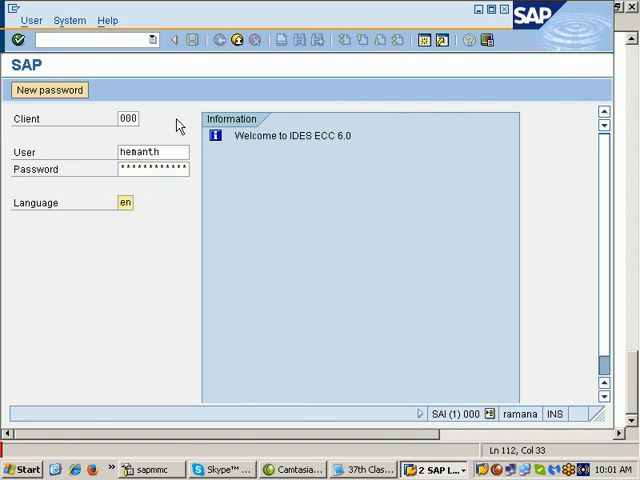
left_click(49, 90)
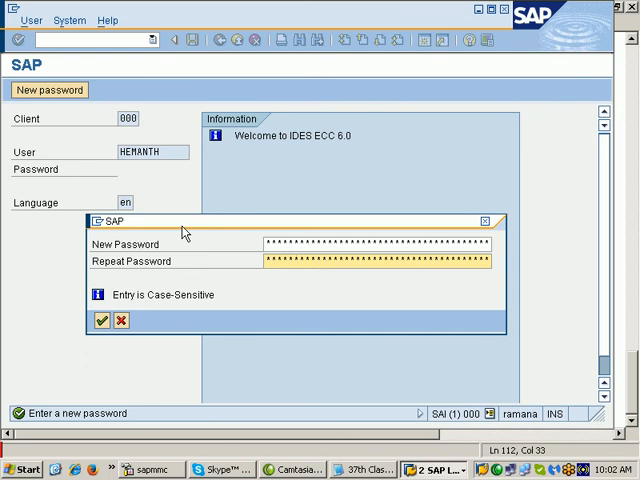
Set hemanth's new password after one rejected attempt, then acknowledge the copyright notice.
left_click(98, 320)
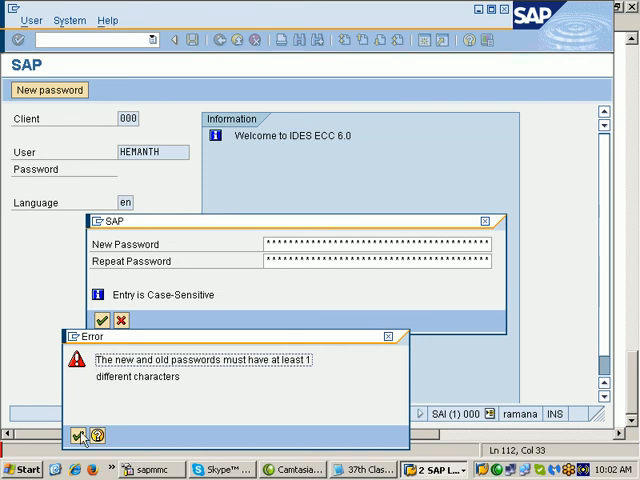
left_click(99, 435)
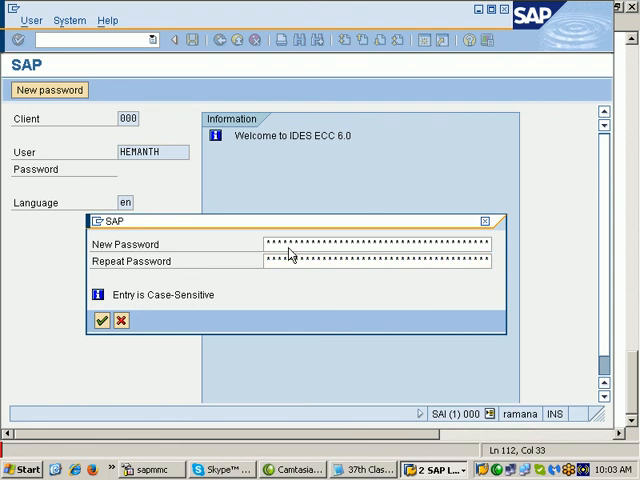
left_click(100, 319)
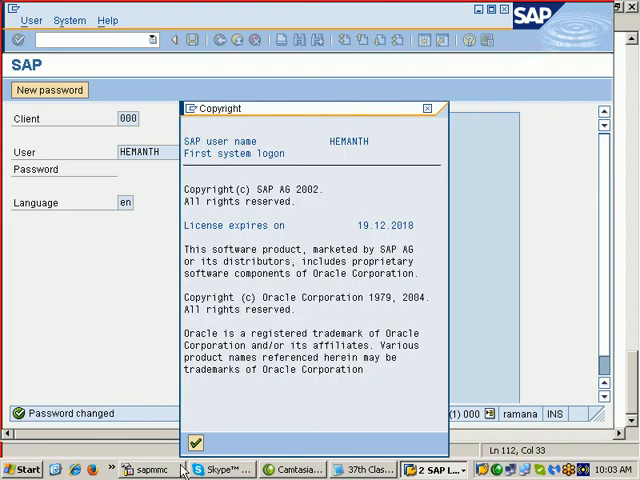
left_click(196, 443)
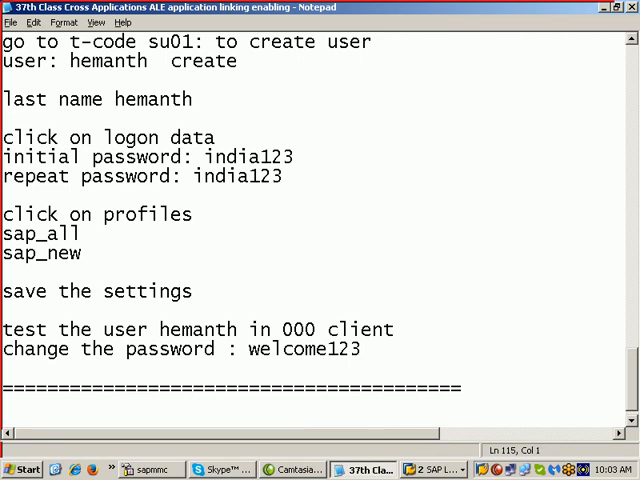
Close the notes with 'next class: continuation of ale technology...', then switch to the Skype call.
type("next c")
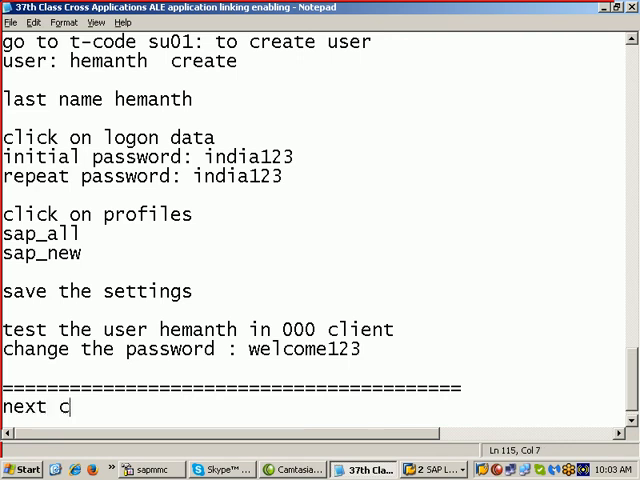
type("lass: contin")
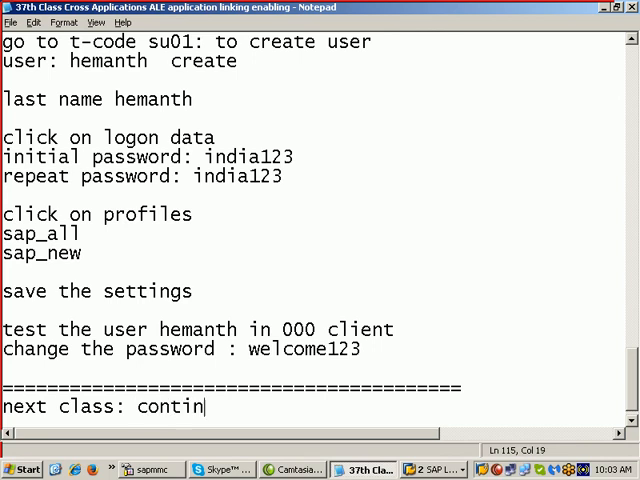
type("uation of ale")
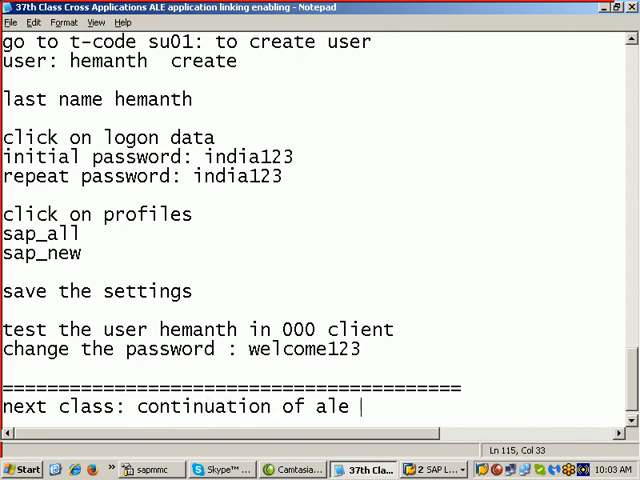
type("technology...")
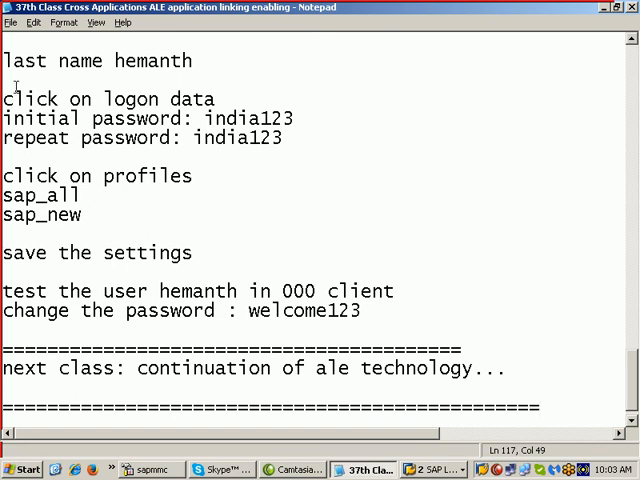
left_click(11, 22)
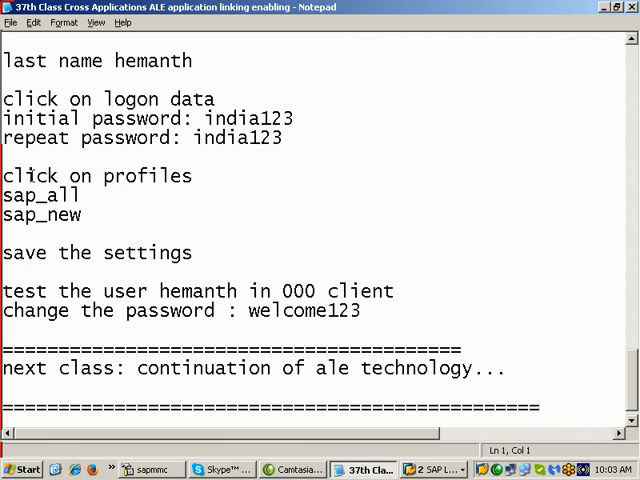
left_click(207, 469)
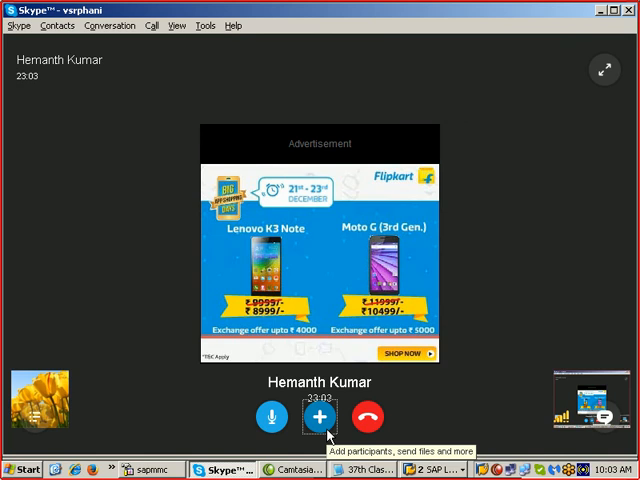
mouse_move(345, 420)
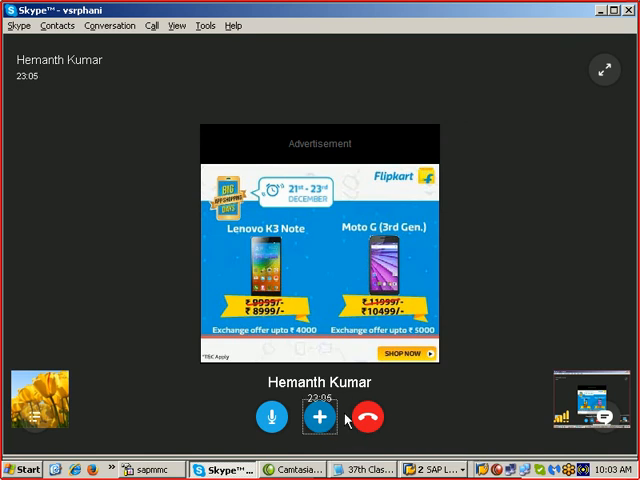